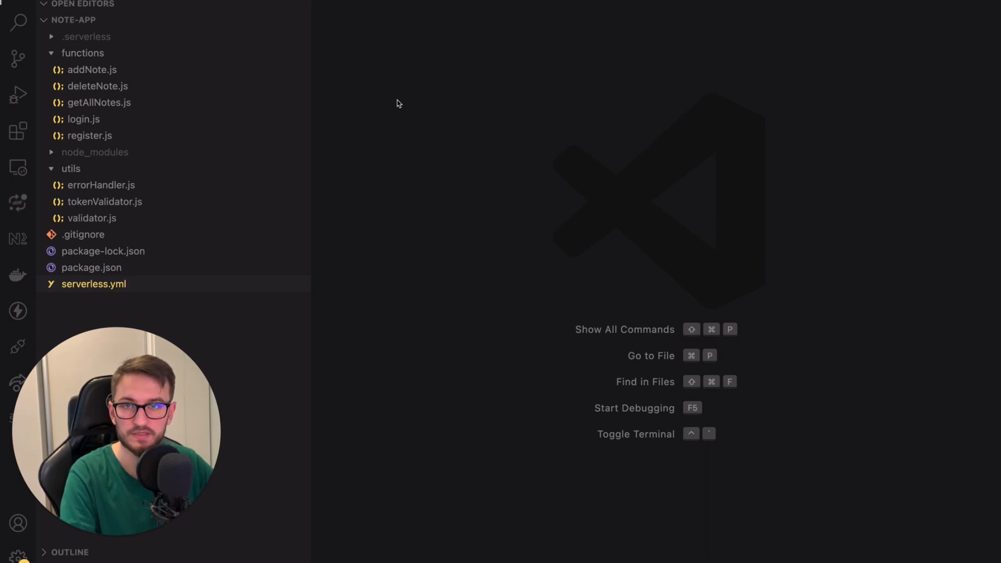
mouse_move(117, 270)
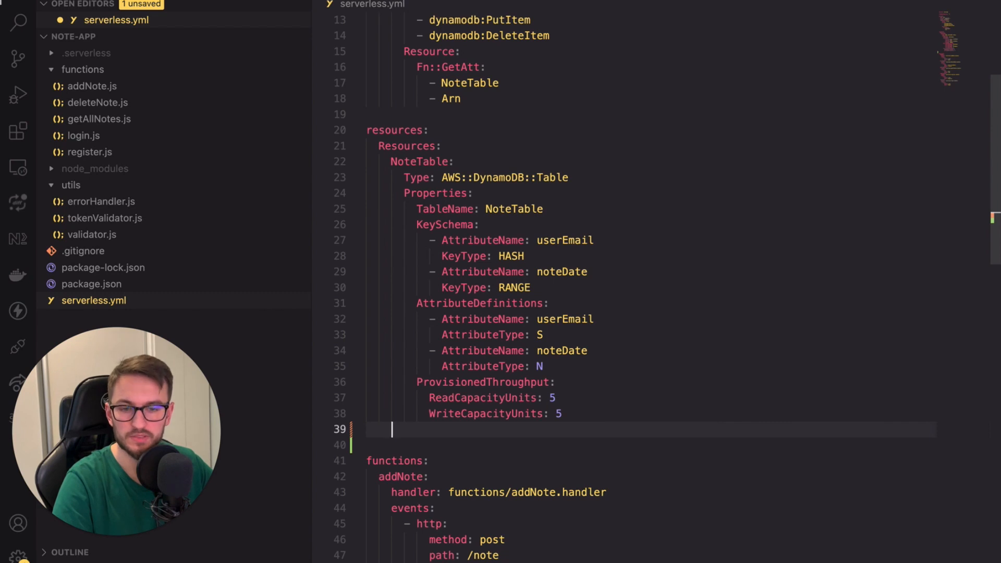
Step: Add a CognitoUserPool resource with Type AWS::Cognito::UserPool
type("CognitoUserPoo")
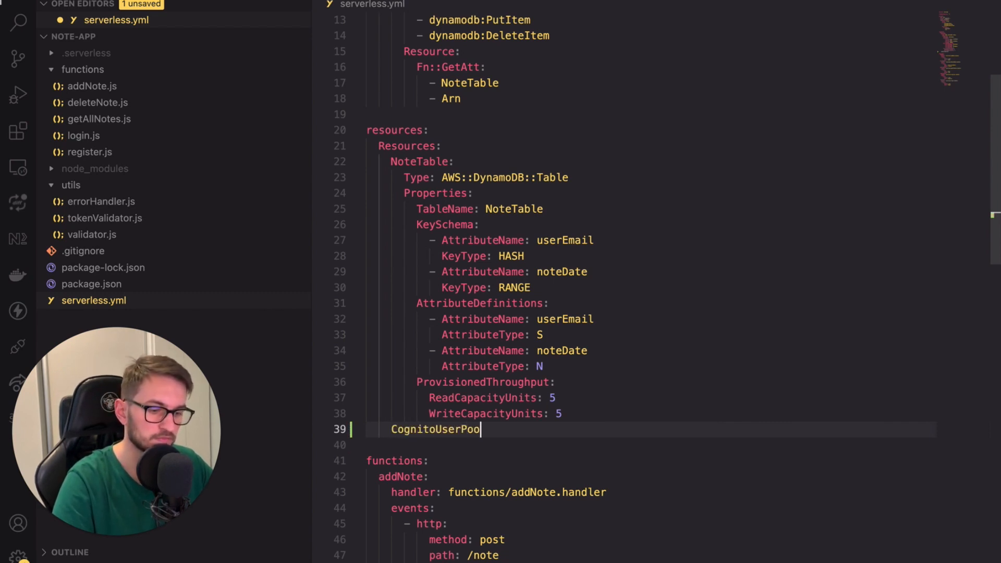
type(":")
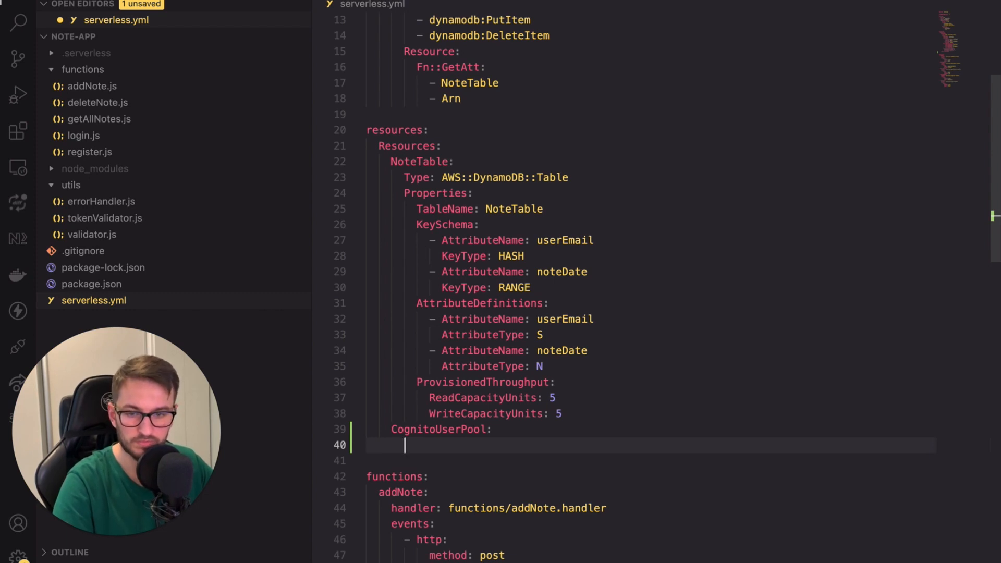
type("Type: C")
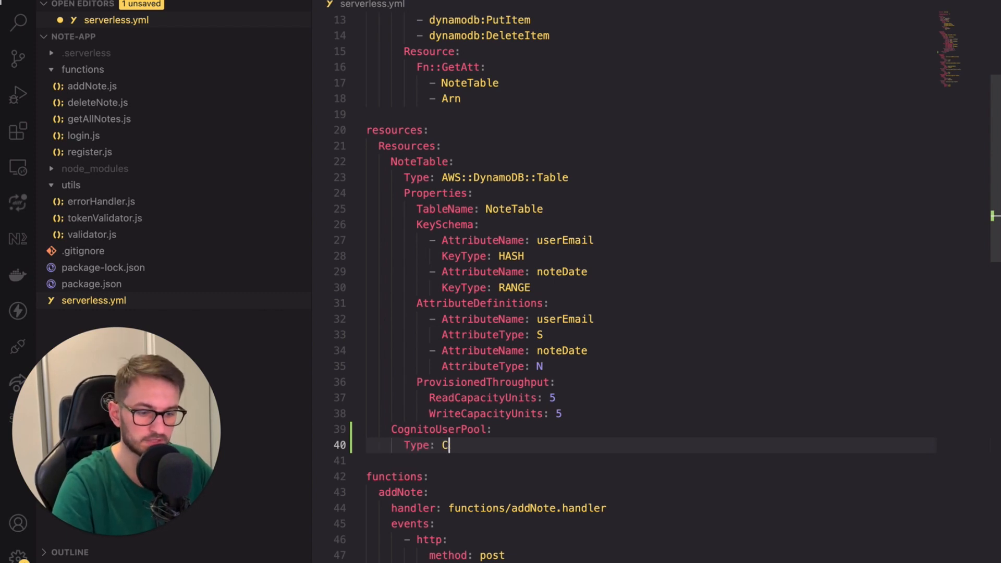
type("WS")
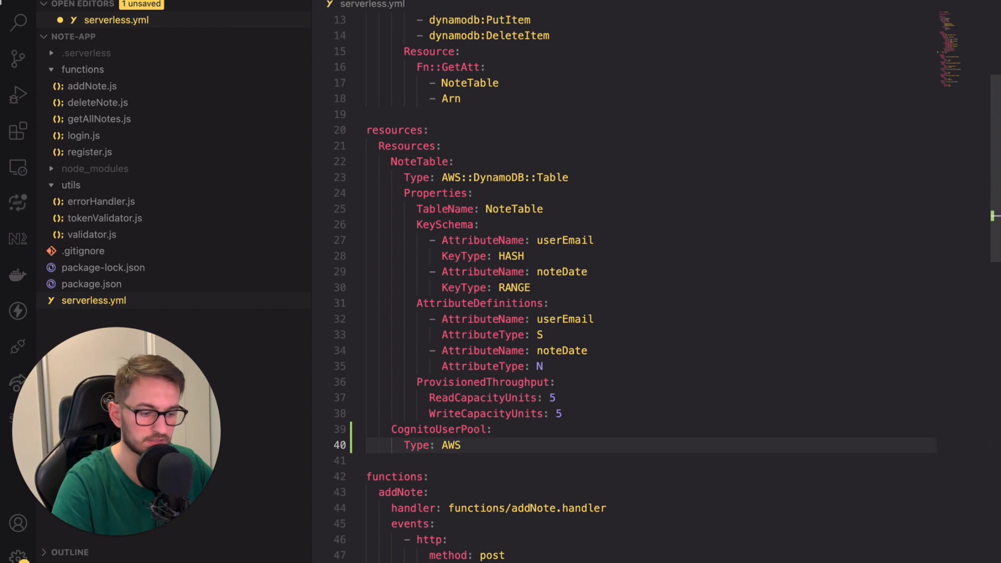
type("::C")
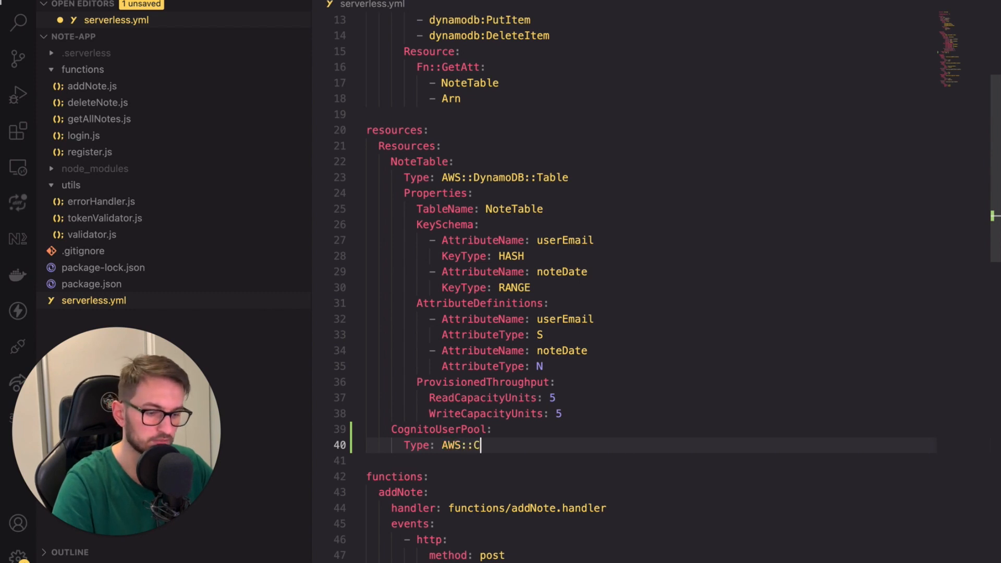
type("ognito")
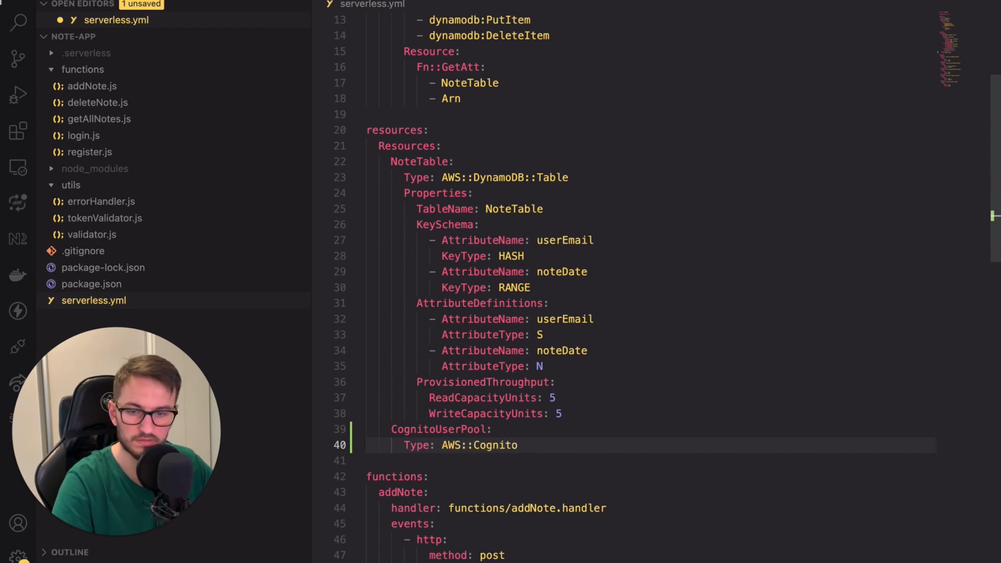
type("::User")
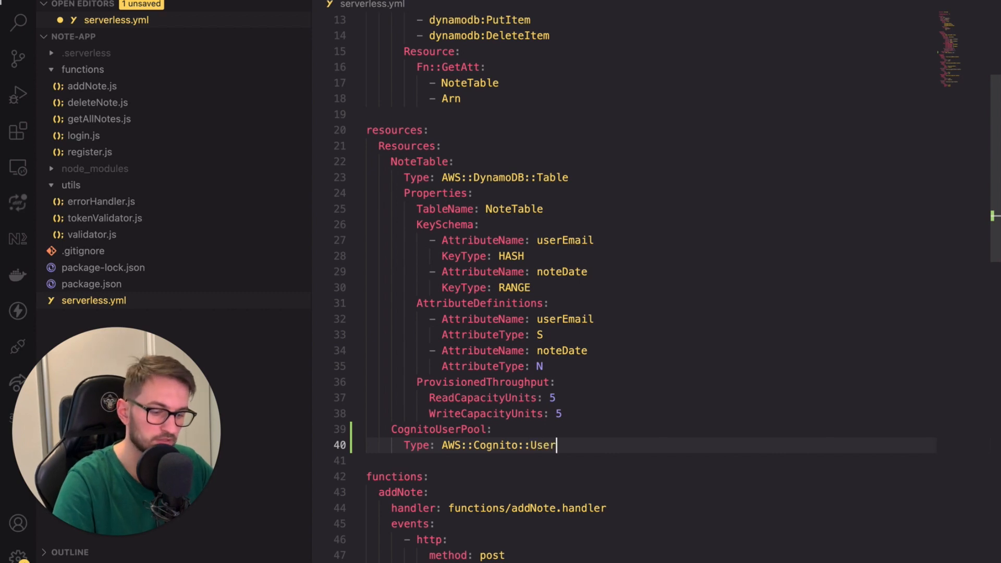
type("Pool")
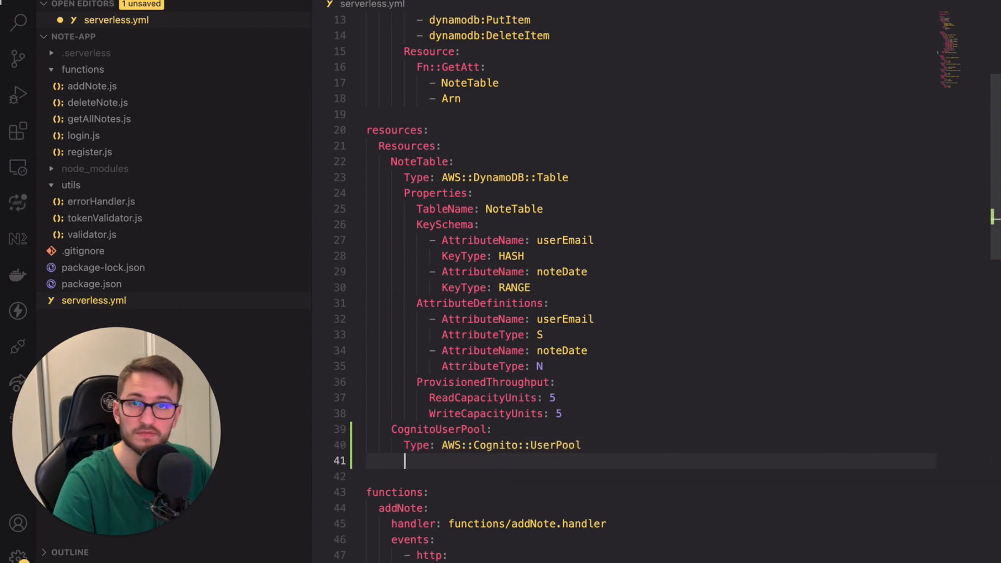
Step: Give the pool Properties with UserPoolName NoteAppUserPool
type("Proper")
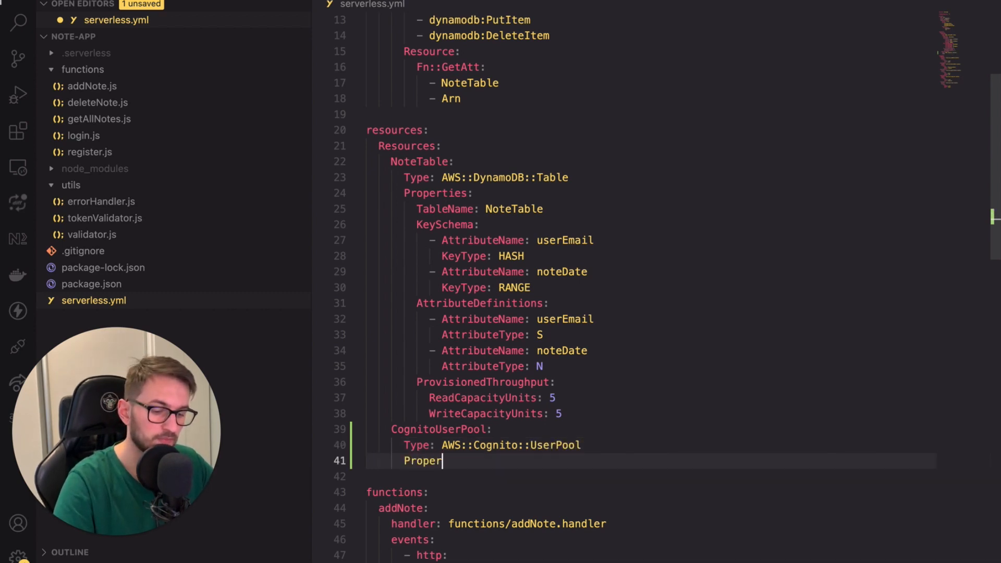
type("ties:")
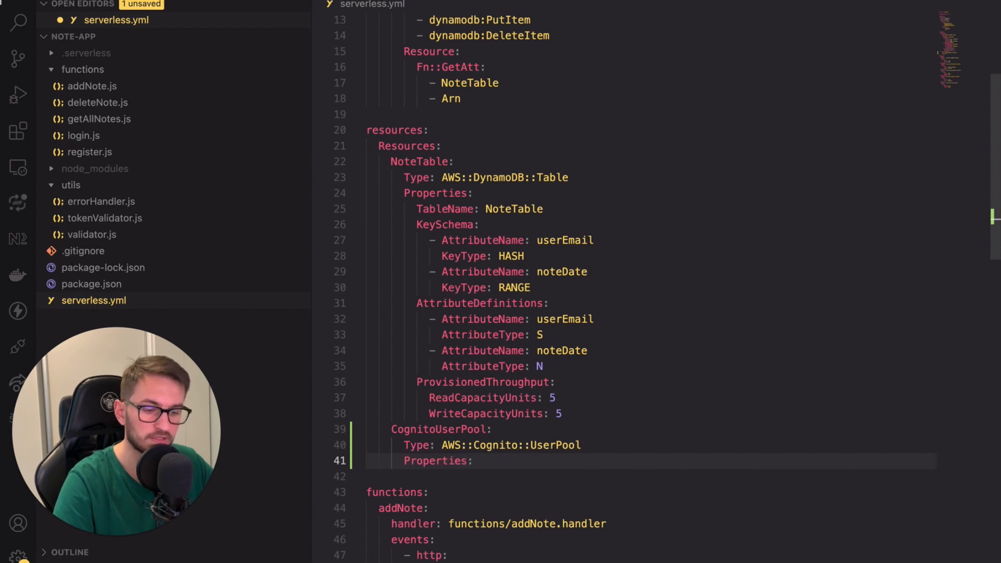
scroll("down", 3)
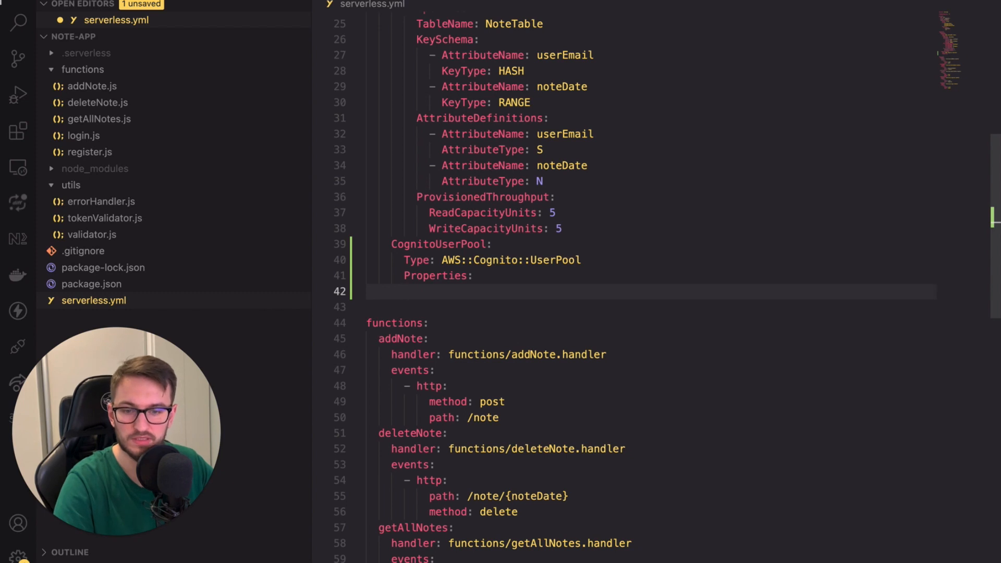
type("UserPool")
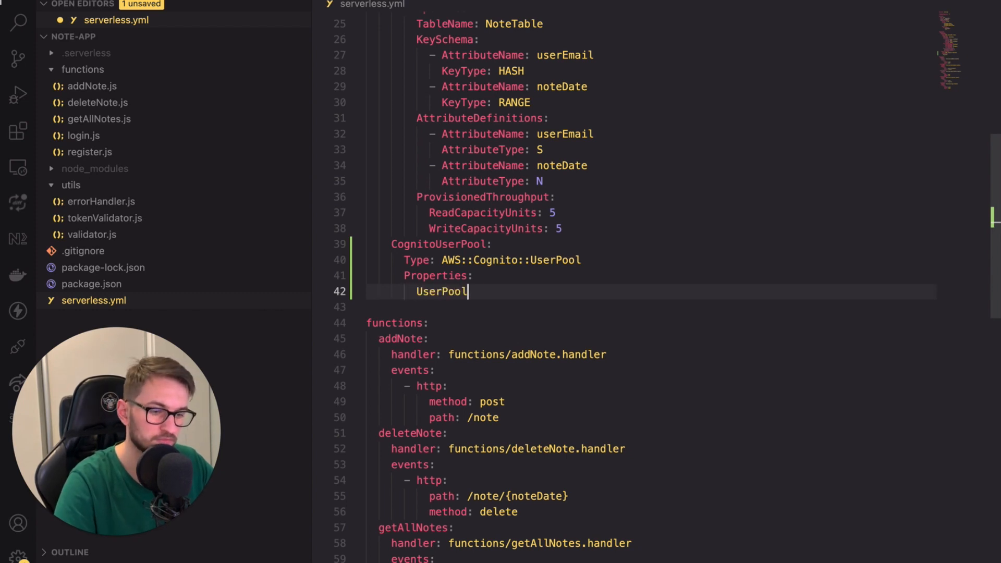
type("Name:")
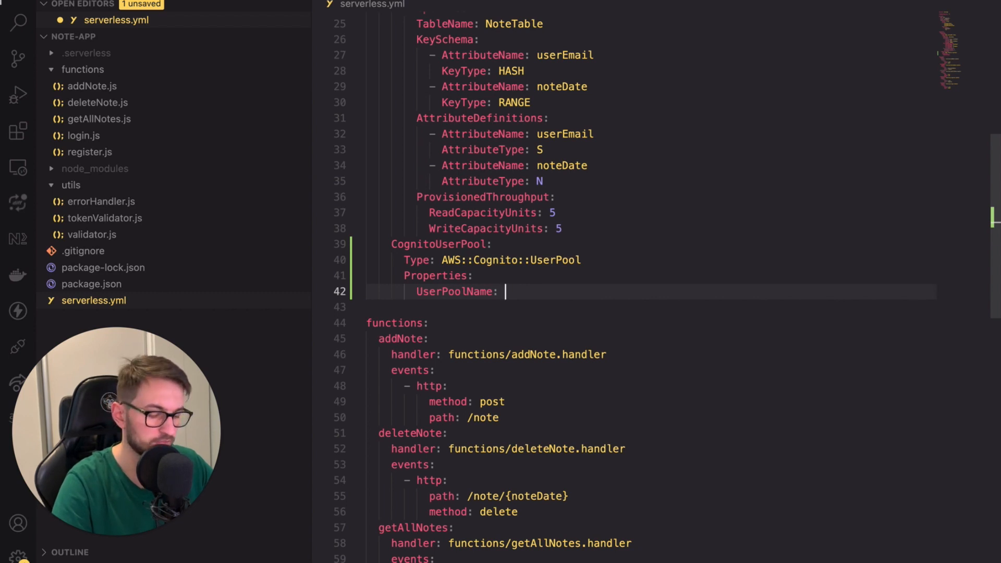
type("NoteAppUser")
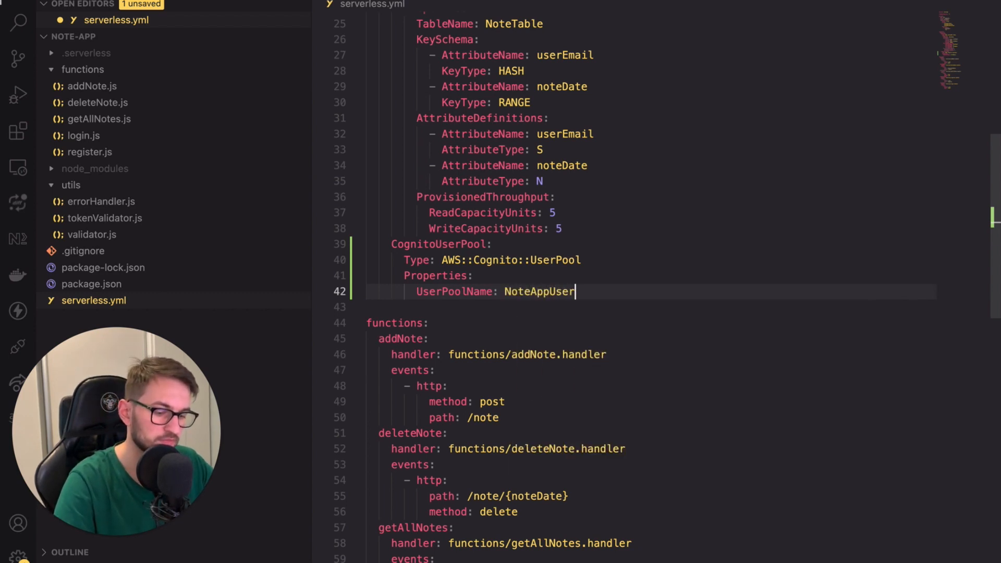
type("Pool")
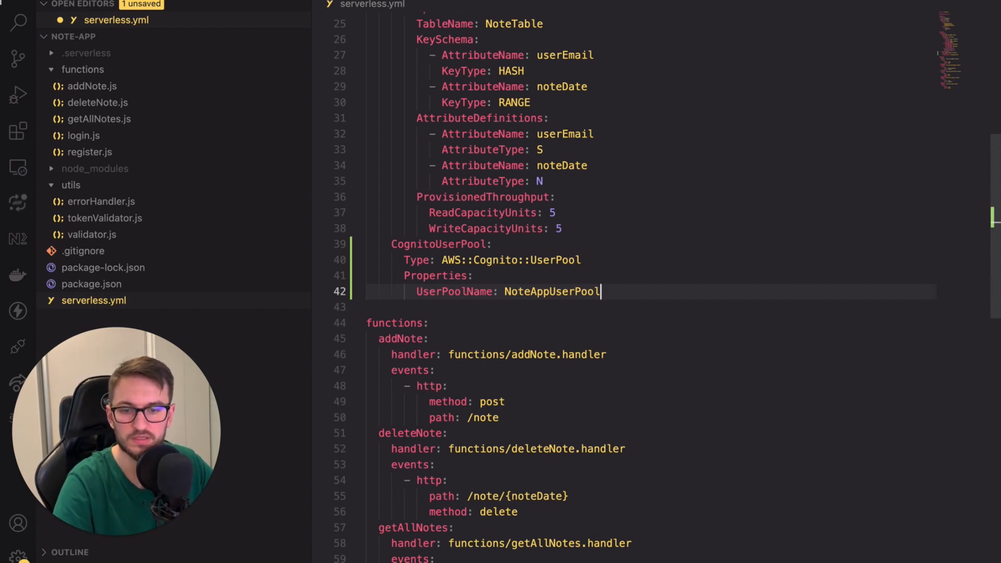
key("Enter")
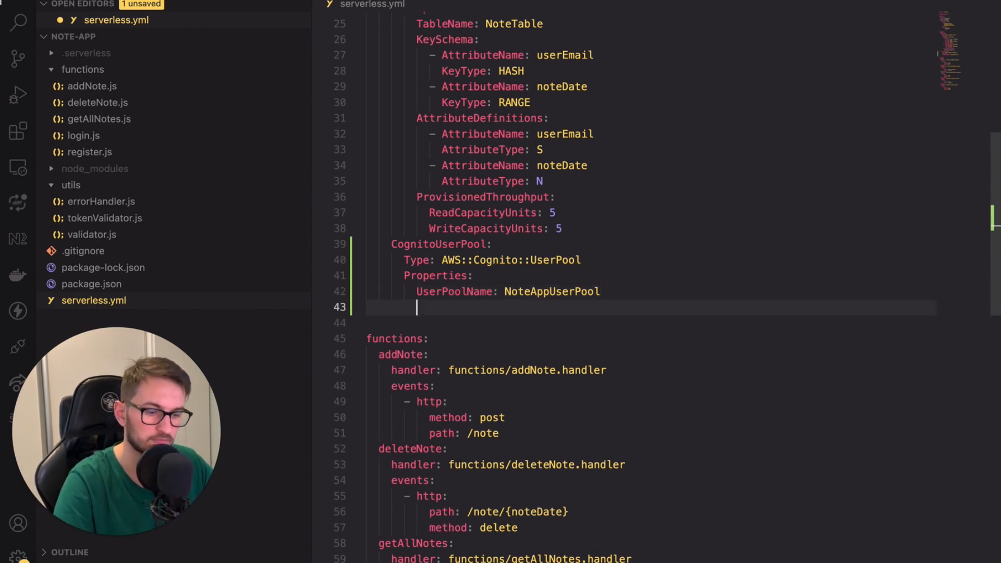
Step: Add a Schema entry for an email attribute with AttributeDataType String
type("Schem")
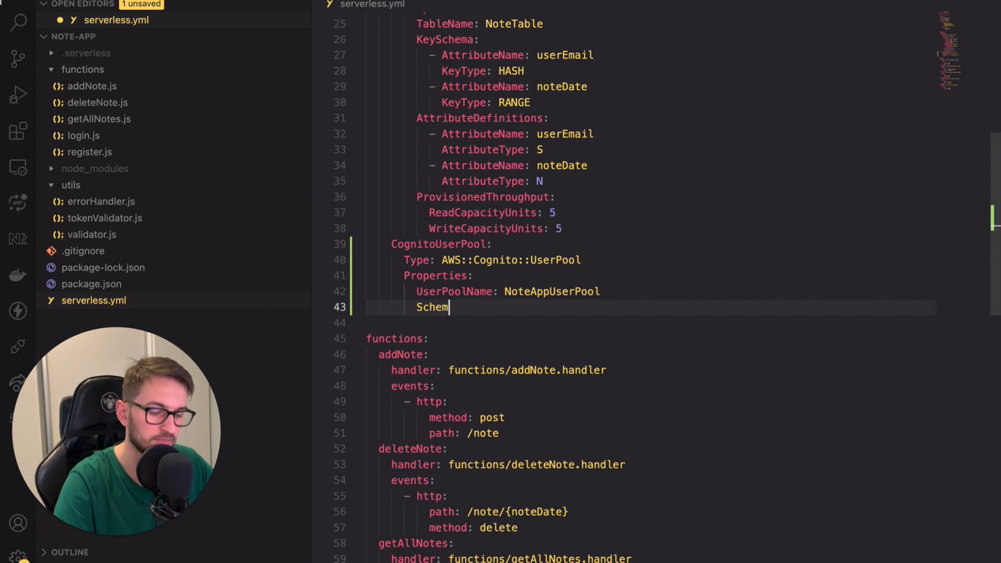
type("a:")
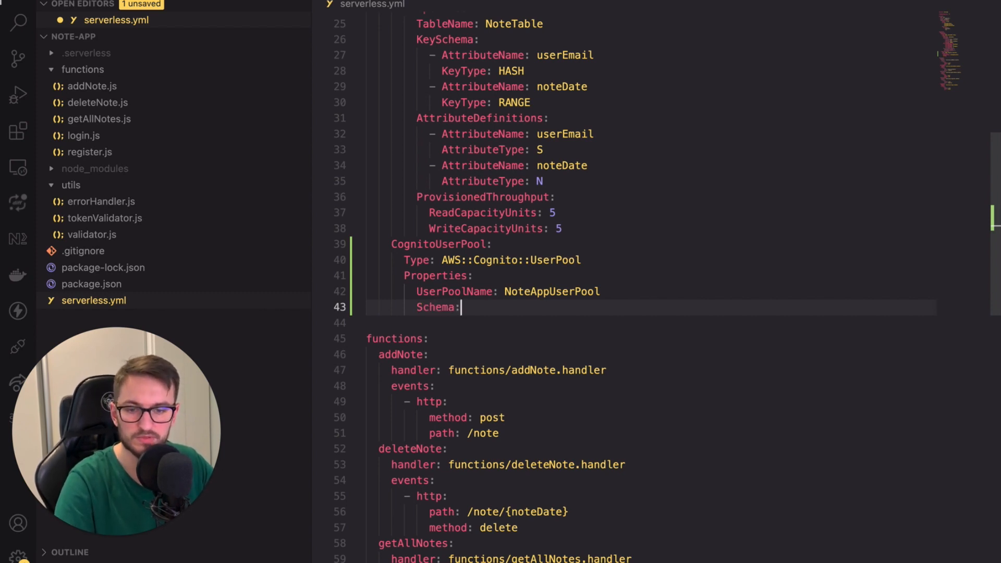
key("Enter")
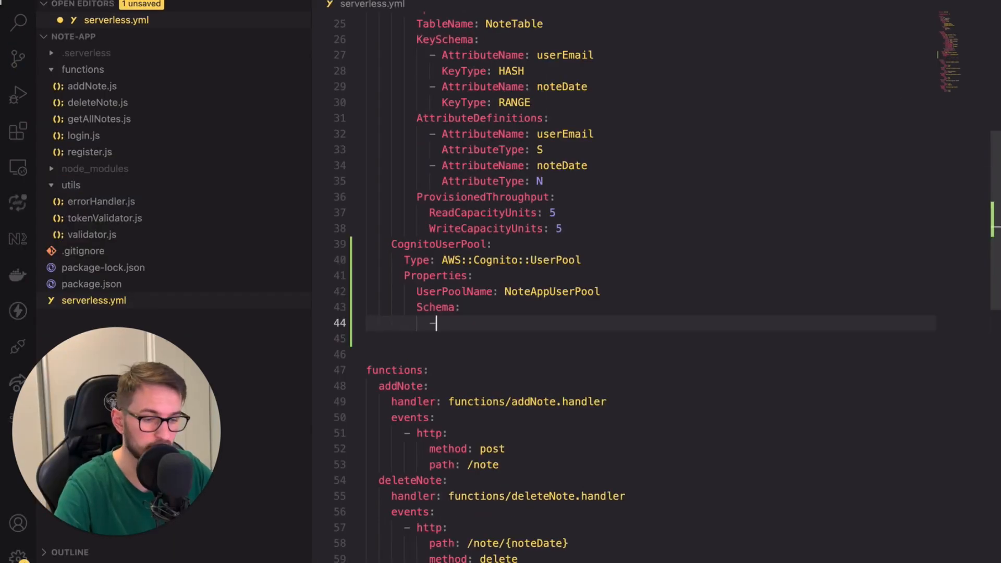
type("- Name:")
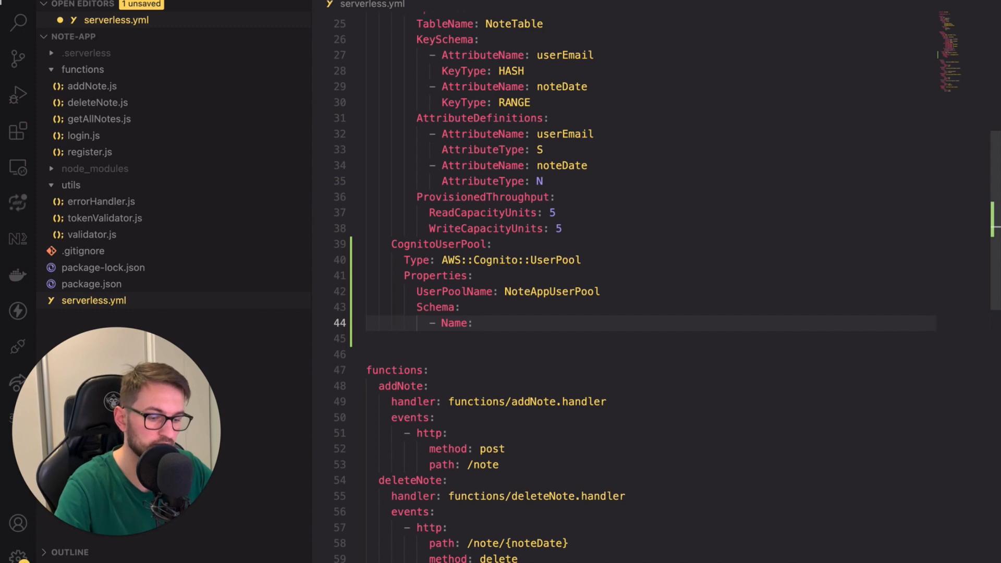
type("email")
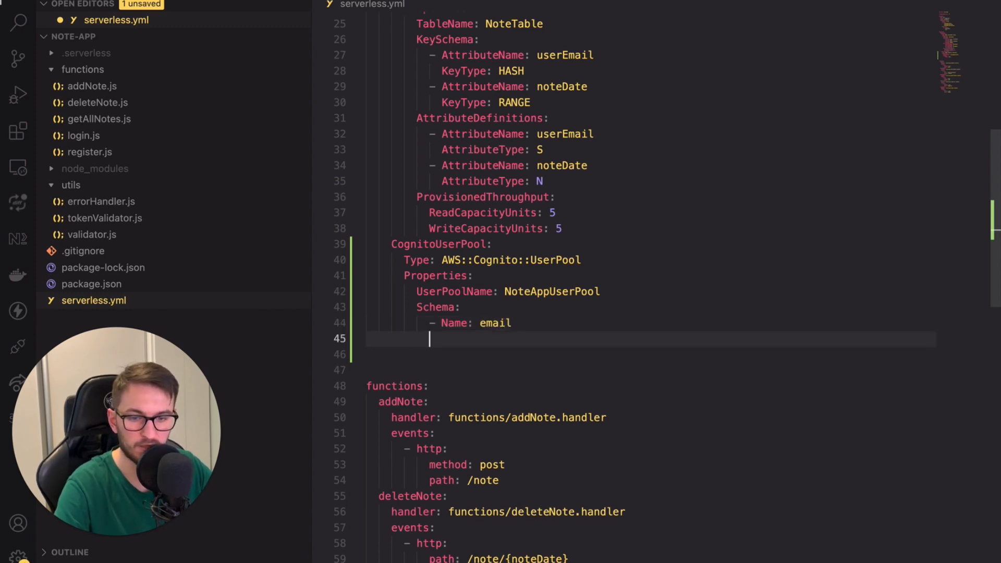
type("AttributeDataType: String")
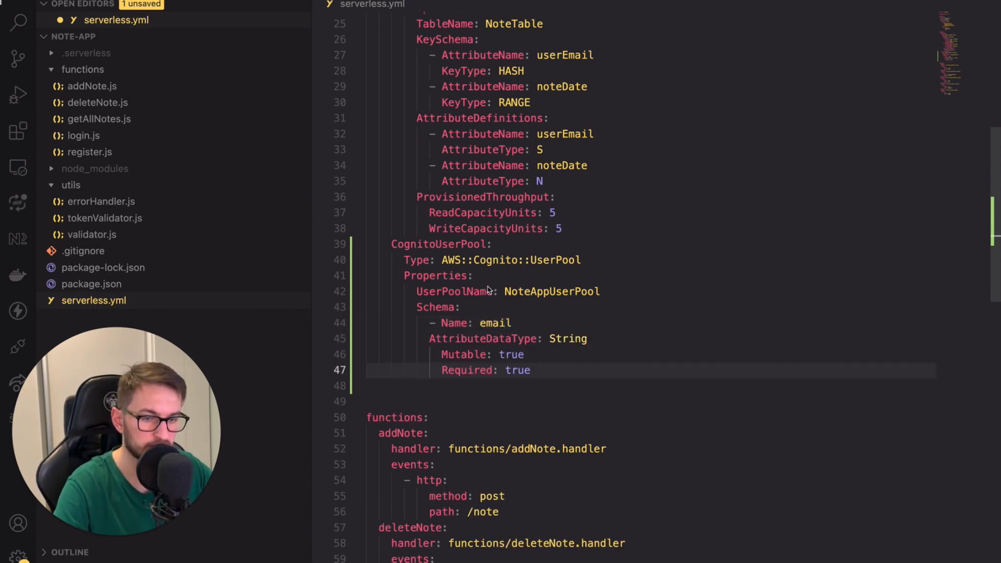
mouse_move(454, 351)
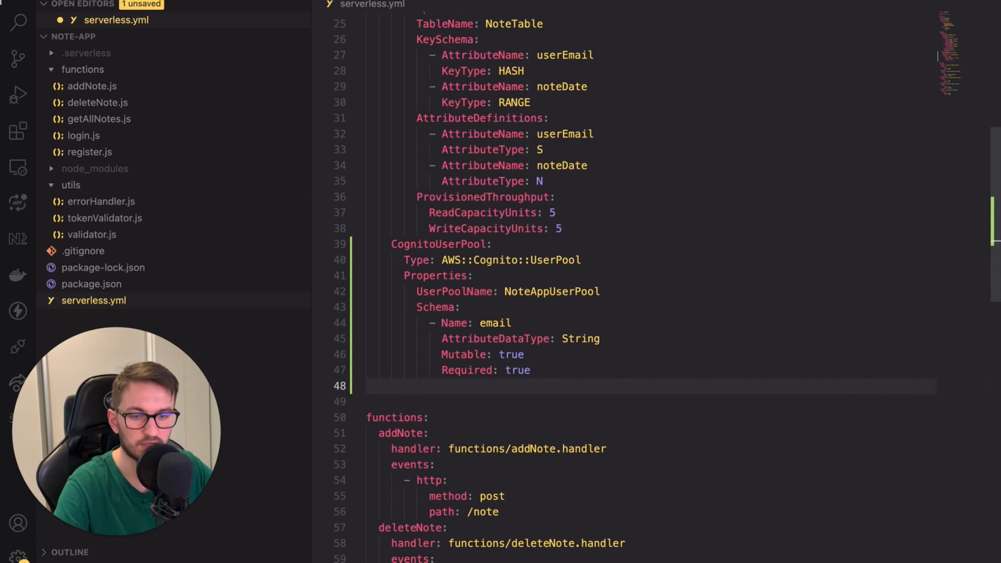
Step: Add Policies with a PasswordPolicy of MinimumLength 8 to the user pool
type("Pol")
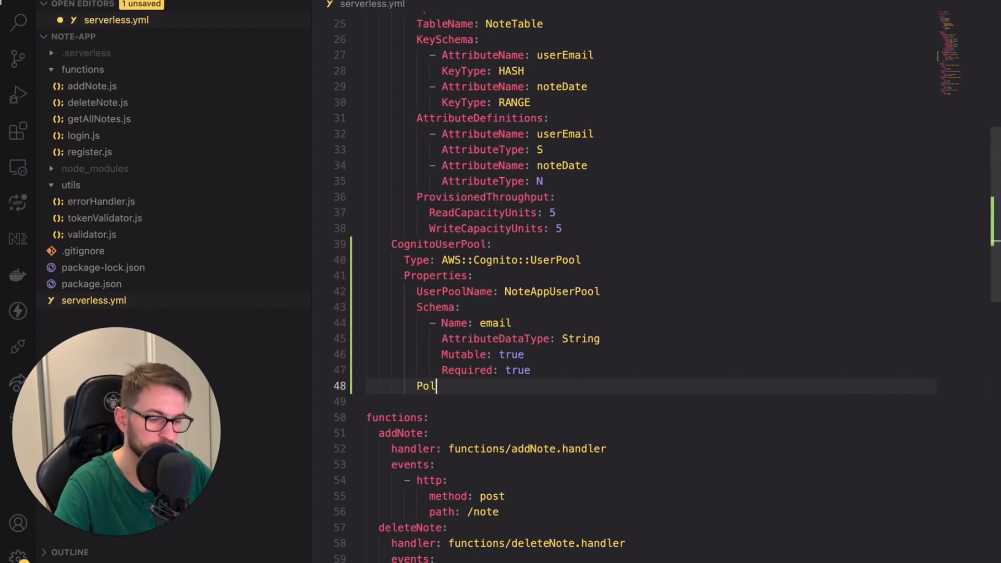
type("icies:")
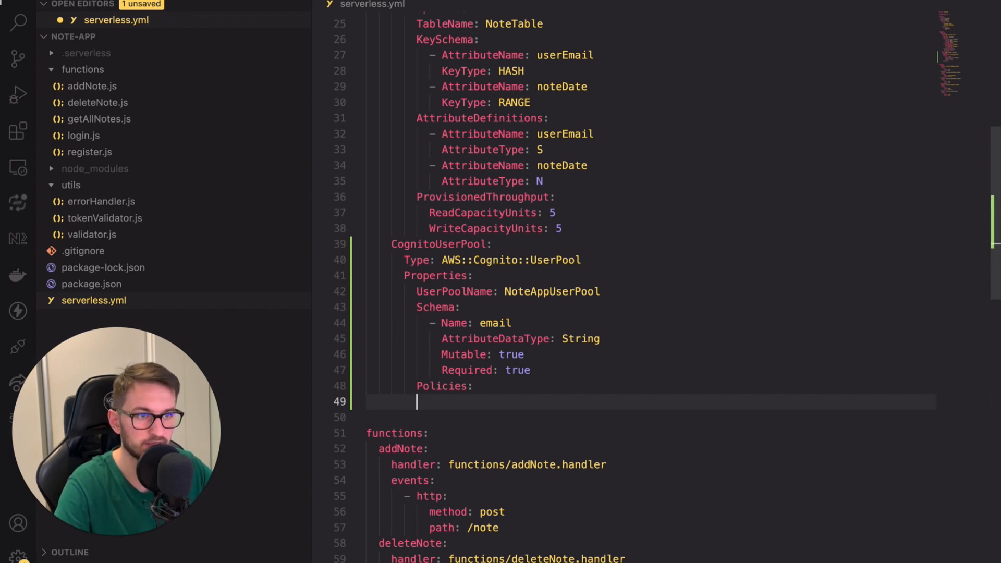
type("PasswordPolicy:")
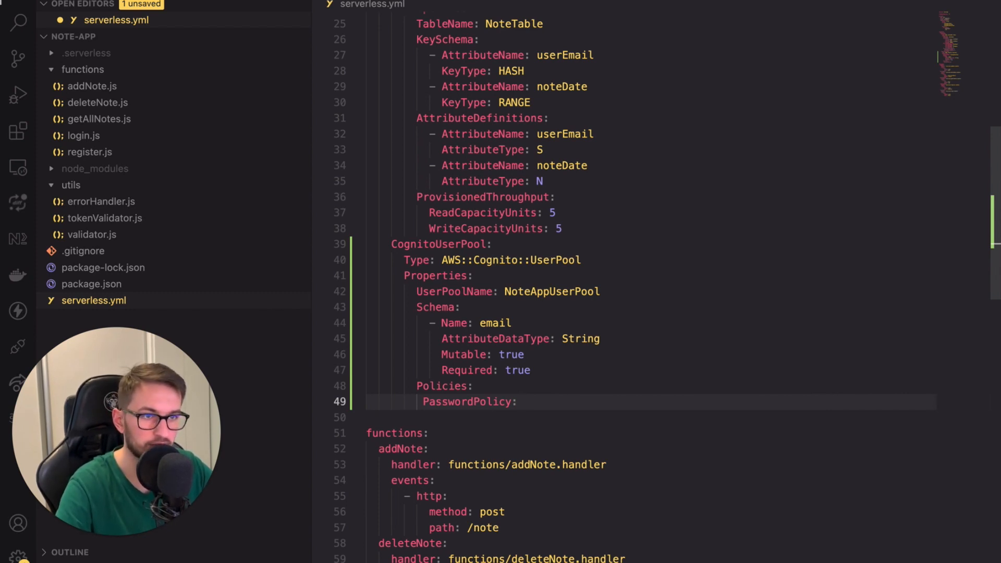
type("MinimumLength")
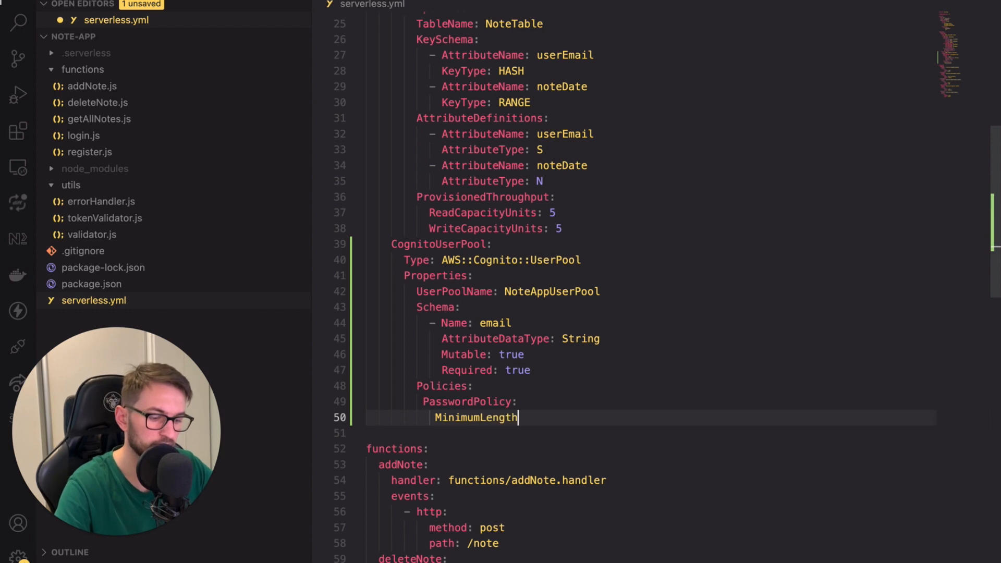
type(": 8")
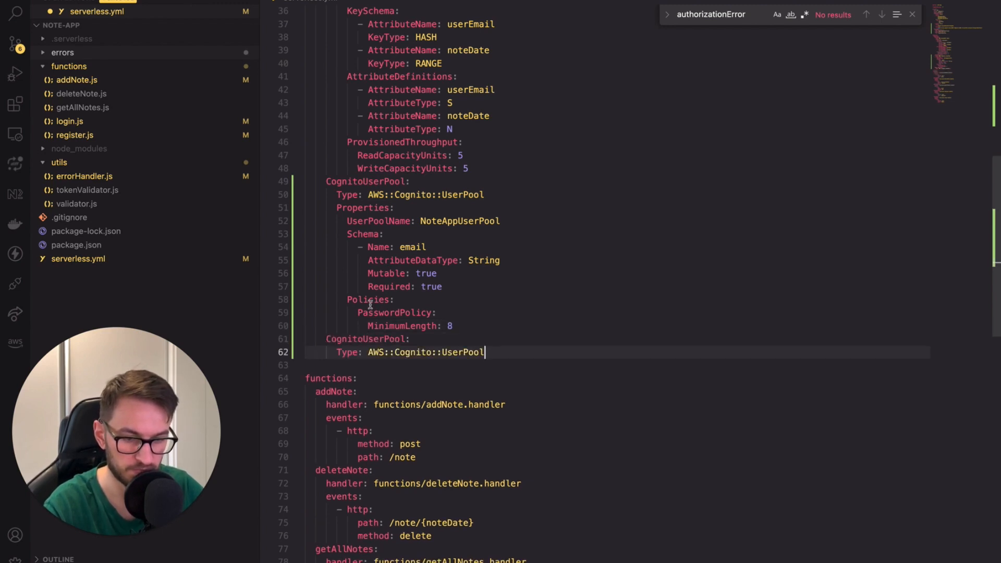
Step: Add the CognitoUserPoolClient resource with ClientName noteAppUserPoolClient
type("Client")
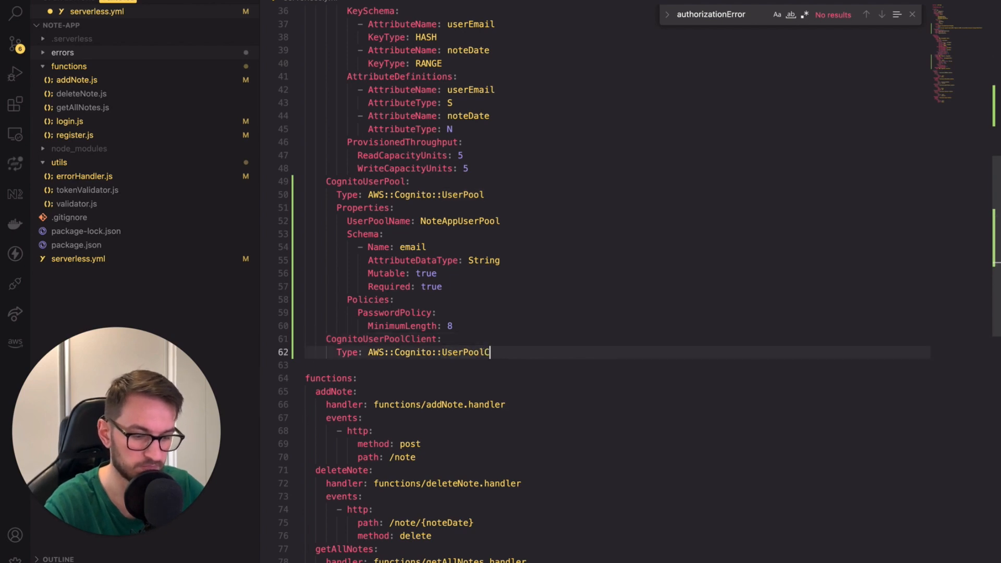
type("lient")
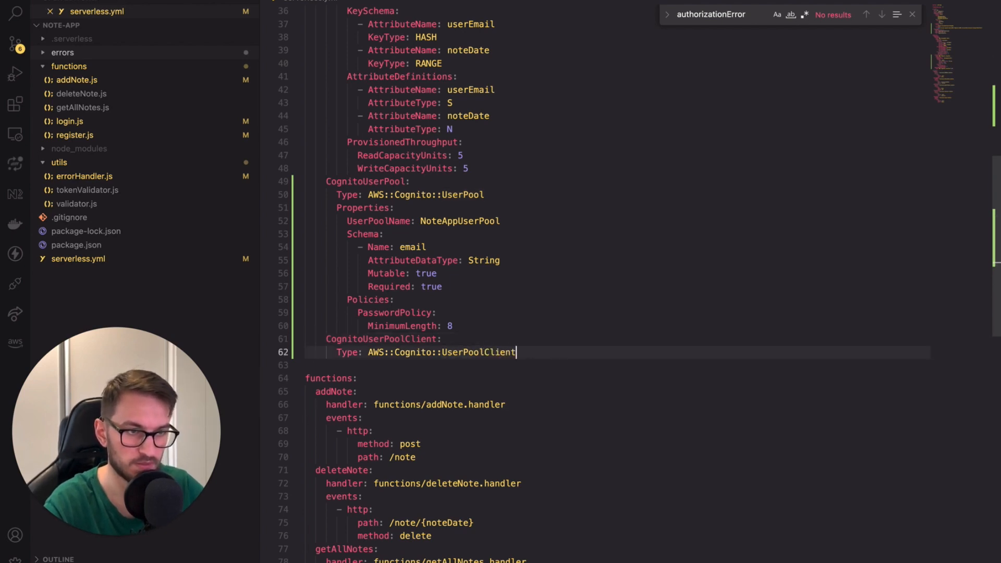
key("Enter")
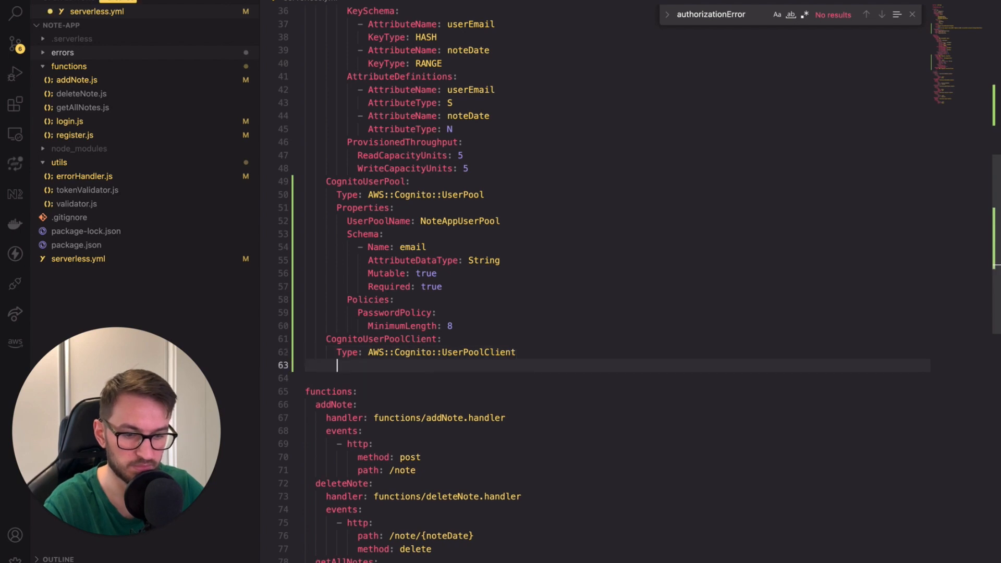
type("Properties:")
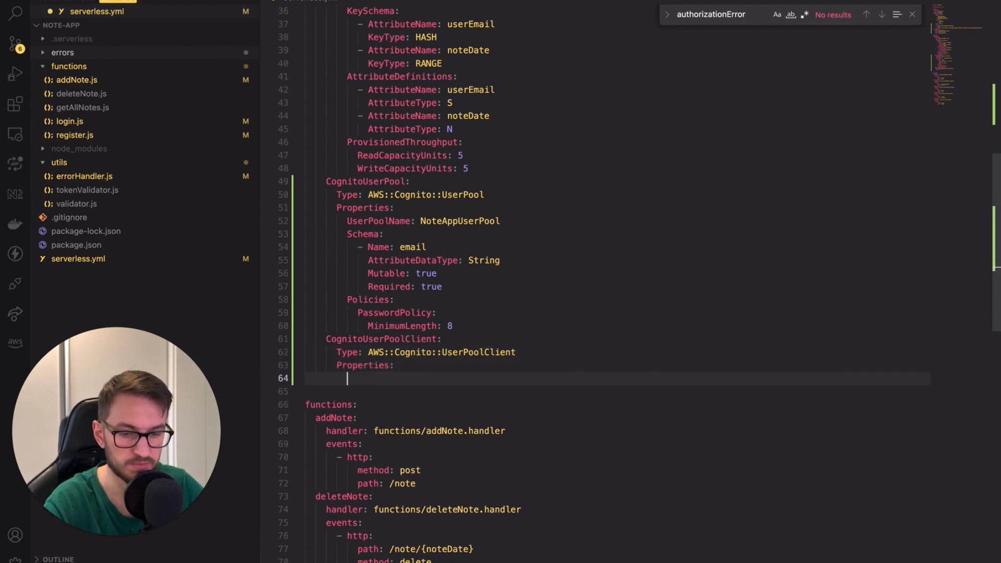
type("ClientName:")
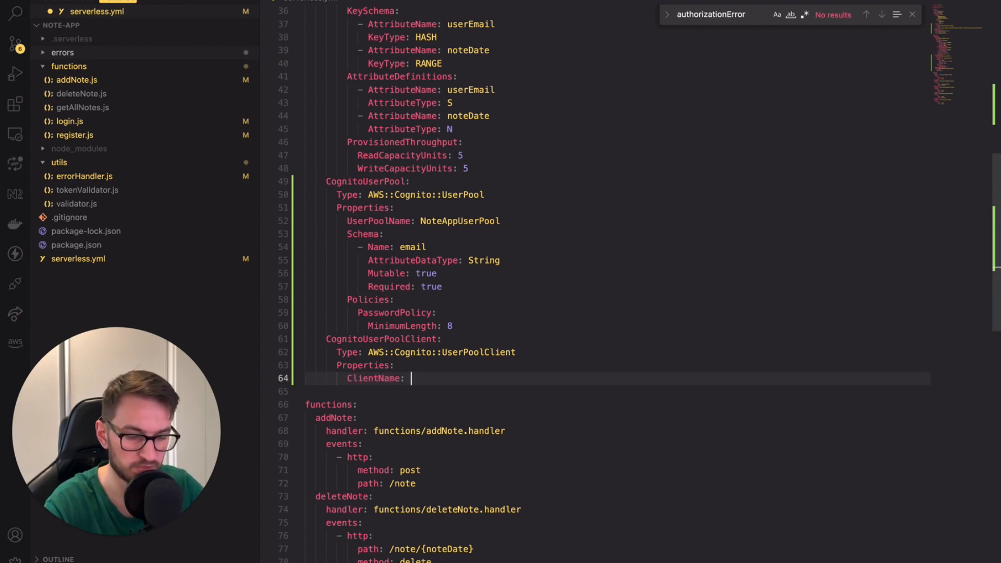
type("noteAppUserPoolClient")
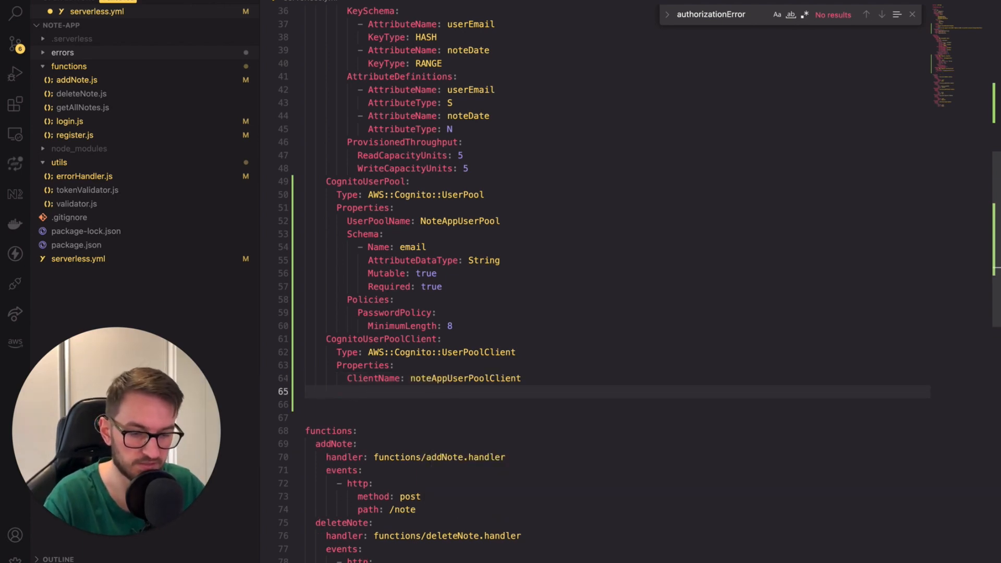
Step: Set GenerateSecret false, UserPoolId Ref CognitoUserPool, and USER_PASSWORD_AUTH explicit auth flow
type("GenerateSecret: false")
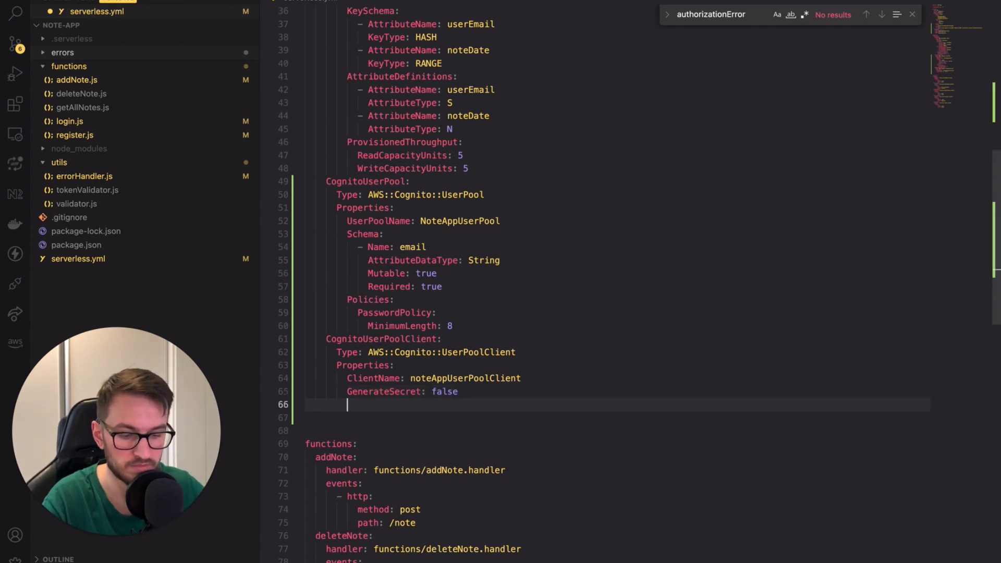
type("UserPoolId:")
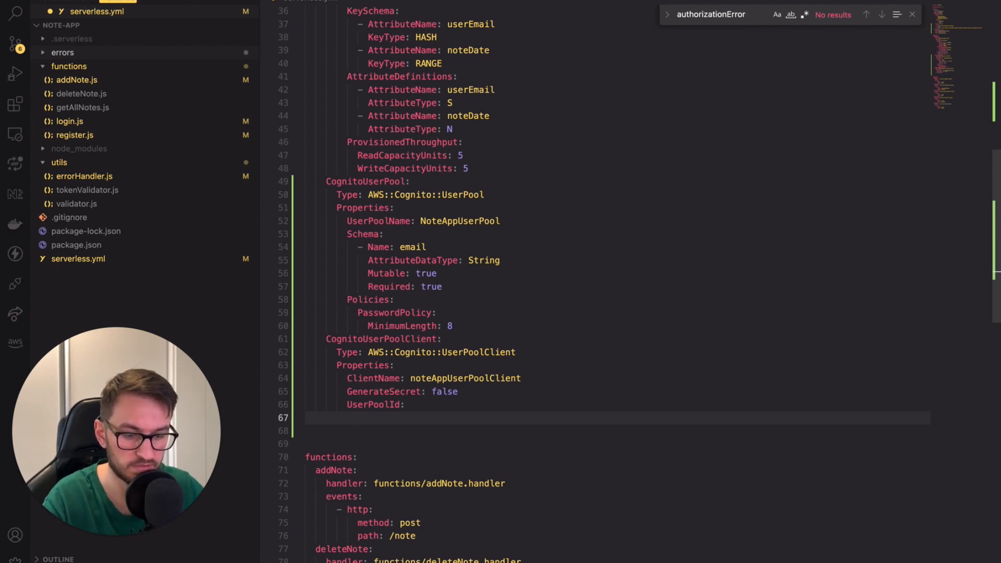
type("Ref:")
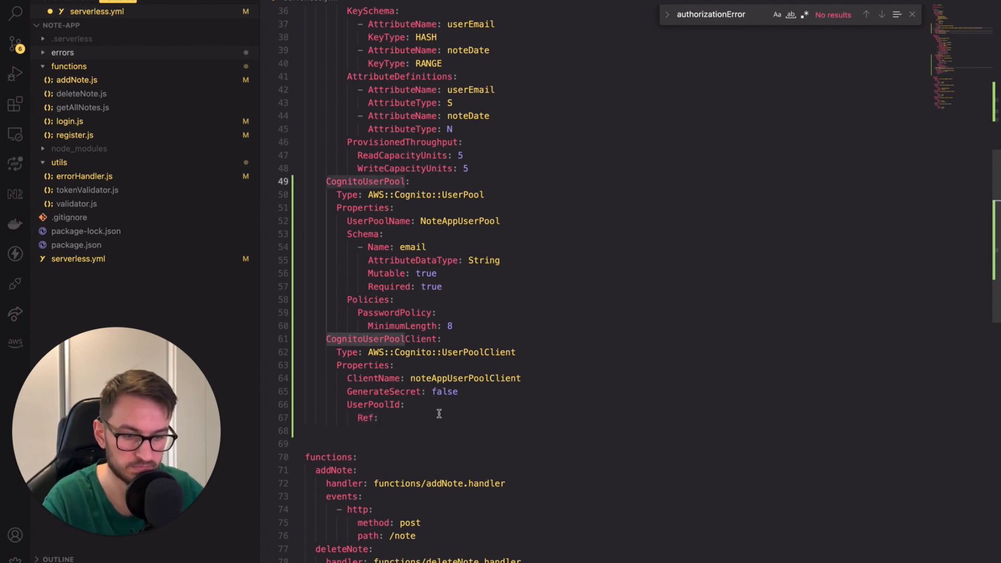
type("CognitoUserPool")
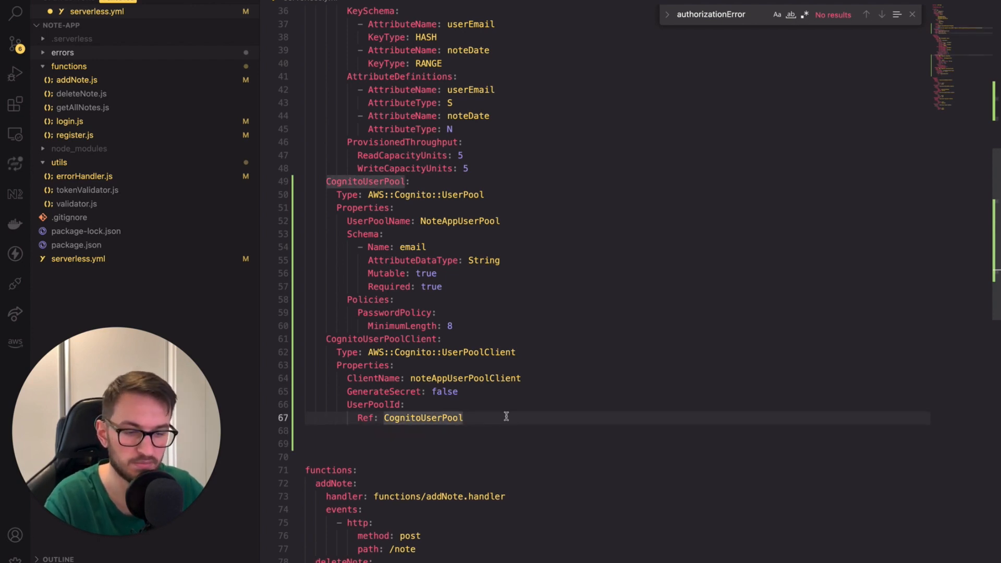
key("Enter")
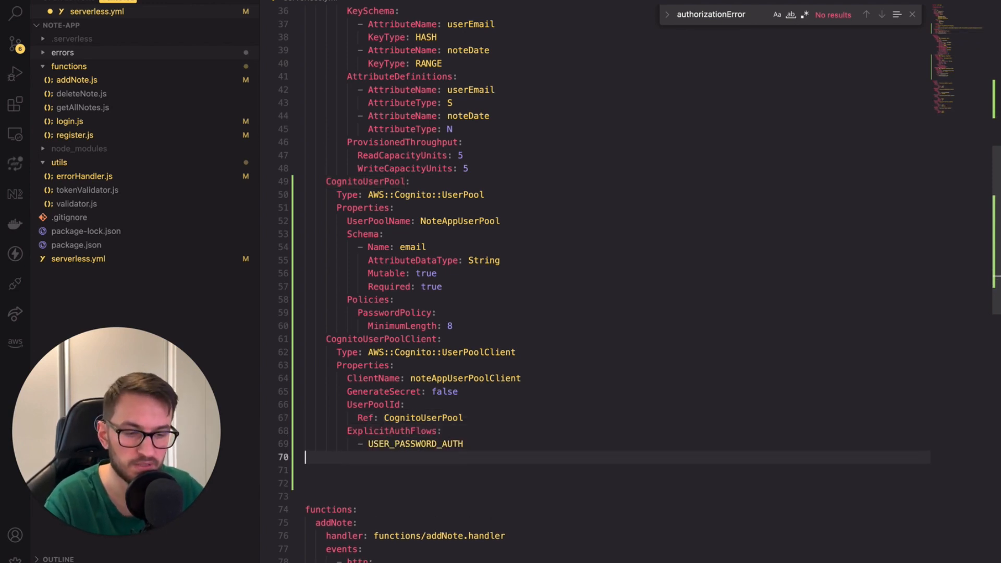
key("Backspace")
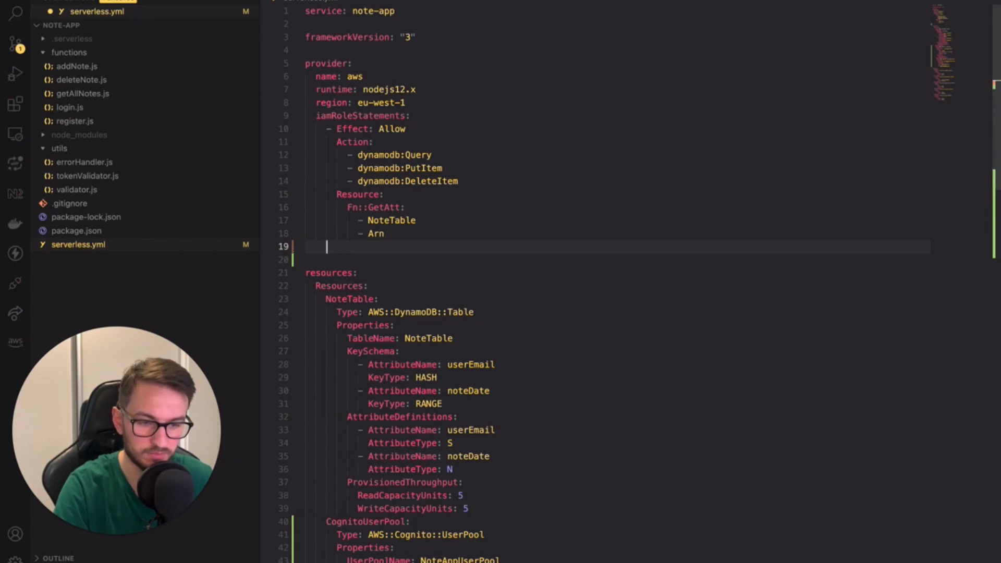
Step: Add a provider environment block starting with COGNITO_CLIENT_ID
type("environment:")
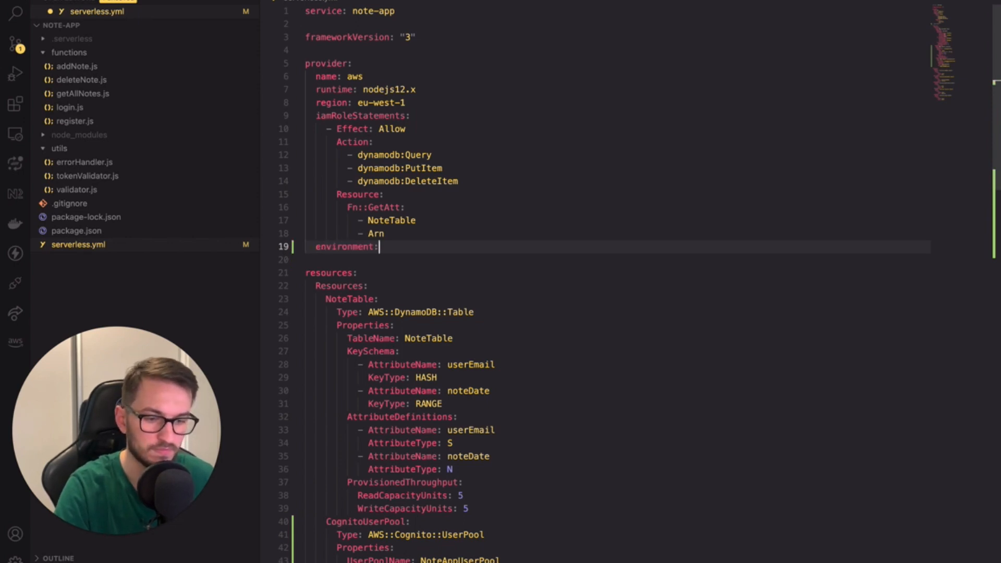
key("Enter")
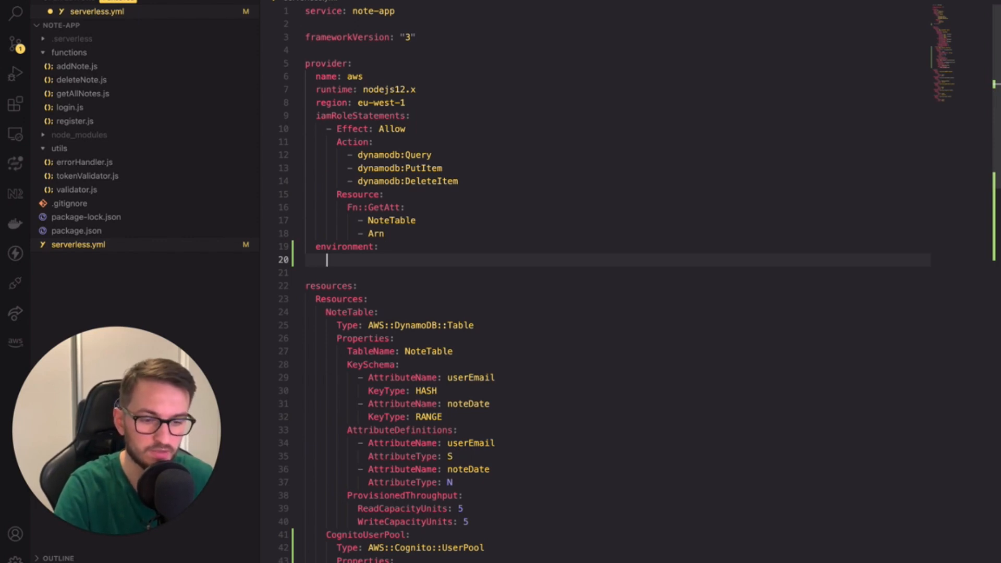
type("COGNITO_CLIENT_ID:")
type("COGNITO_USER_POOL_ID:")
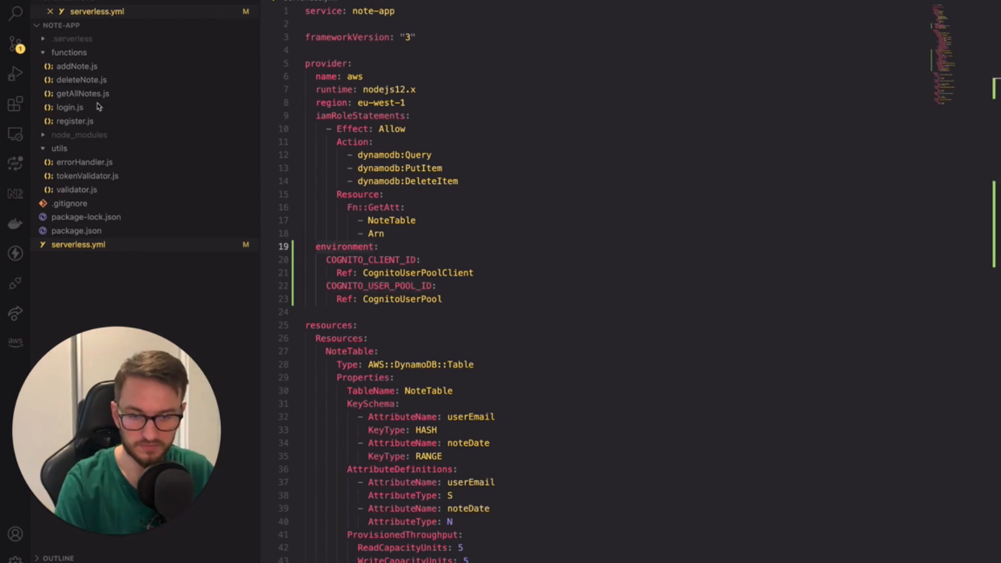
mouse_move(73, 121)
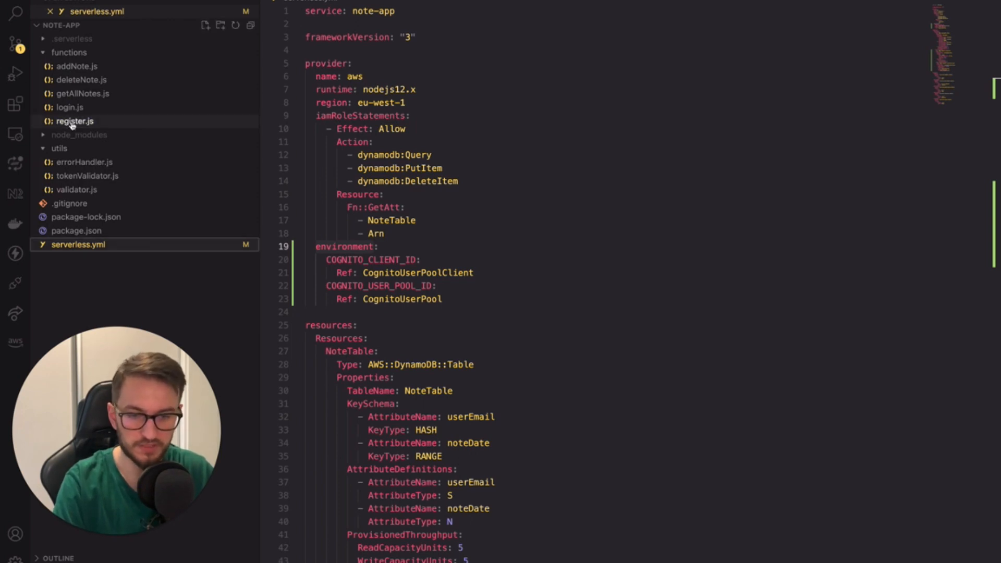
Step: Open register.js and scroll down to the handler's placeholder comment
left_click(73, 121)
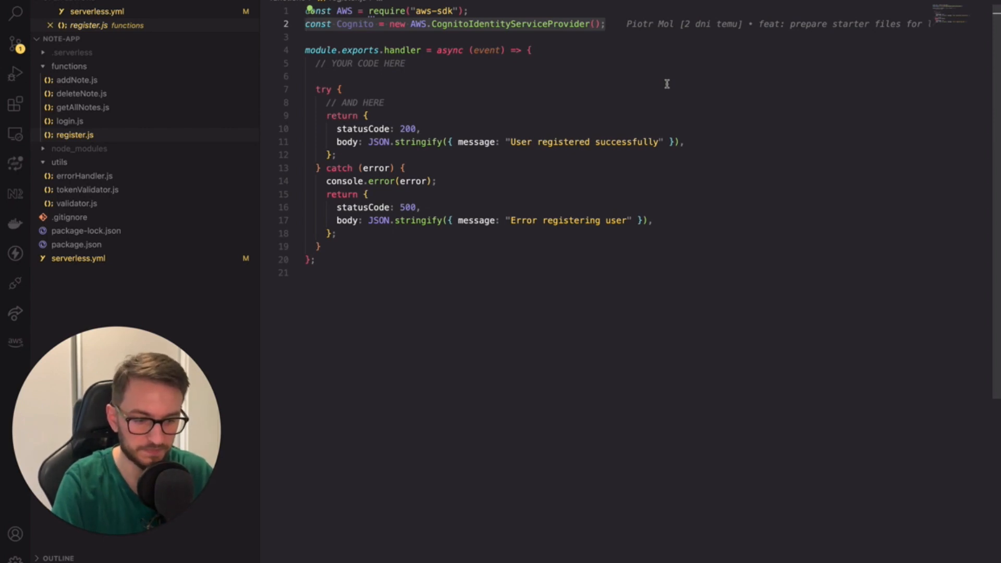
scroll("down", 3)
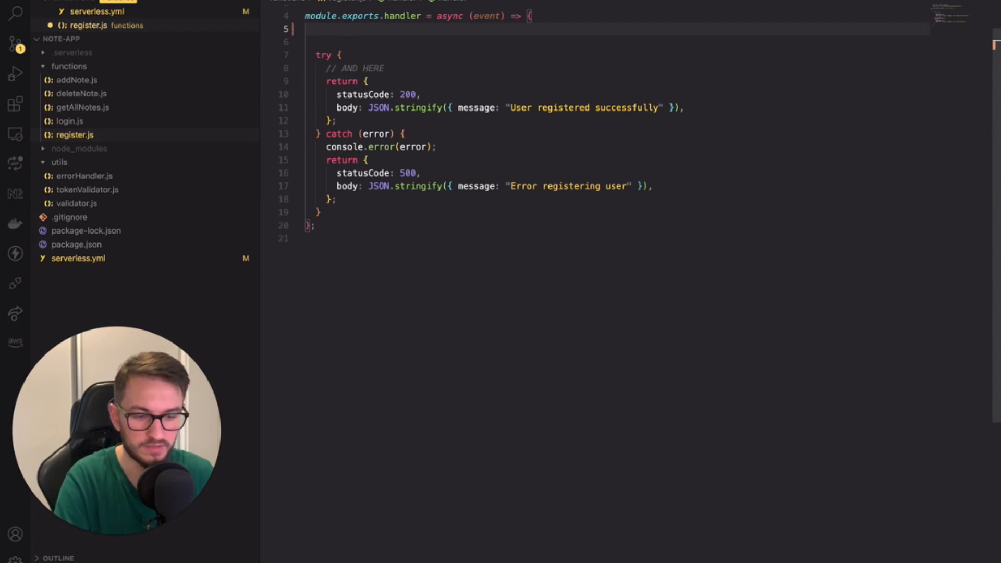
Step: Parse the request body with JSON.parse and destructure email and password
type("const body")
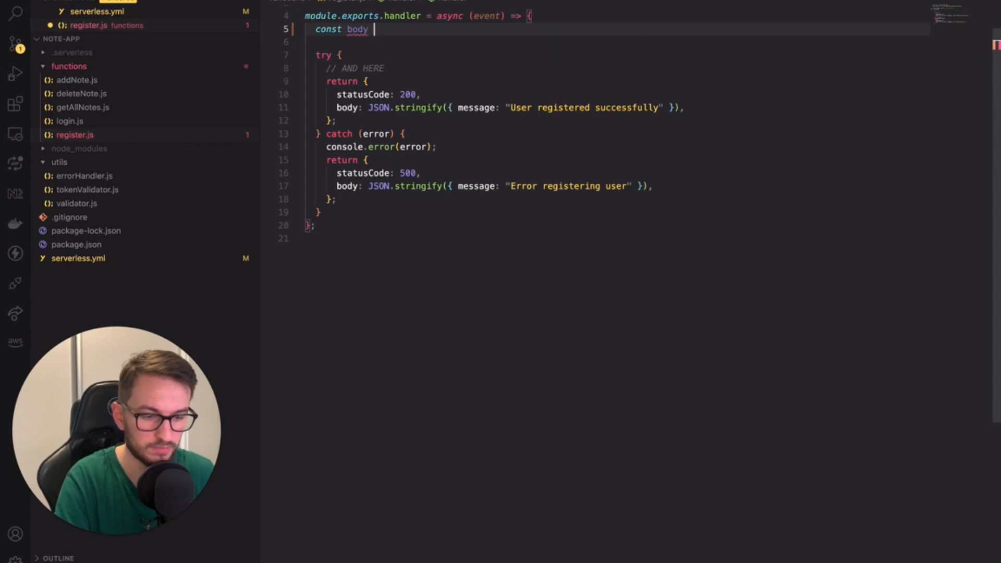
type("= JSON.parse(event.body);")
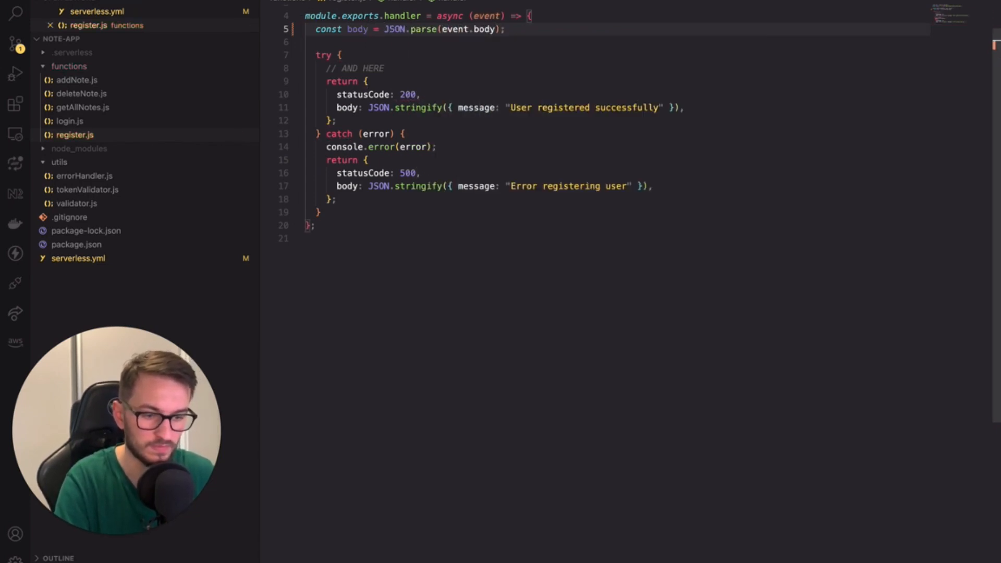
type("{}")
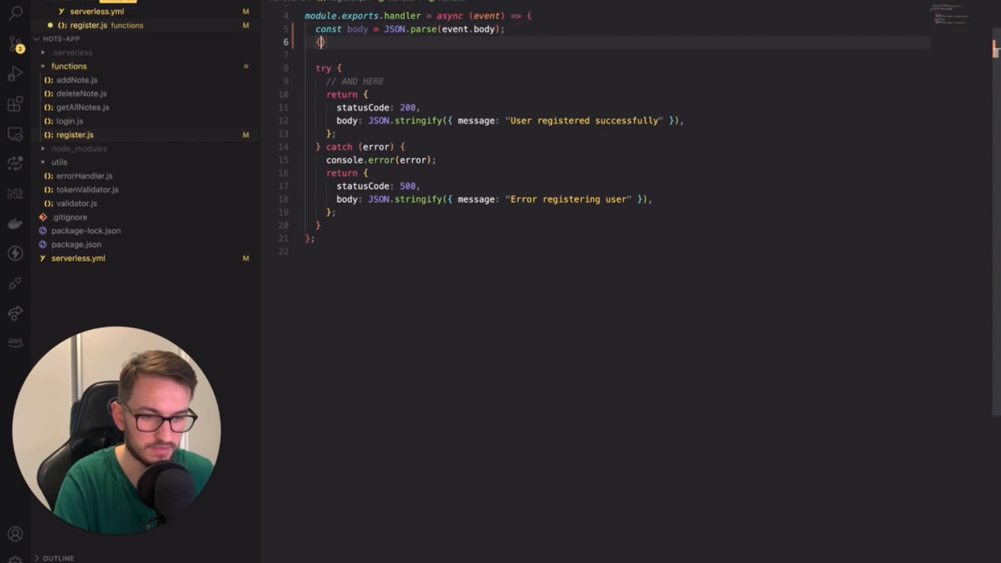
type("const")
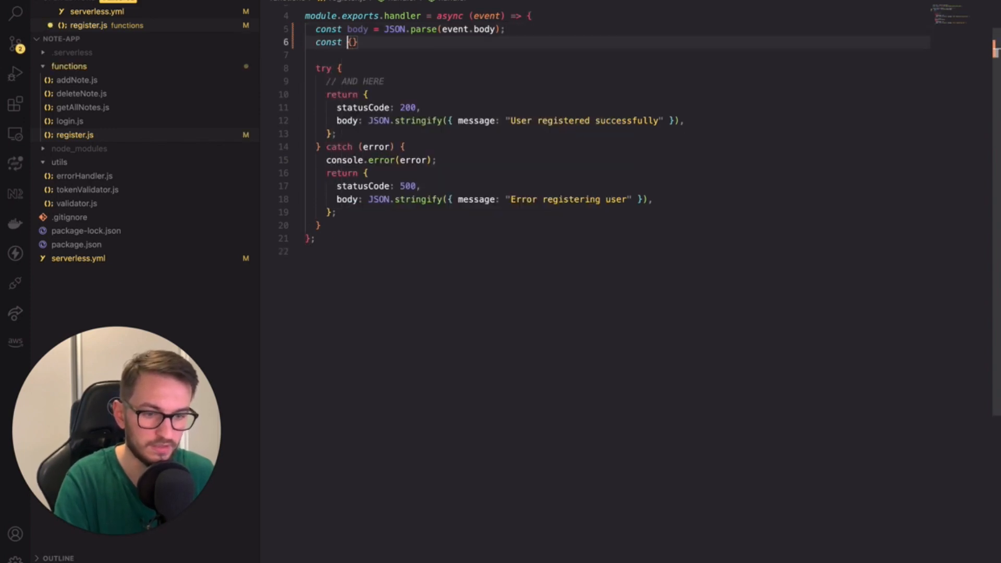
type("email,")
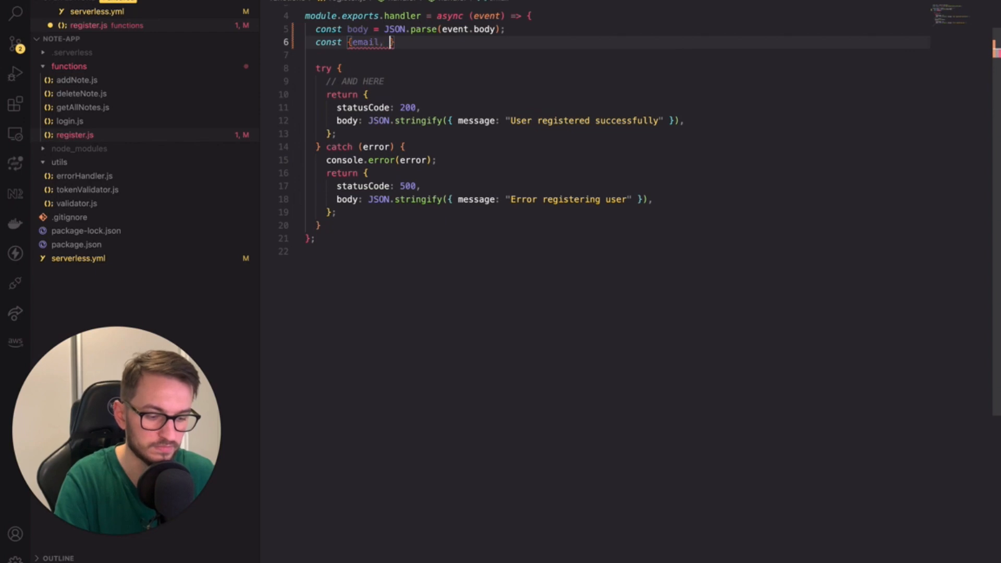
type("password")
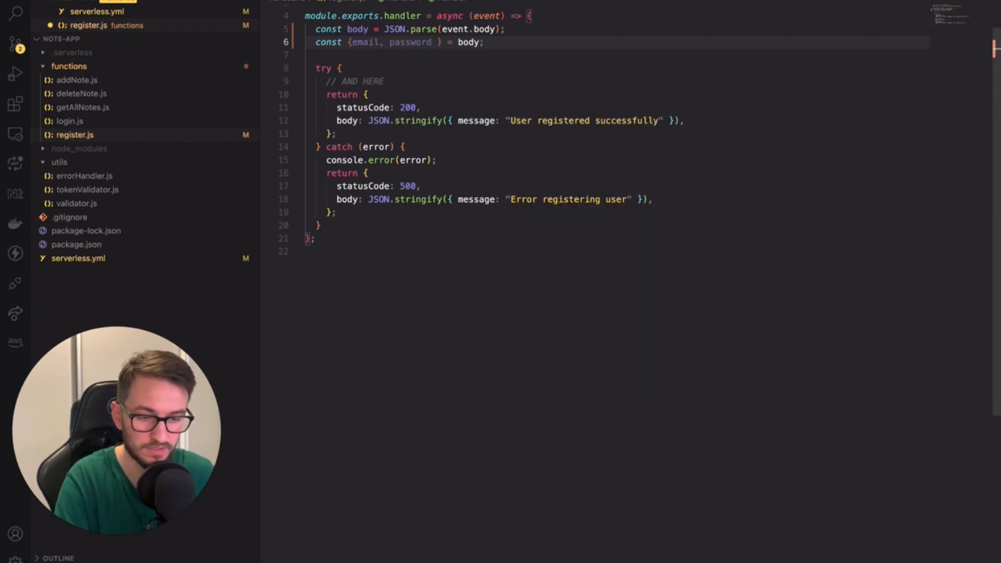
key("Enter")
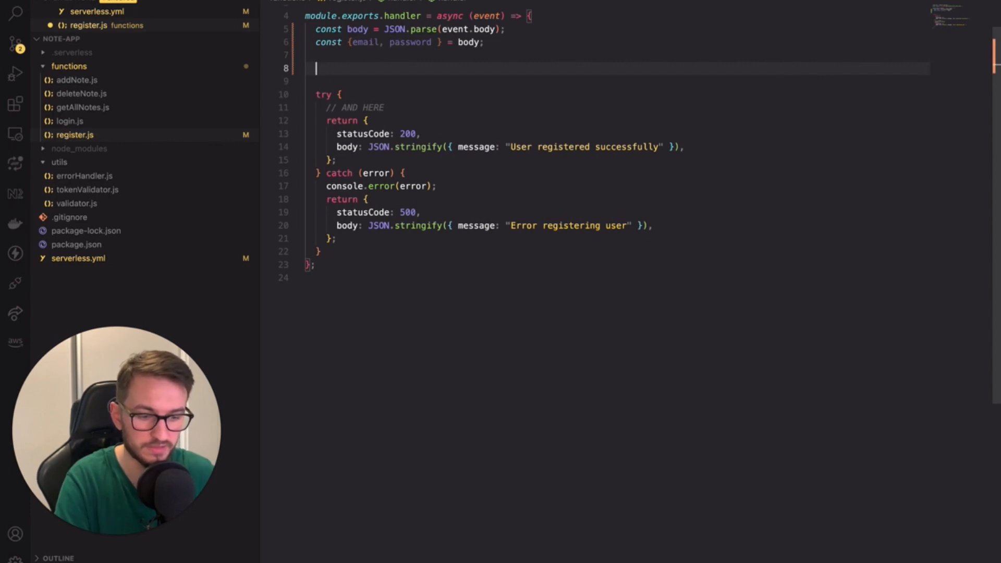
Step: Start a params object with ClientId process.env.COGNITO_CLIENT_ID and Password password
type("const params = {")
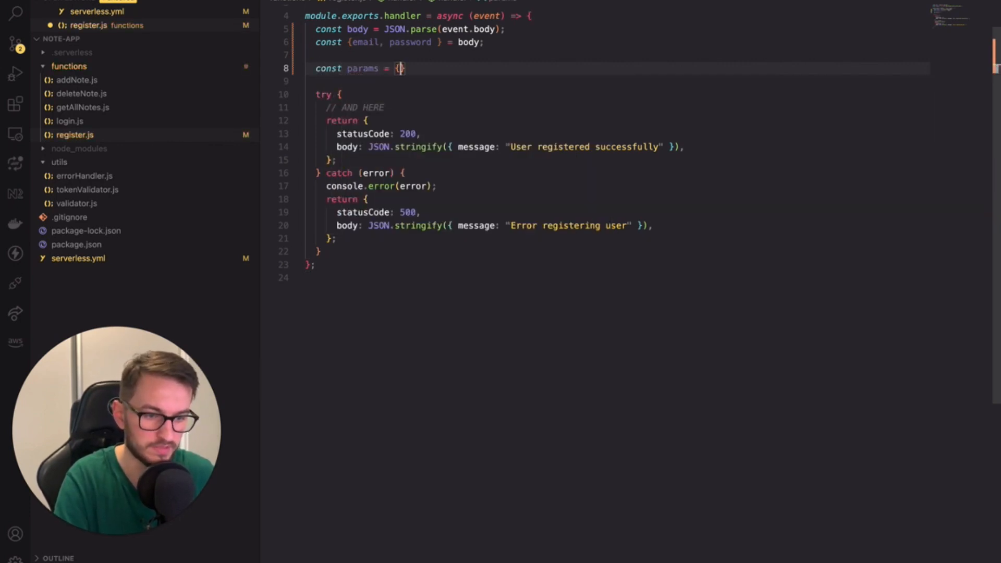
key("Enter")
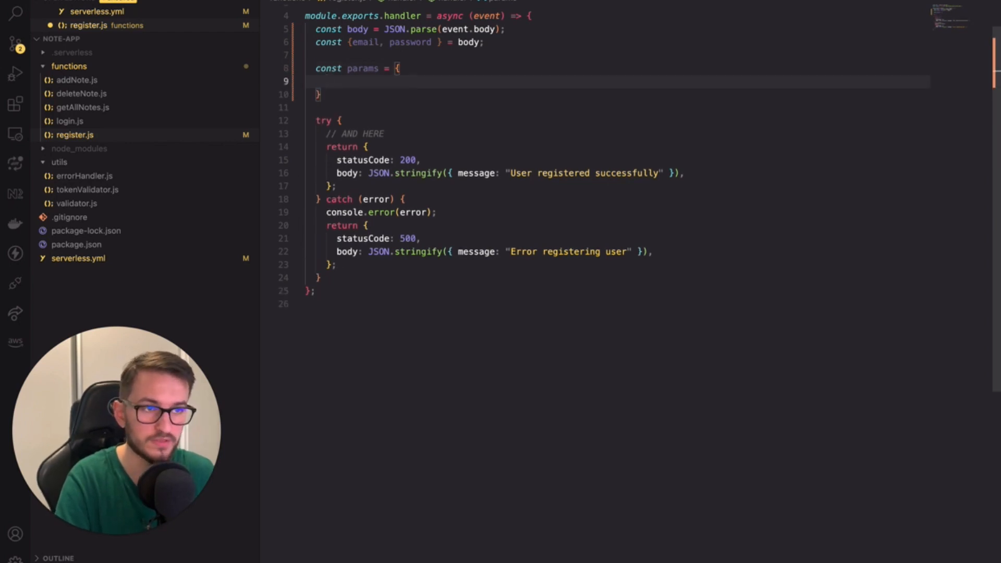
type("C")
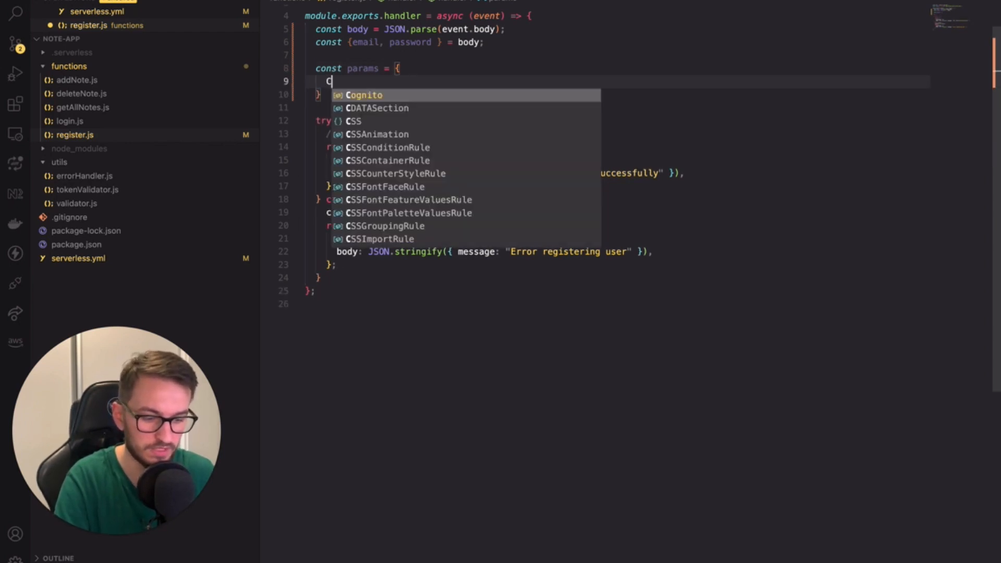
type("lientId:")
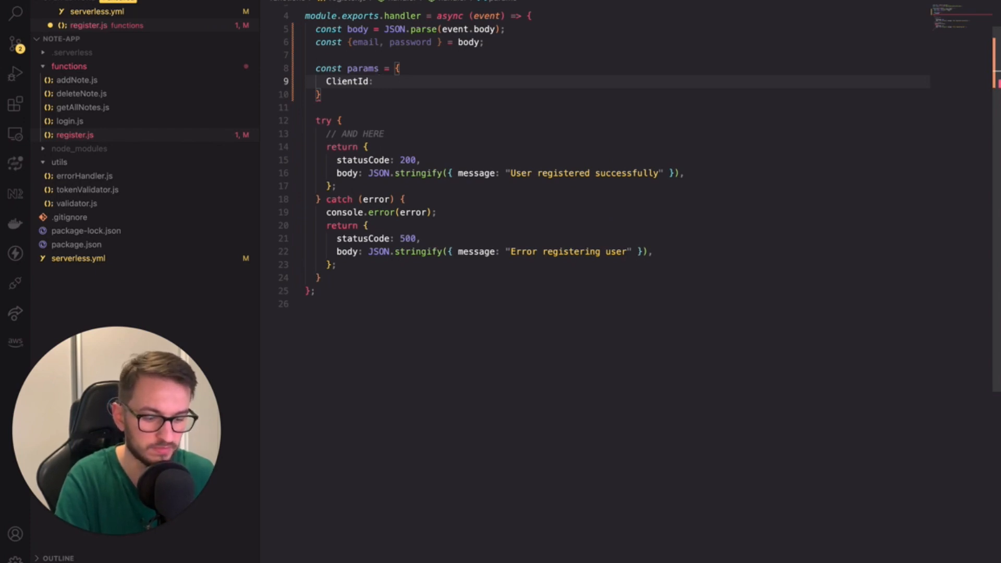
type("process.env.")
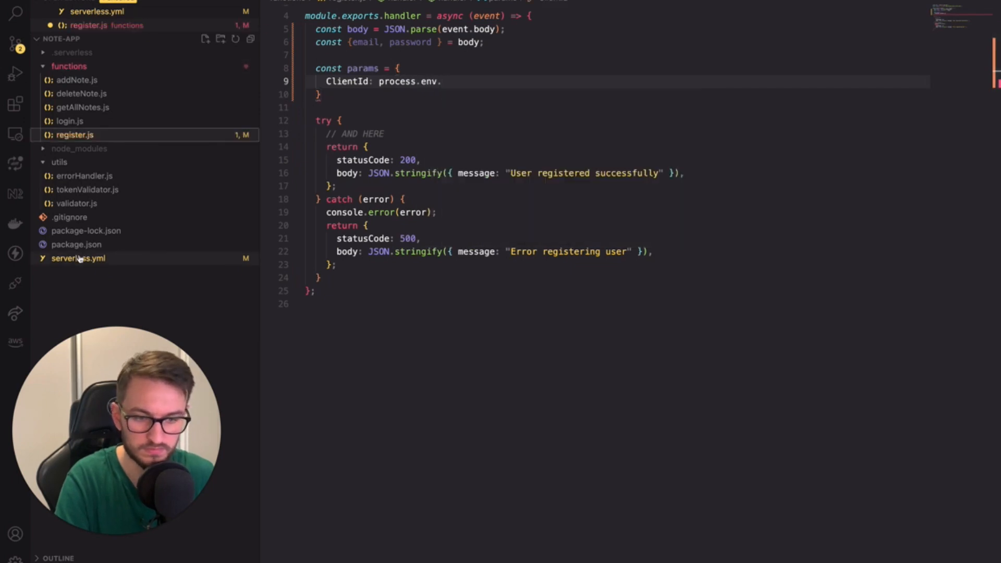
type("COGNITO_CLIENT_ID,,")
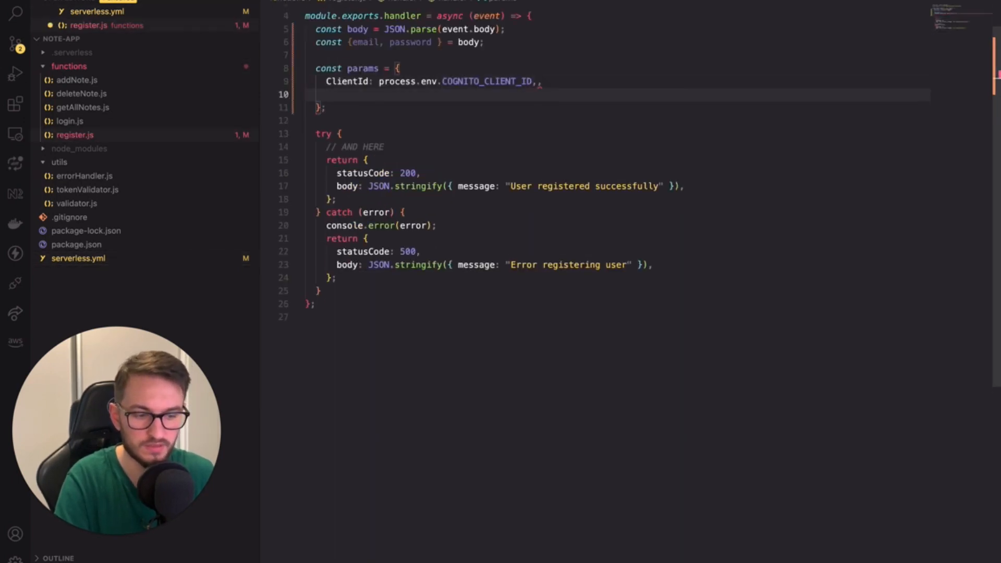
type("P")
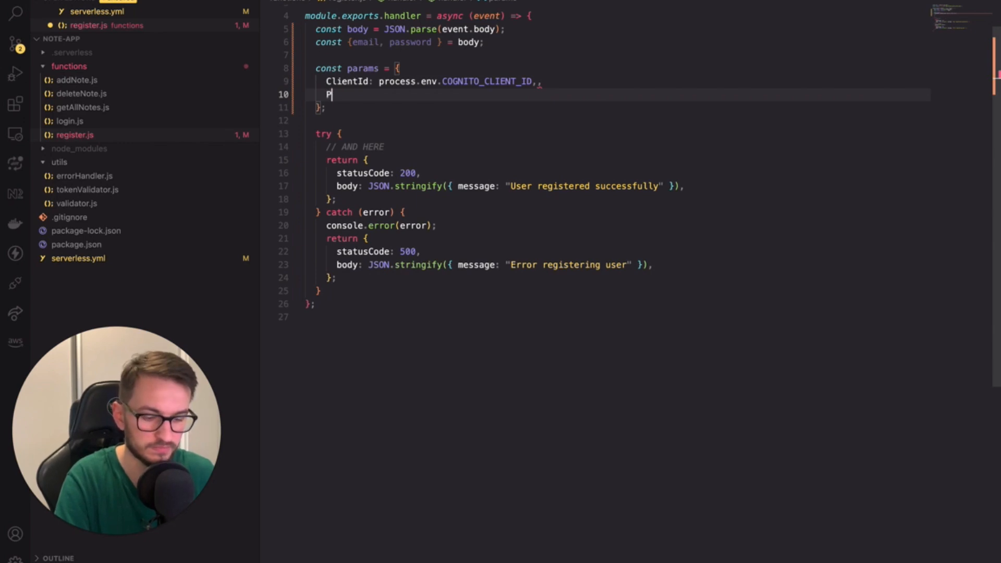
type("assword: password,")
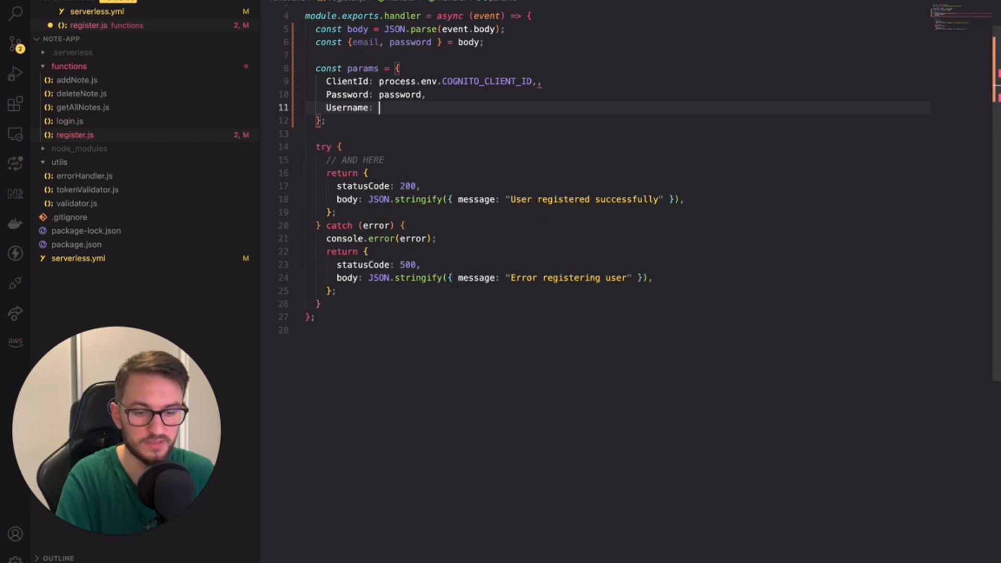
Step: Add Username email and a UserAttributes array with the email attribute
type("emial")
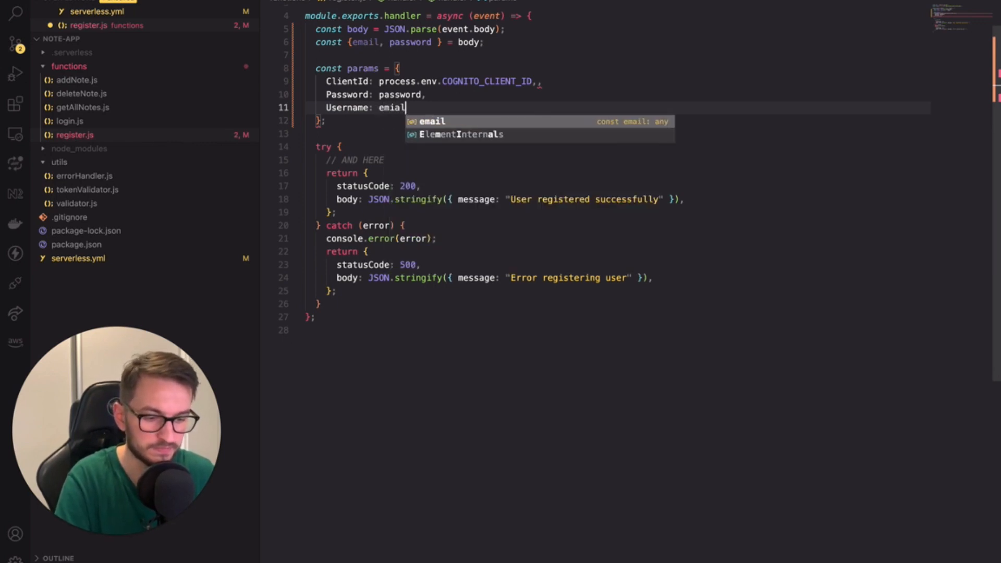
key("Enter")
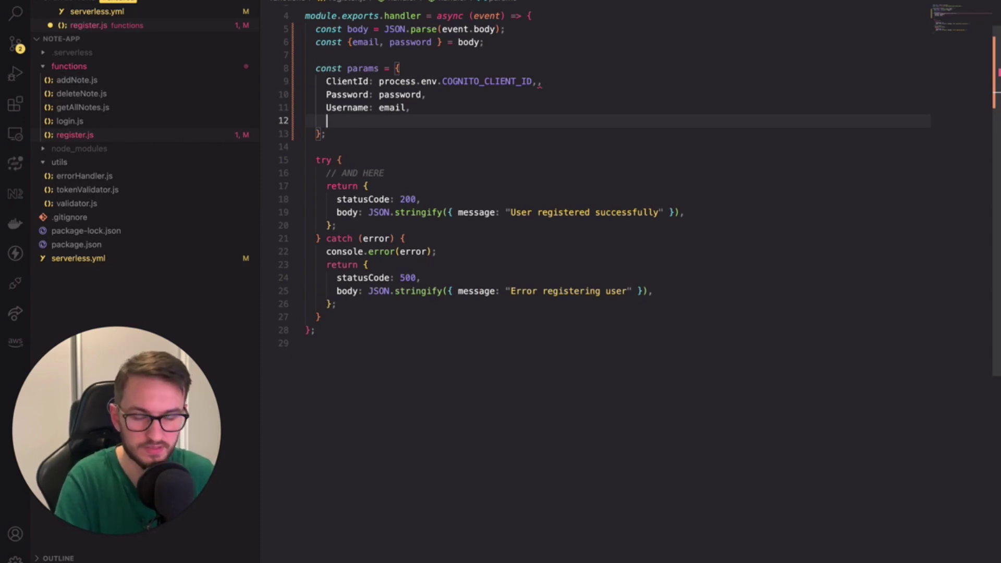
type("User")
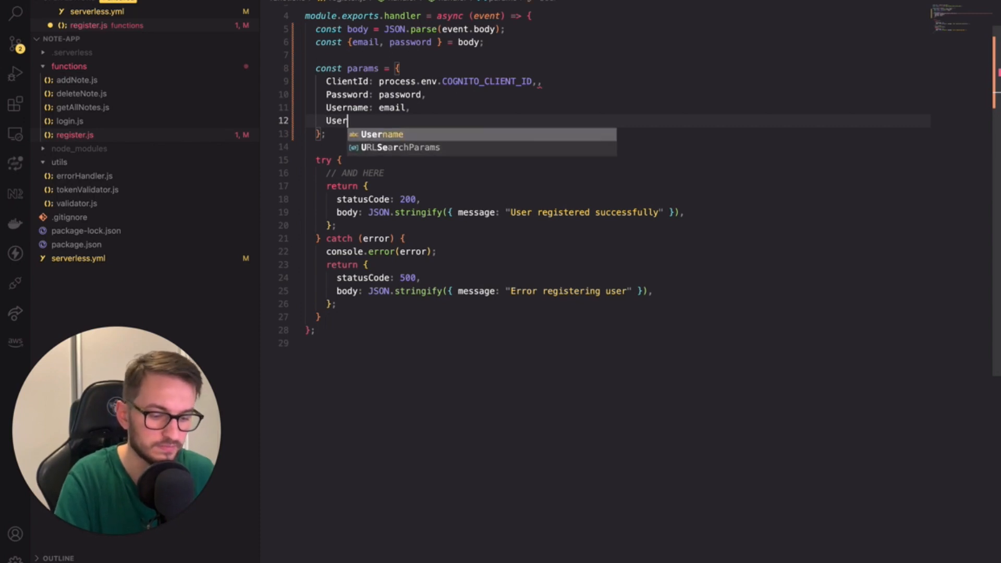
type("Attributes")
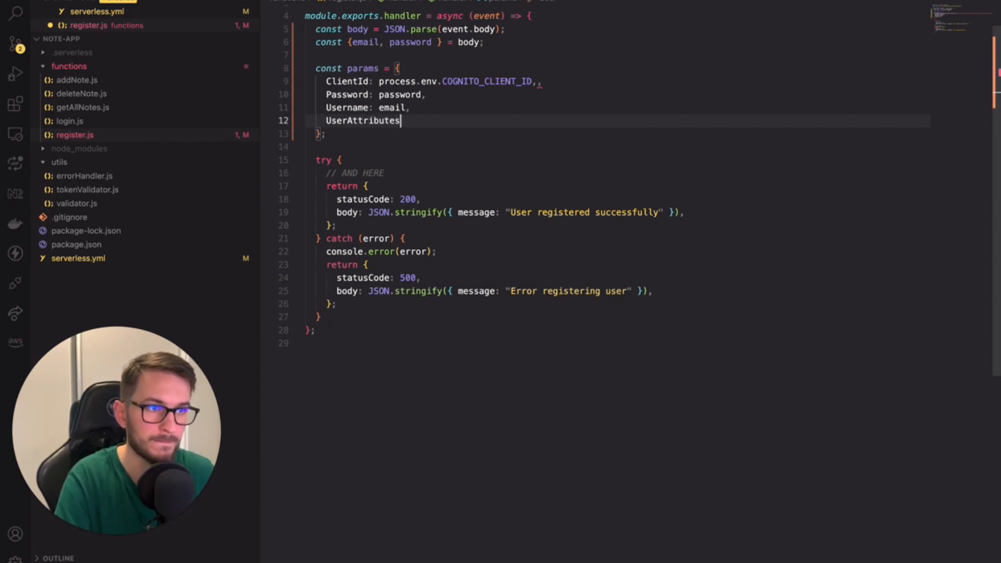
type(": [")
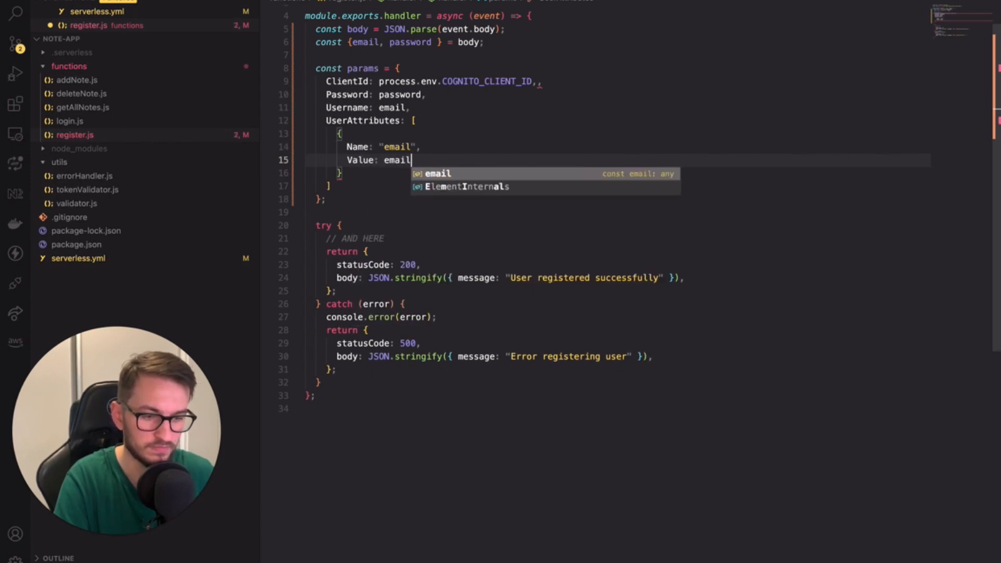
key("Ctrl+f")
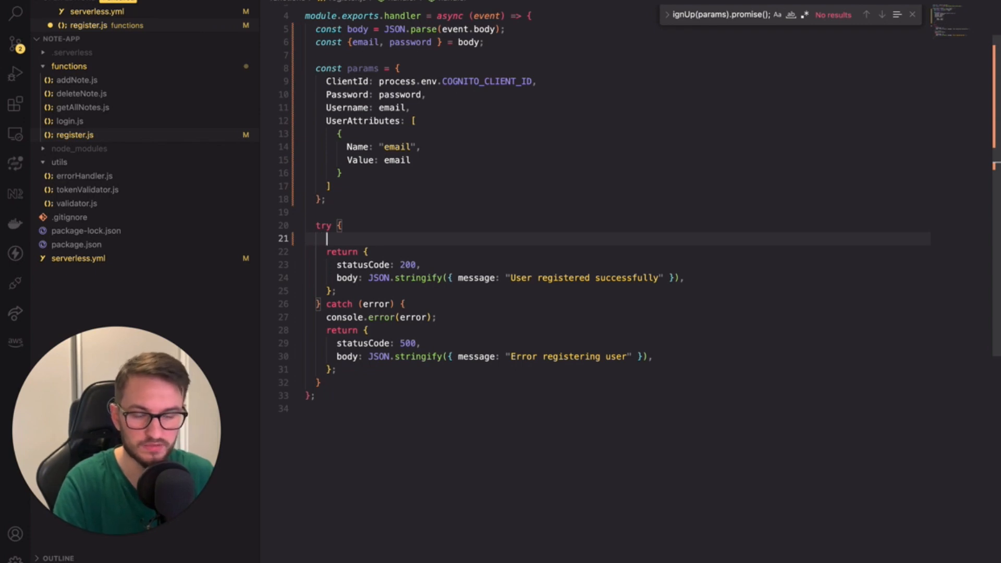
Step: Call Cognito.signUp(params).promise() inside the try block
type("Cogni")
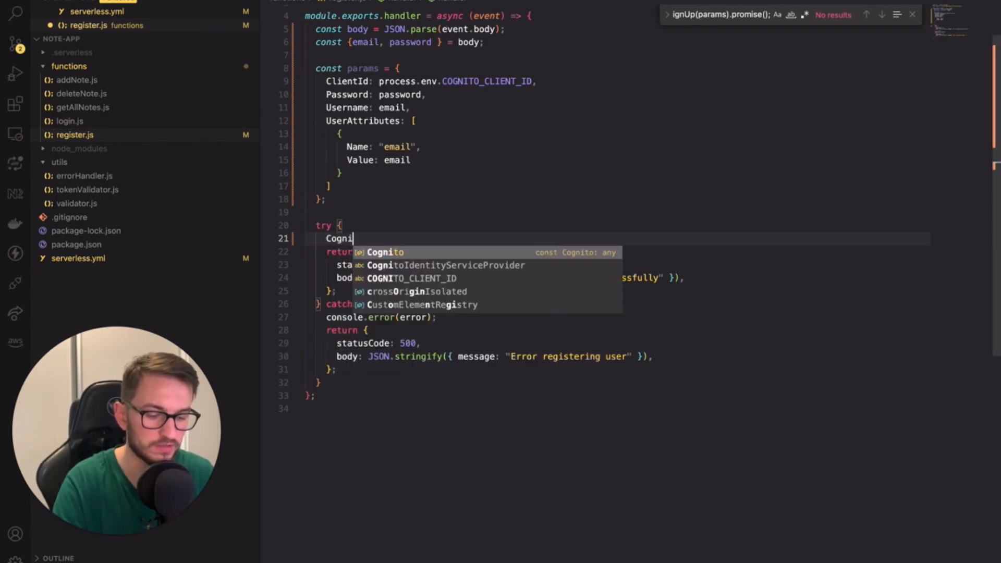
type("to.")
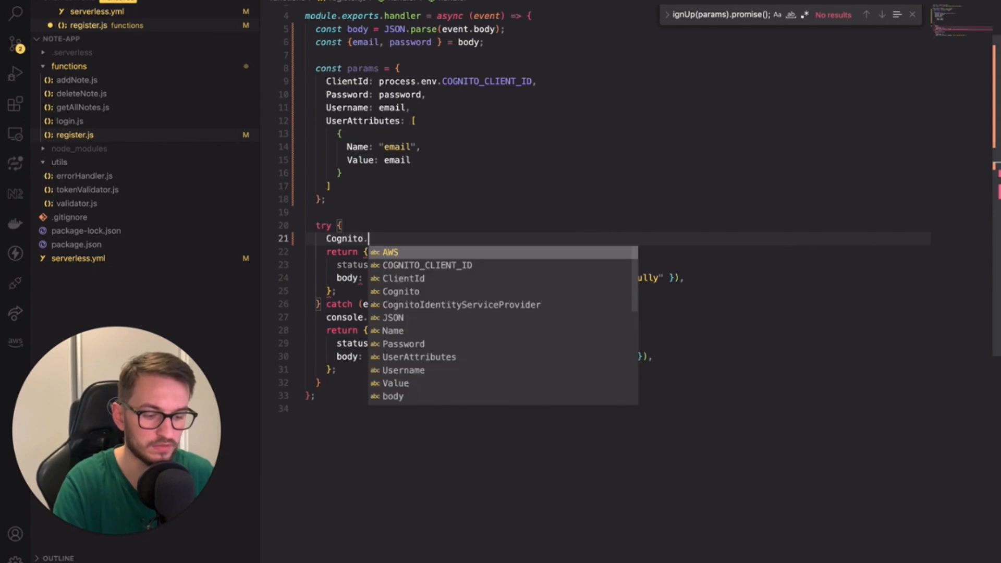
type("sign")
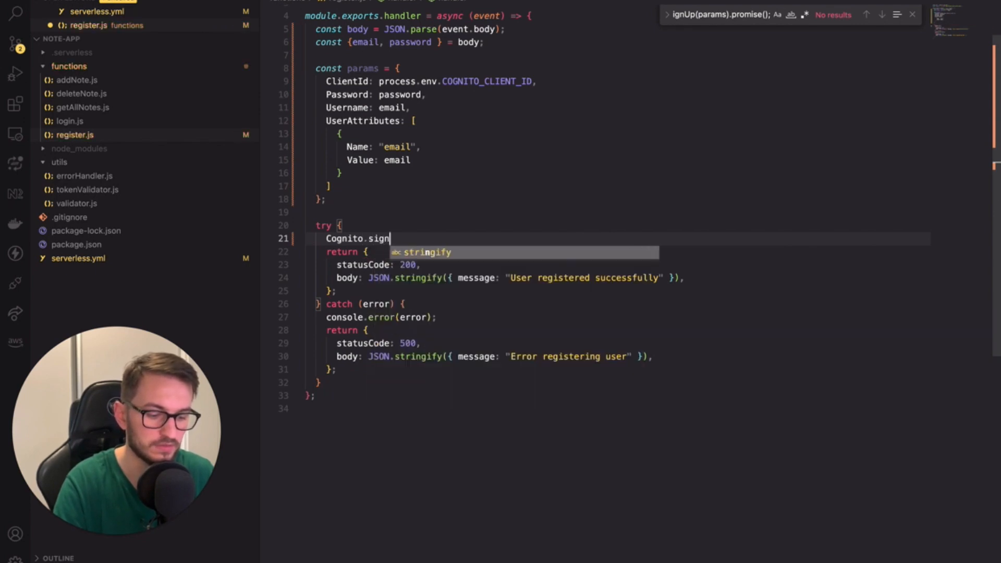
type("Up()")
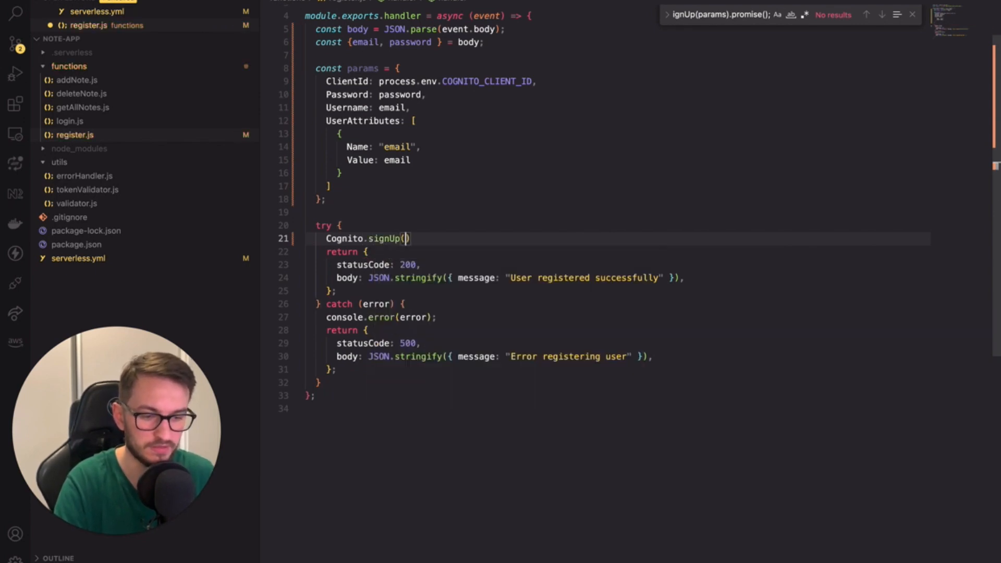
type("params")
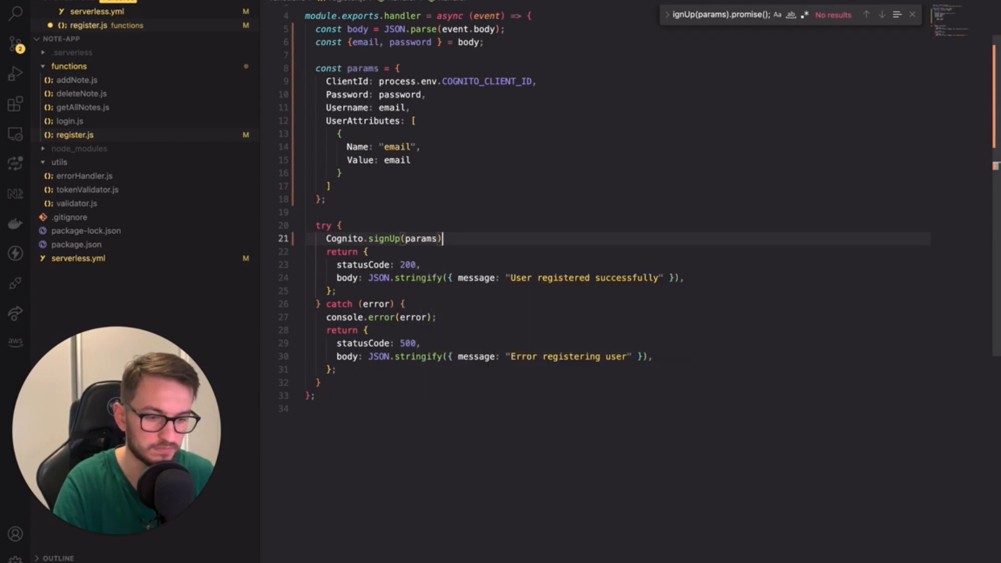
type(".promise();")
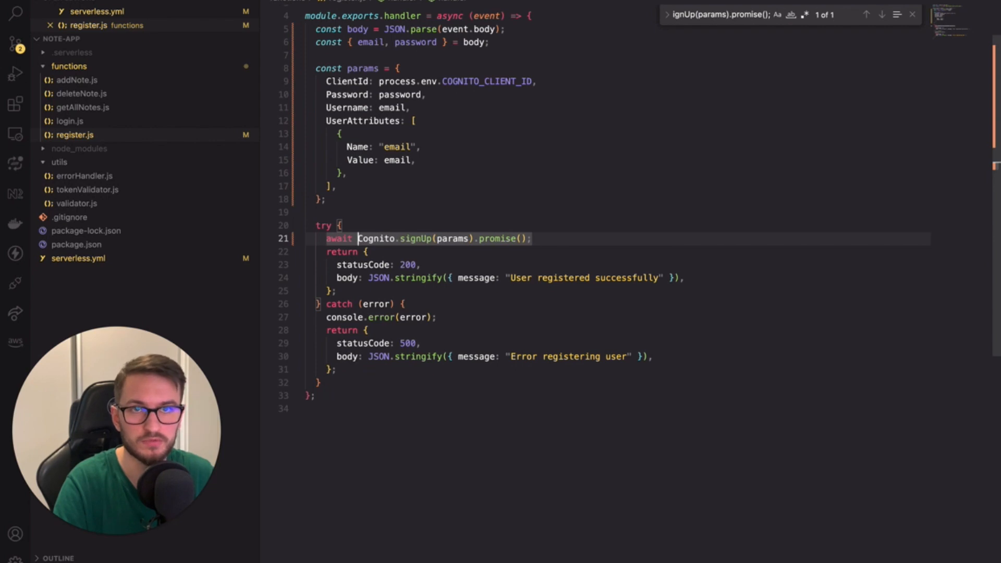
key("Enter")
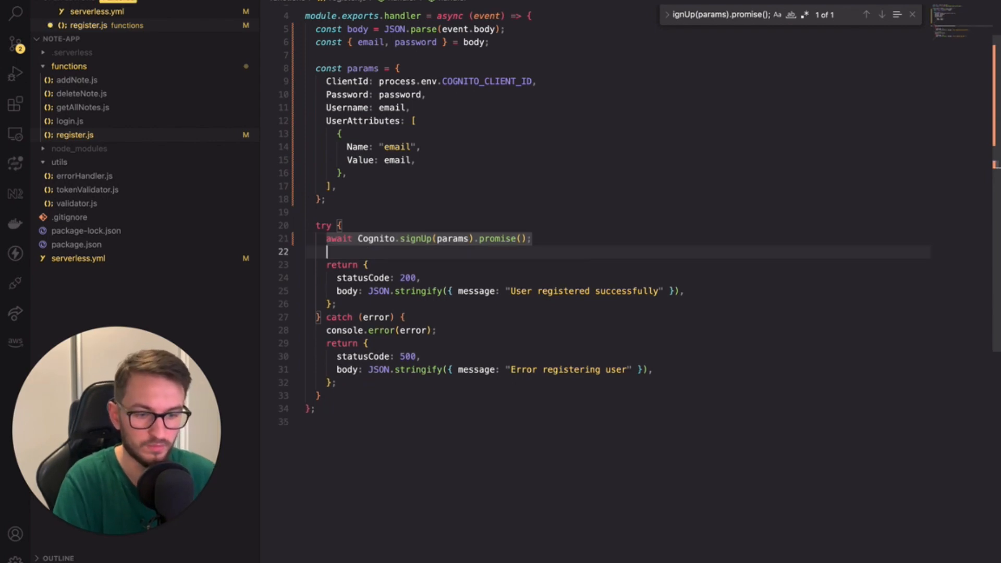
Step: Add await Cognito.adminConfirmSignUp(confirmParams).promise() after the sign-up call
type("await")
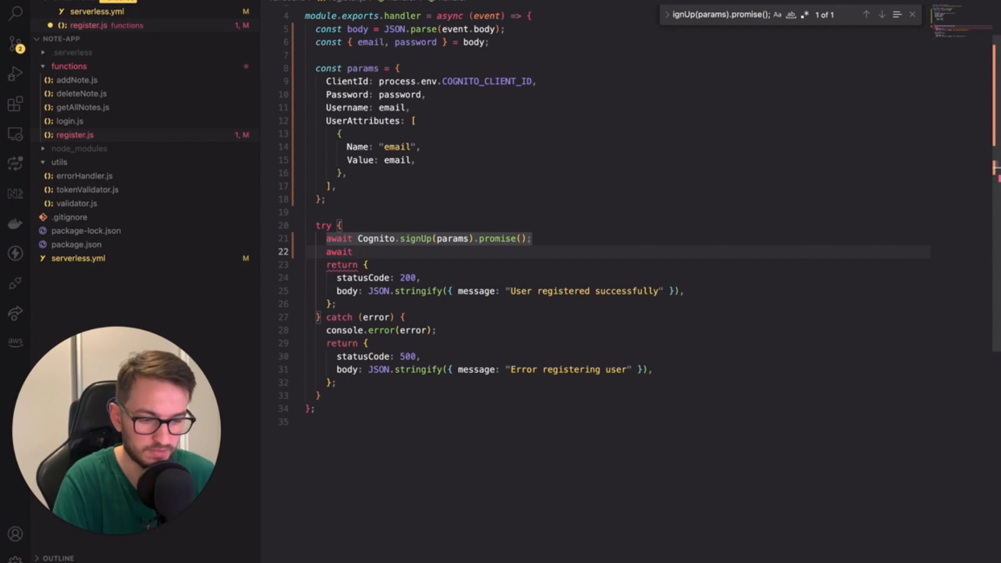
type("Cognito")
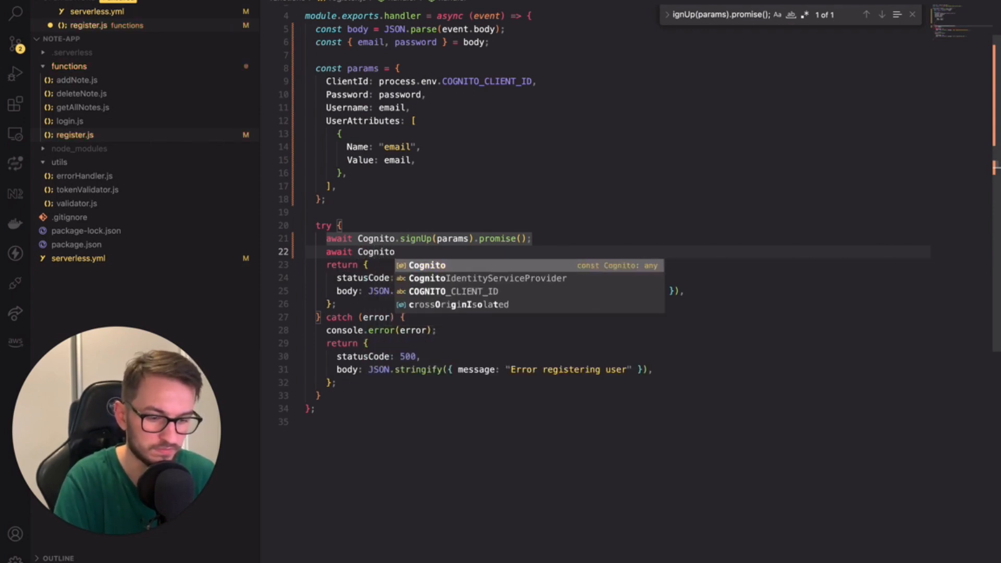
type(".adminConfirmSignUp")
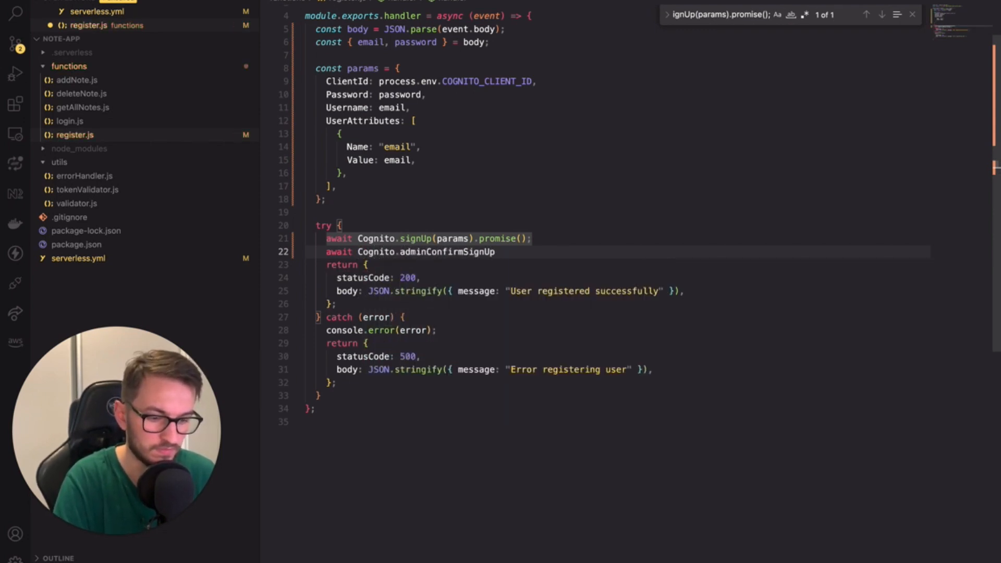
type("(confirmParams)")
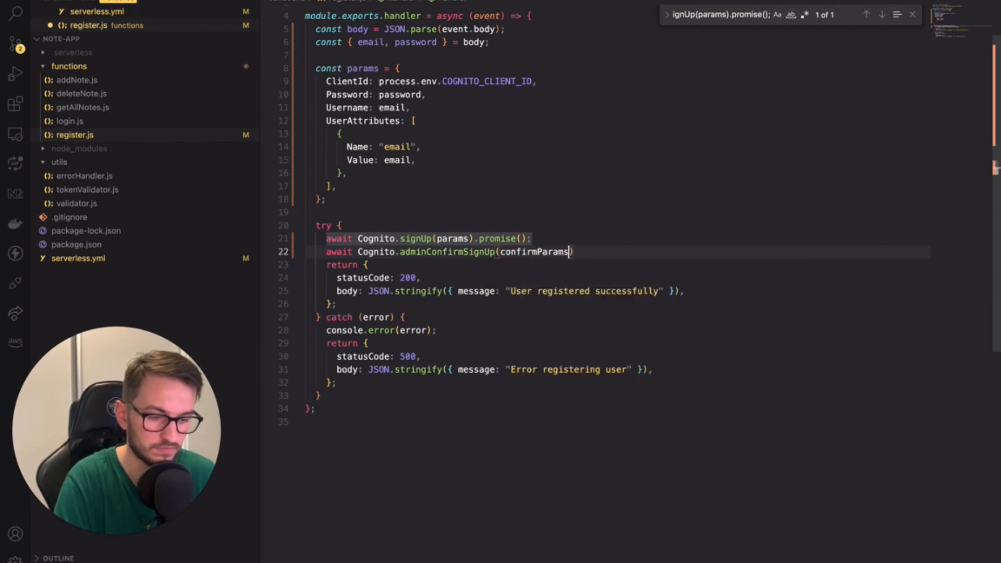
type(".promise();")
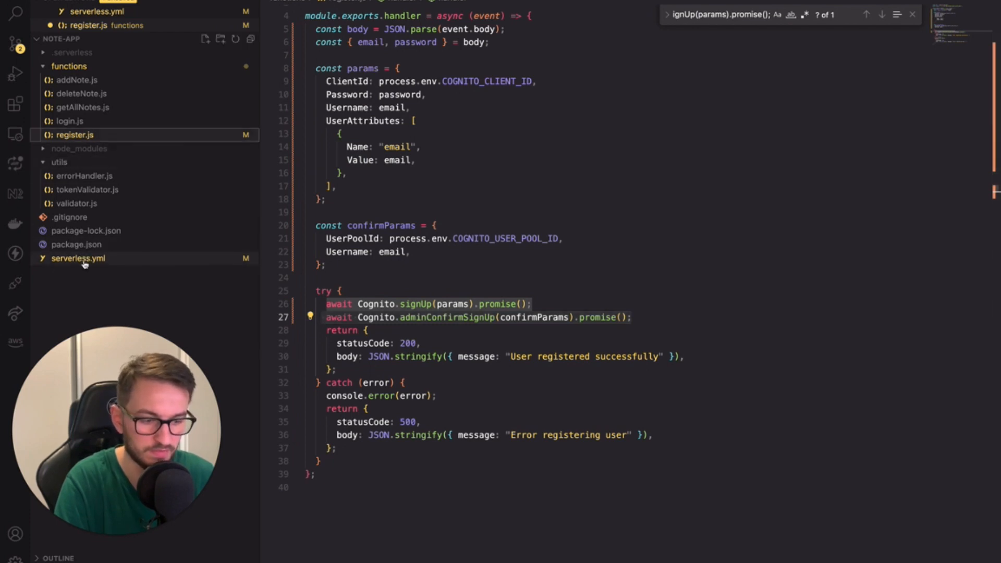
Step: In serverless.yml, add cognito-idp:AdminConfirmSignUp as an allowed IAM action
left_click(78, 258)
type("- co")
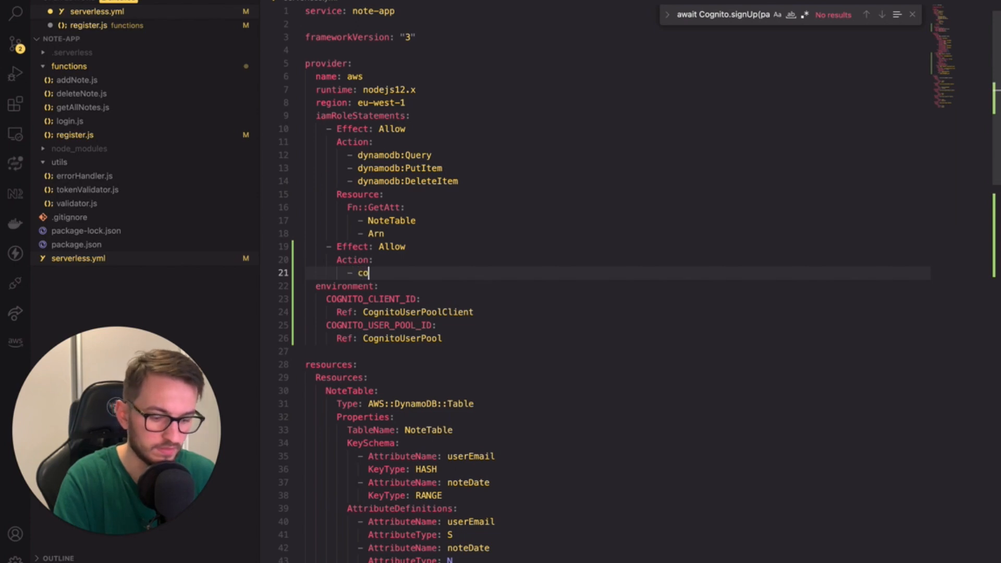
type("gnito-")
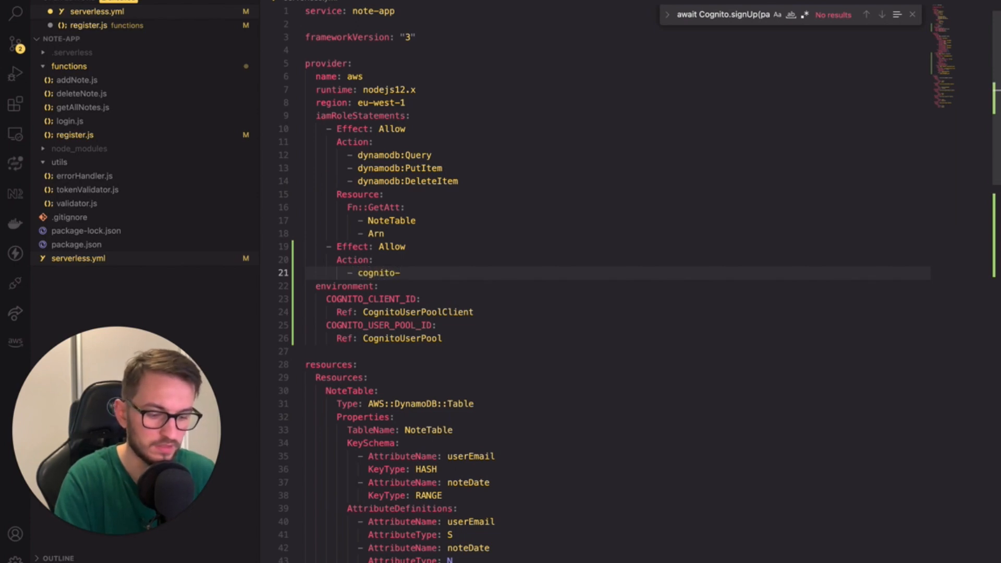
type("idp:")
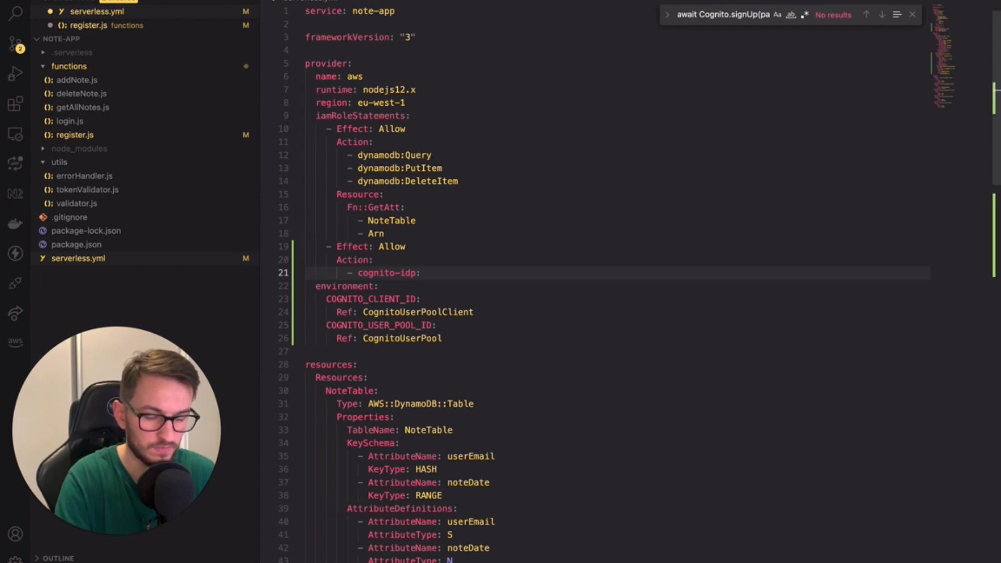
type("AdminConfir")
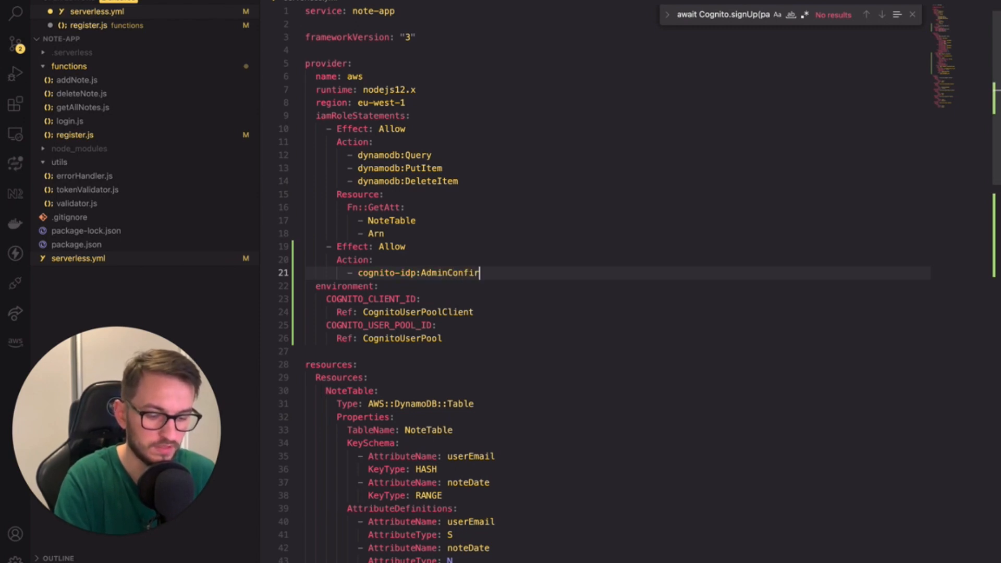
type("mSig")
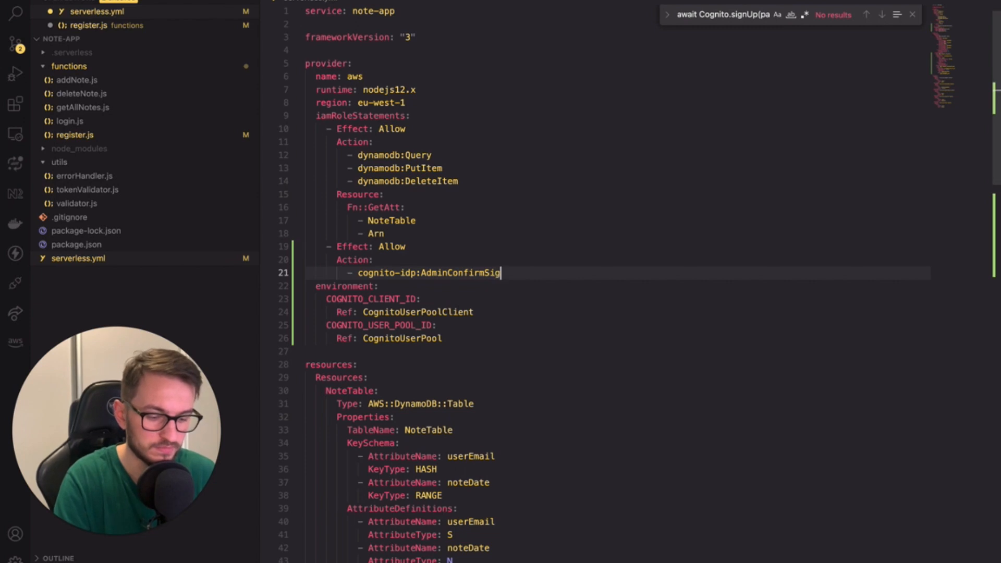
type("nUp")
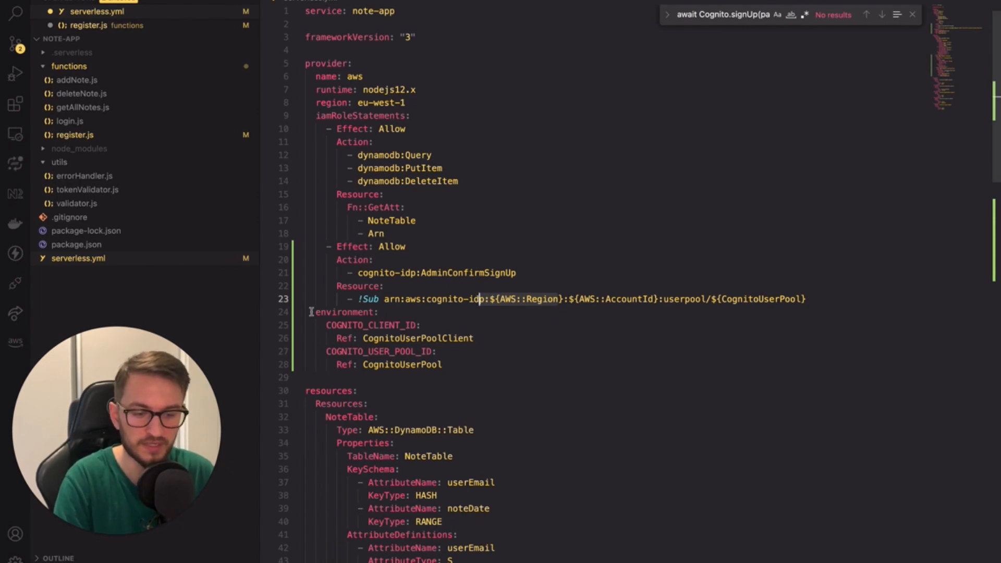
Step: In login.js, parse event.body and start a params object with AuthFlow, then revisit serverless.yml
left_click(69, 121)
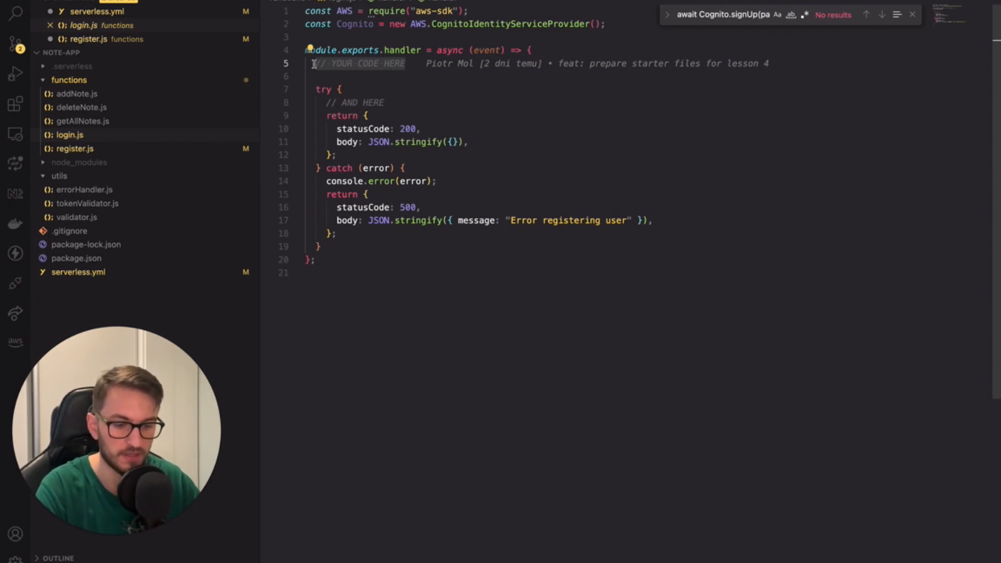
type("const body = JSON.parse(event.body);")
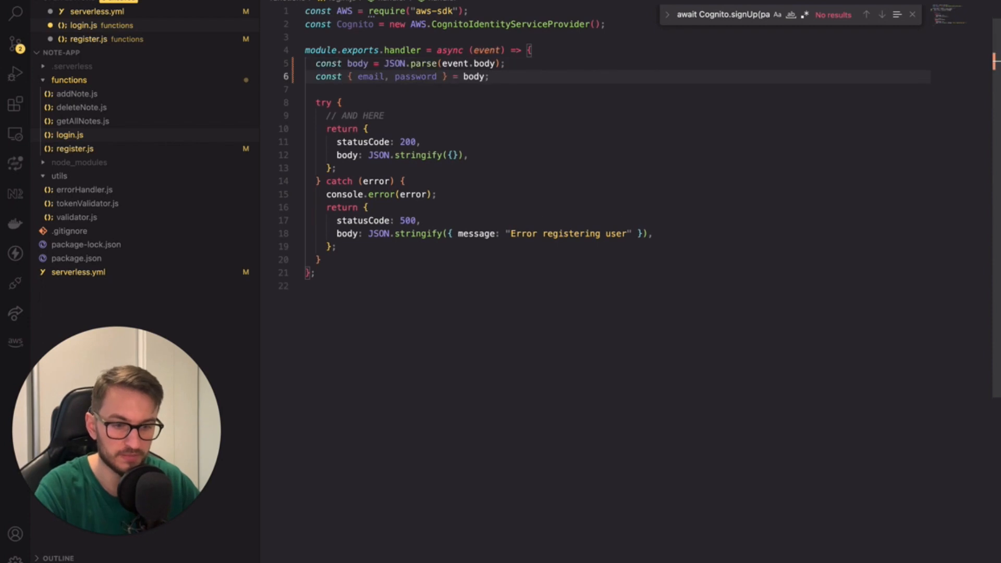
type("const parmas = {}")
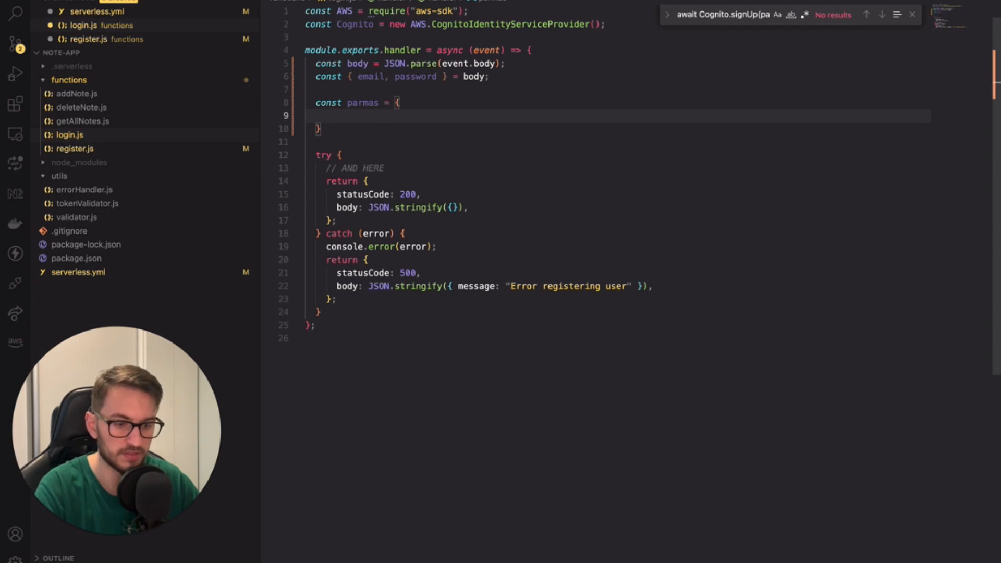
type("A")
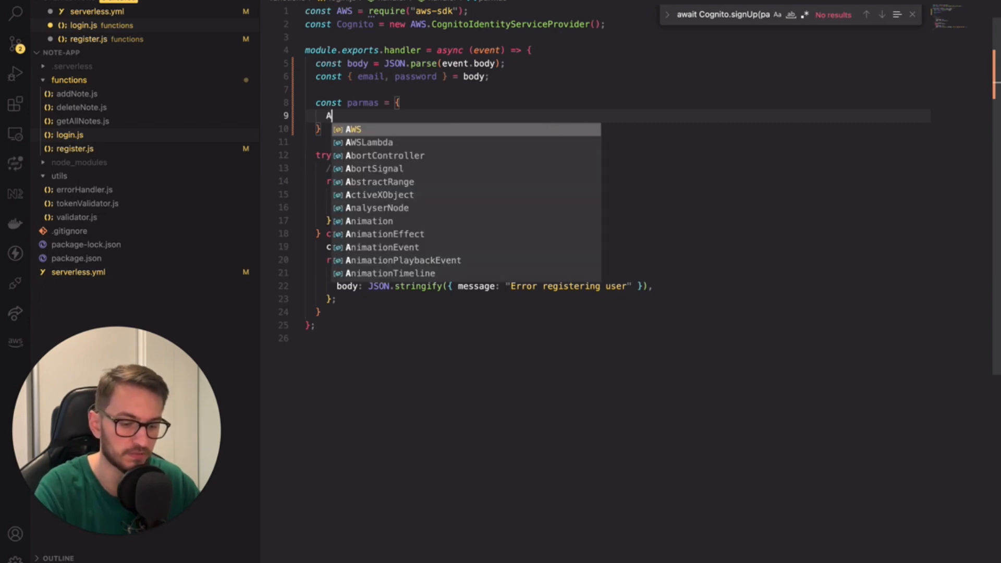
type("AuthFlow:")
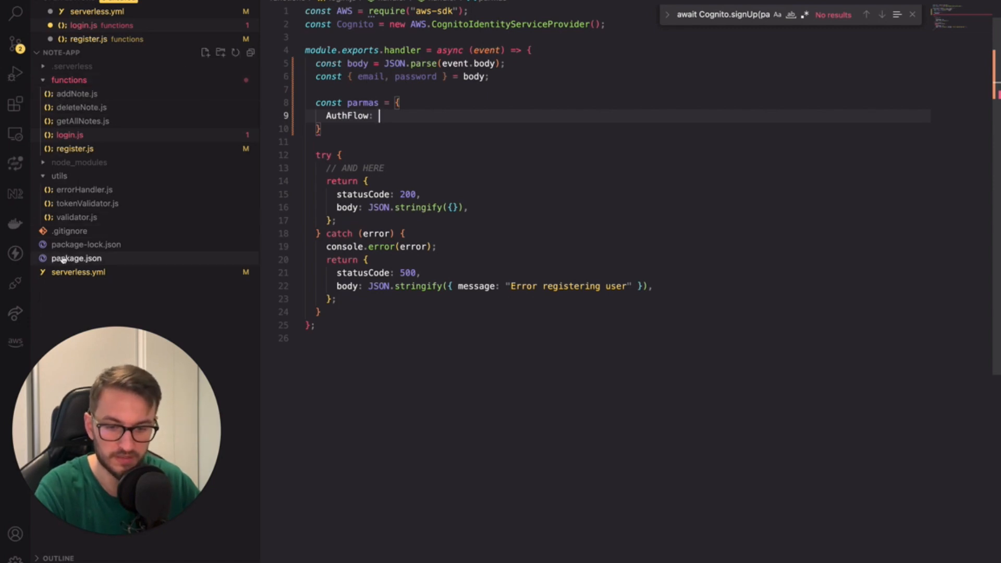
left_click(79, 272)
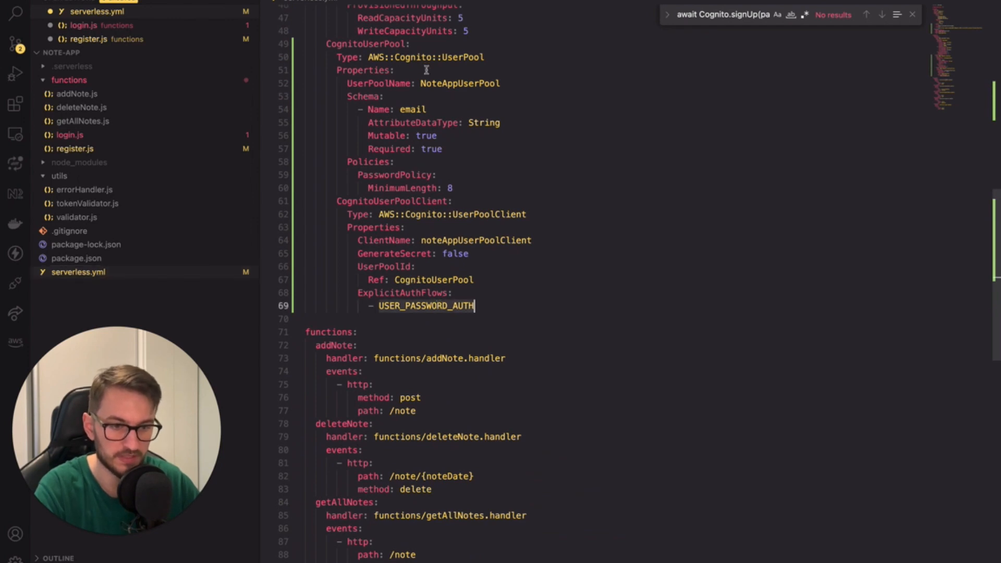
Step: Fill login params: AuthFlow USER_PASSWORD_AUTH, ClientId process.env.COGNITO_CLIENT_ID, USERNAME email, PASSWORD password
left_click(64, 134)
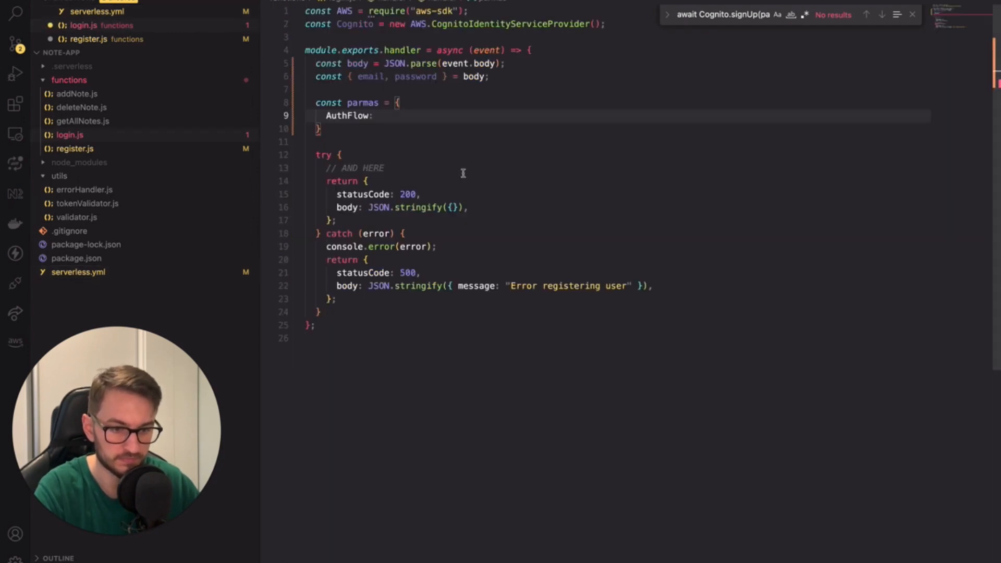
type("\"USER_PASSWORD_AUTH\",")
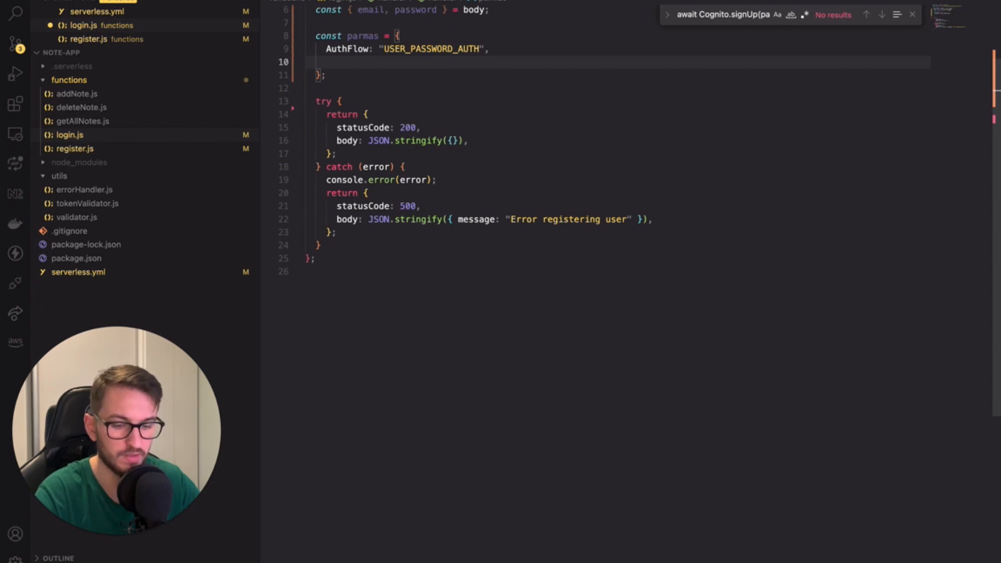
type("Cli")
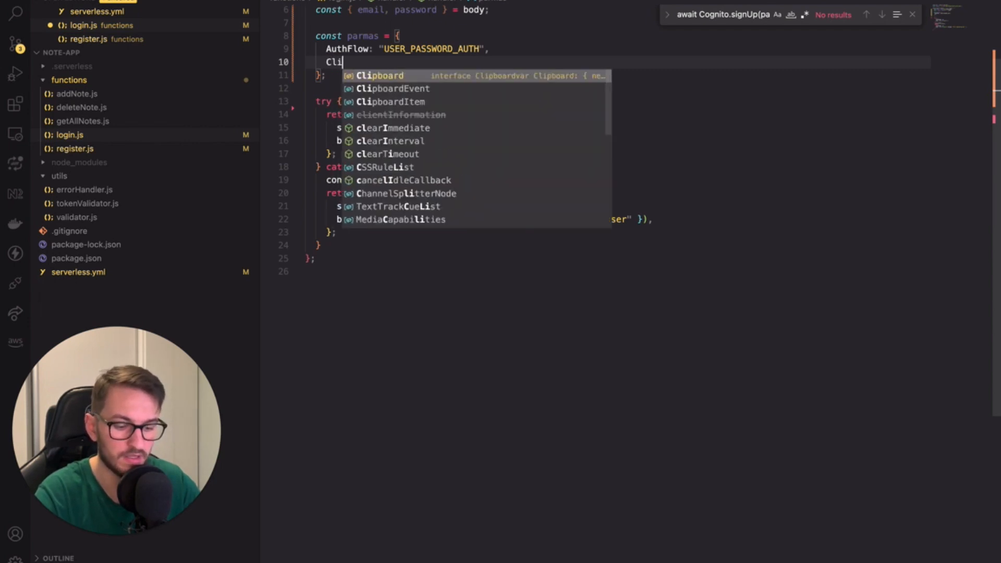
type("ent")
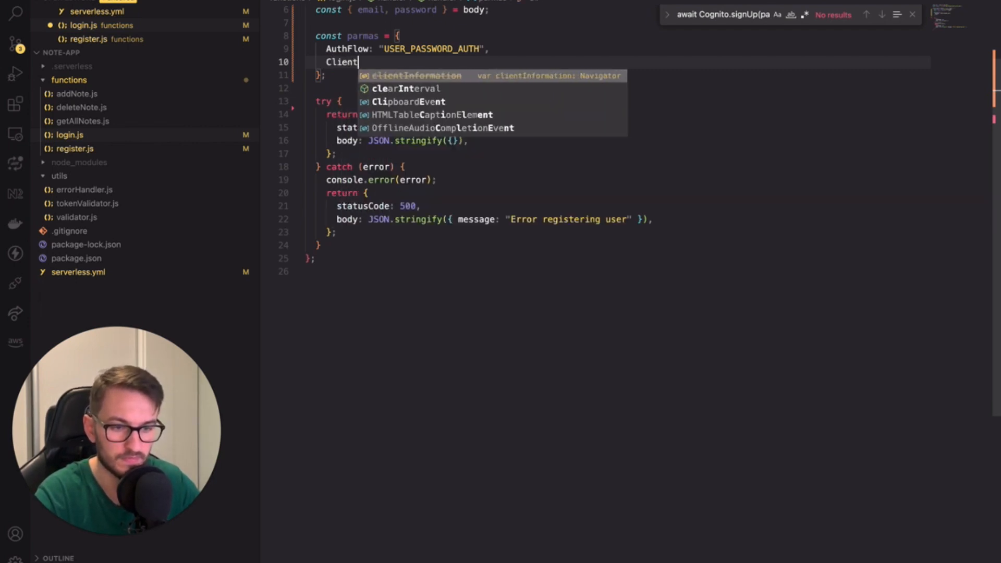
type("Id: process.")
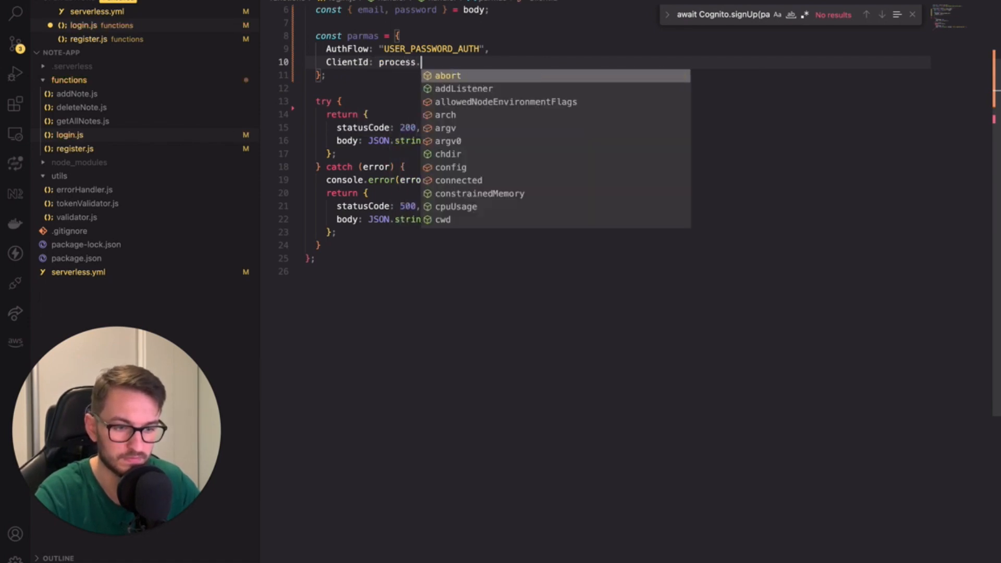
type("env.COGNITO")
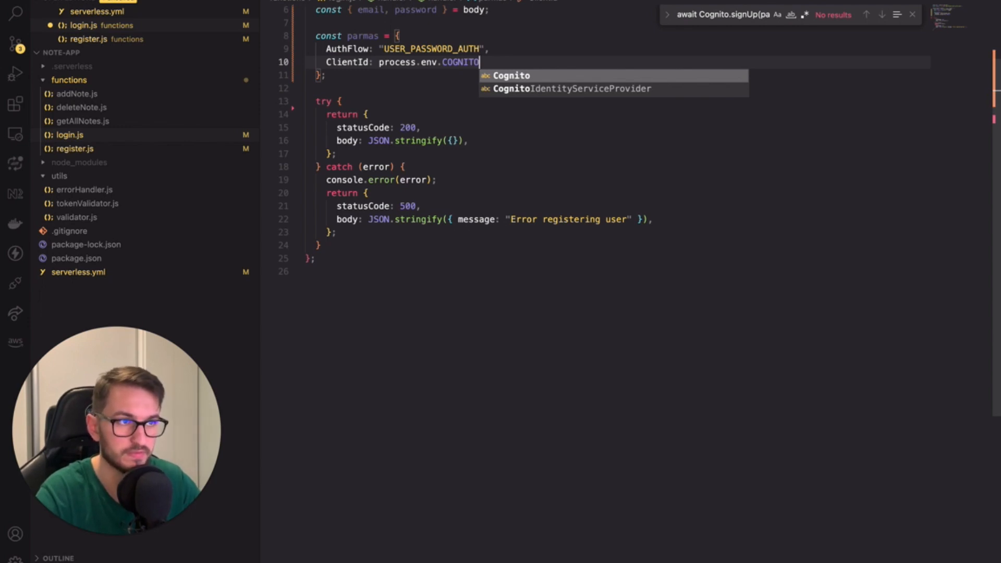
type("_CLIENT_ID,")
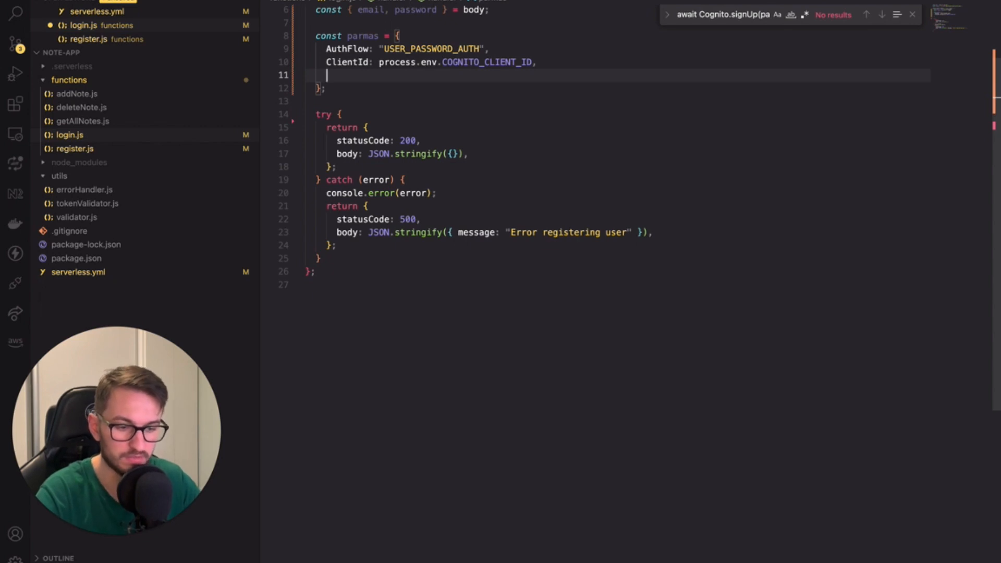
type("AuthParameters: {")
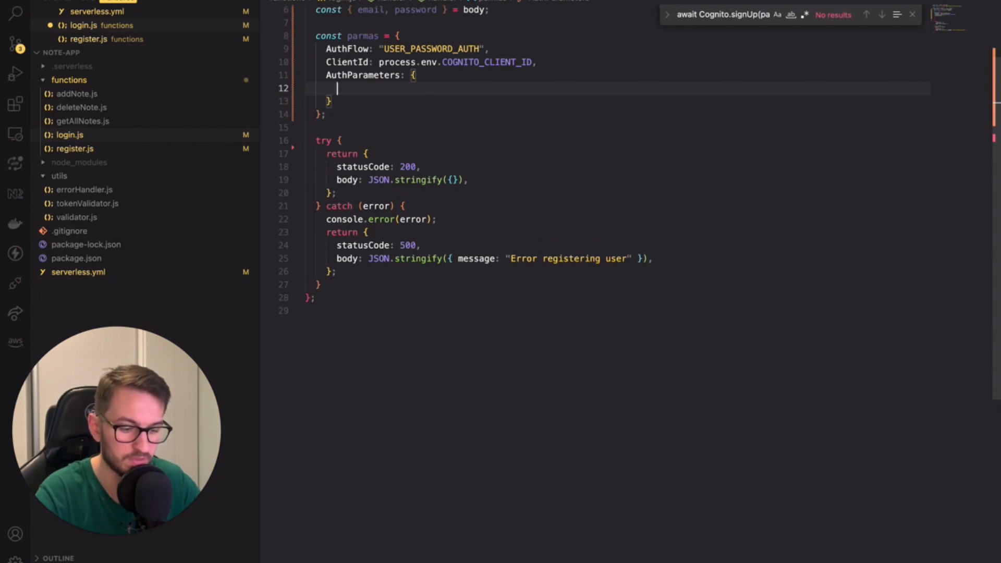
type("USERNAME:")
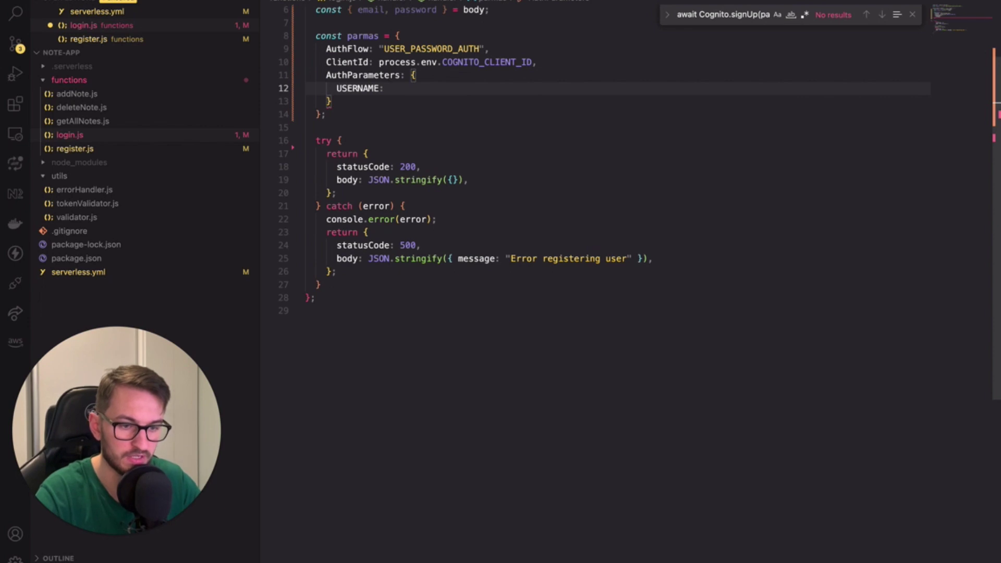
type("email,")
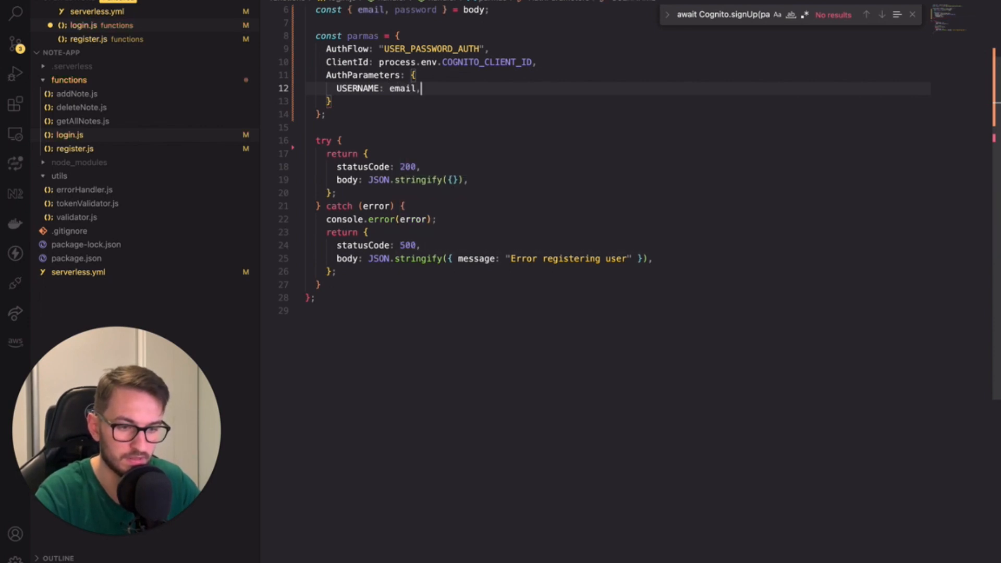
type("PASSWORD: password,")
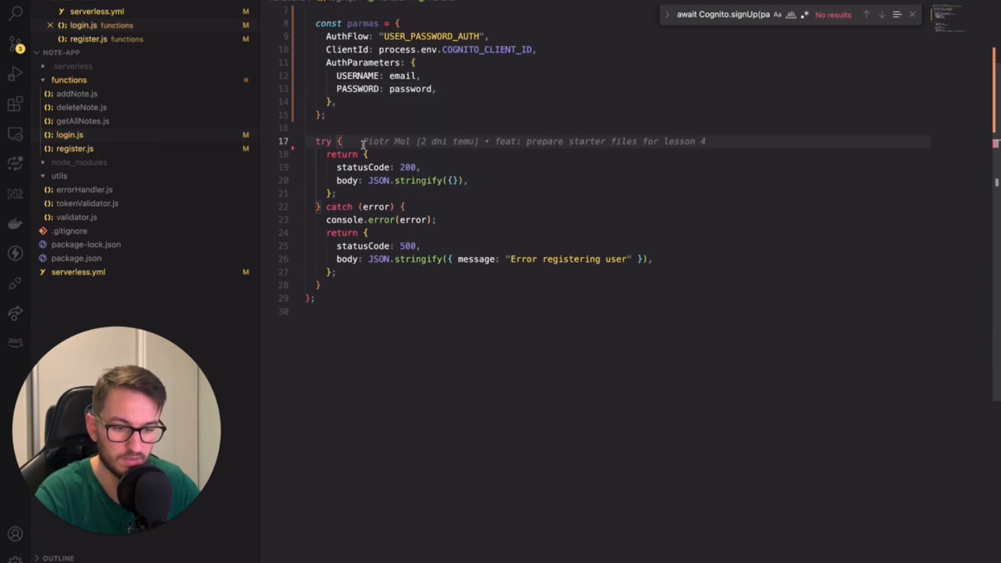
Step: Add const response = await Cognito.initiateAuth(parmas).promise(); inside the try block
type("CO")
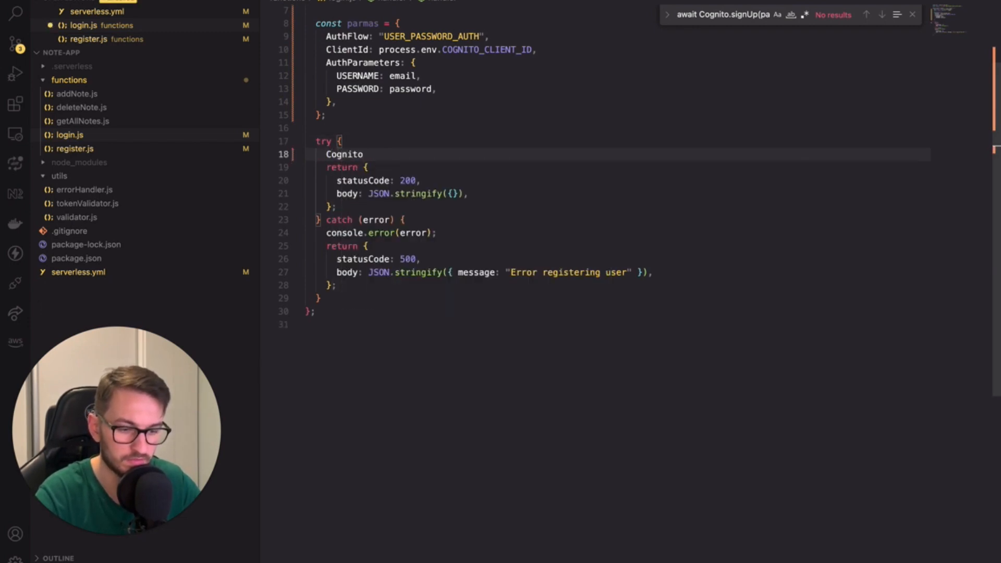
type(".")
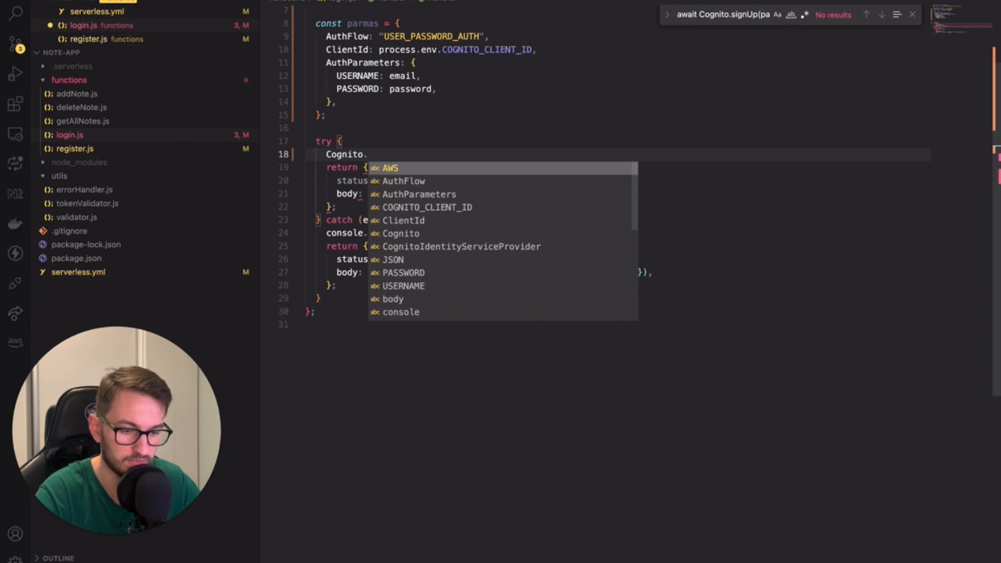
type("initiateAut")
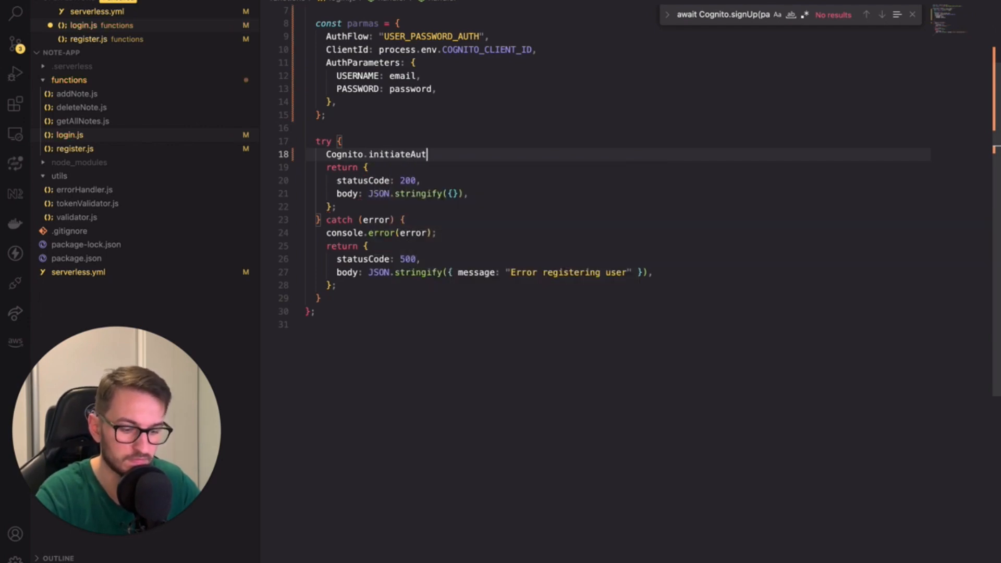
type("h()")
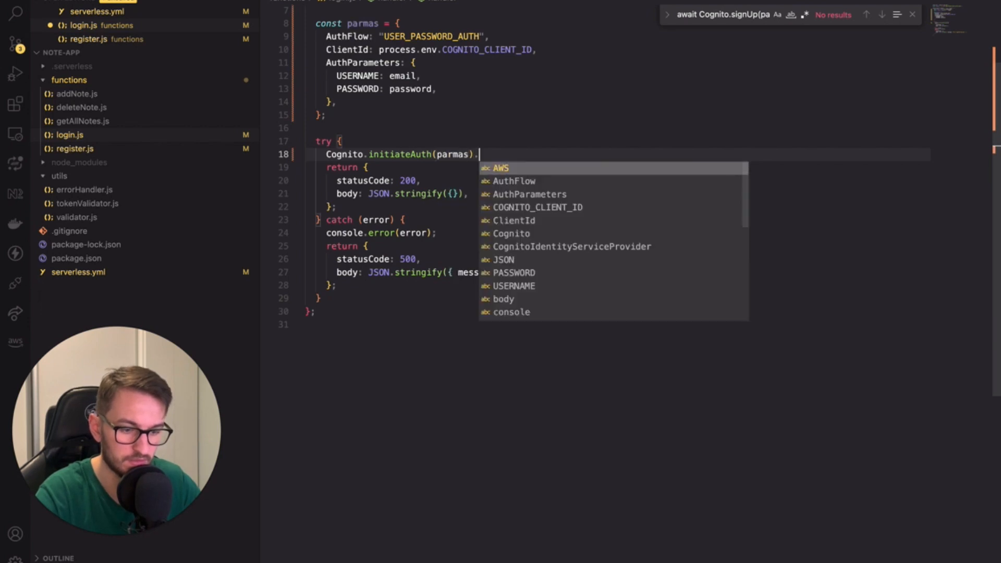
type("p")
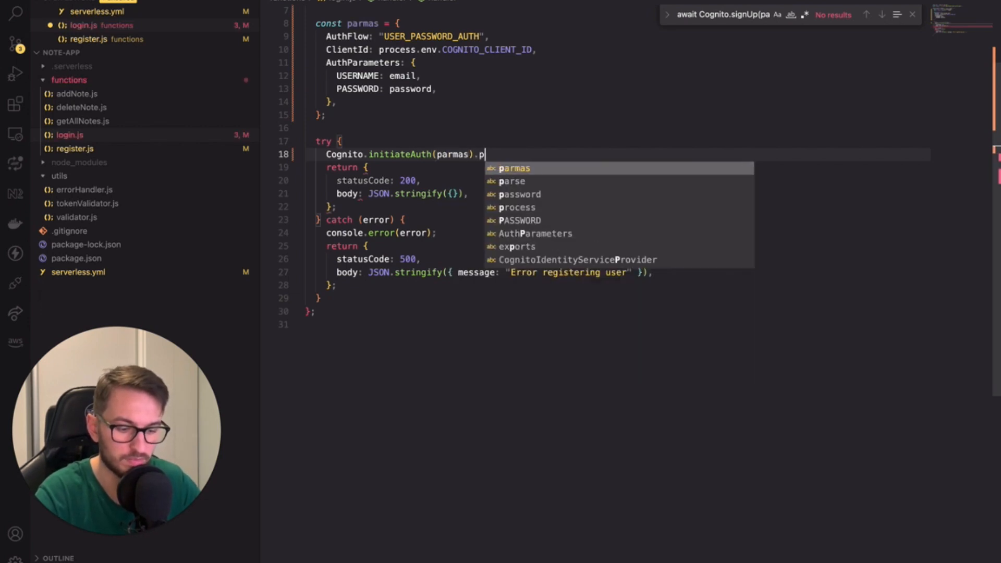
type("romise();")
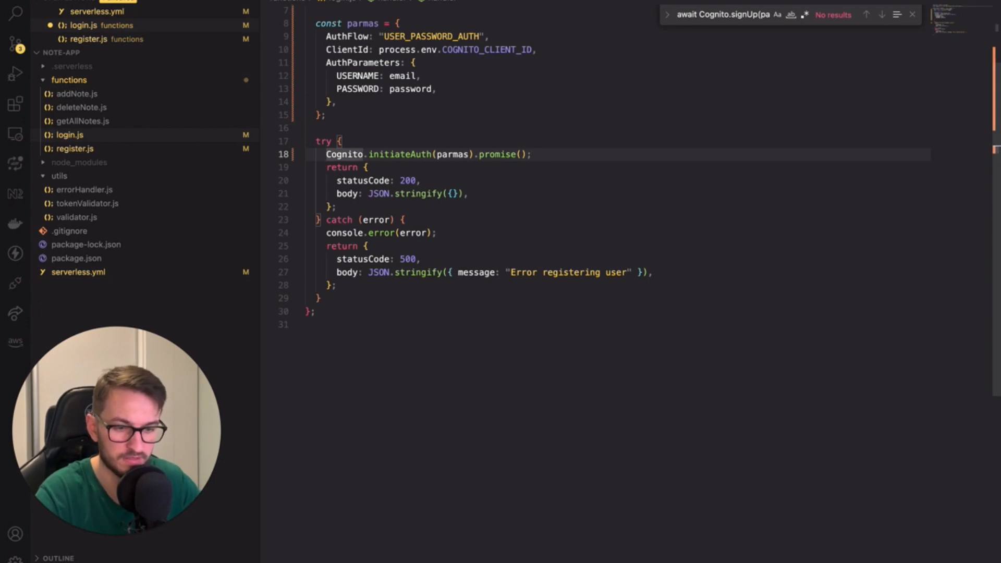
type("const response = await")
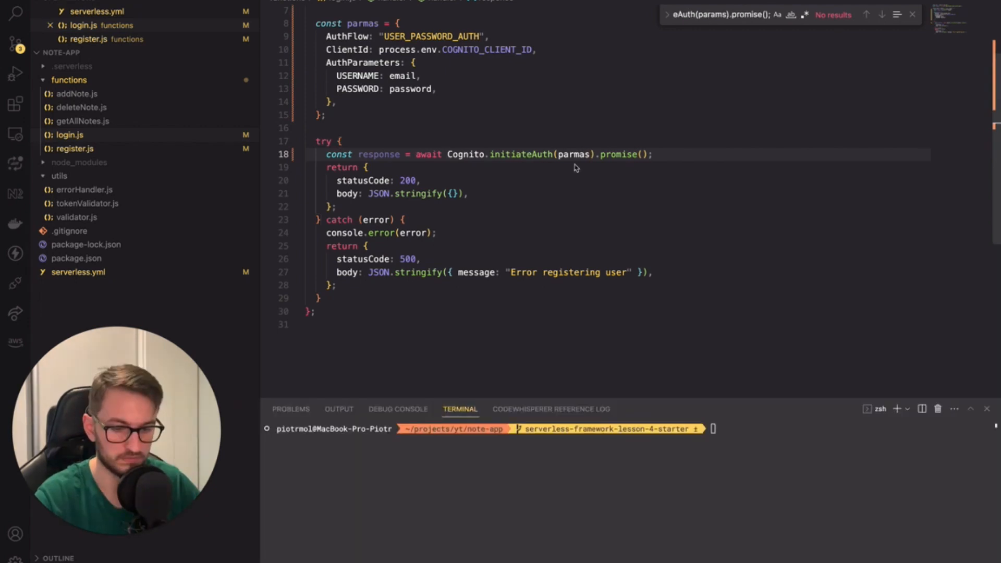
Step: Rename the misspelled parmas variable to params with Rename Symbol
right_click(575, 156)
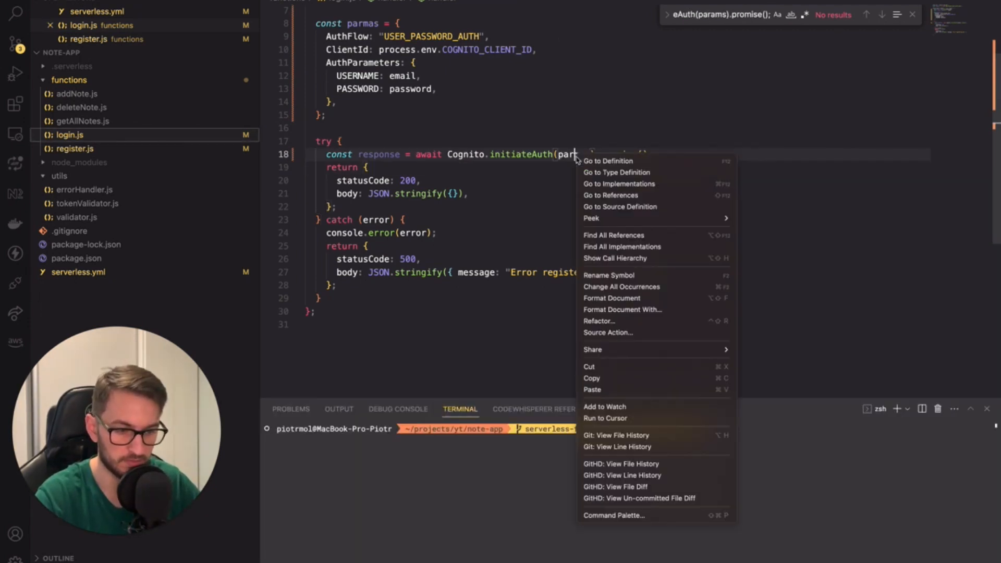
mouse_move(609, 275)
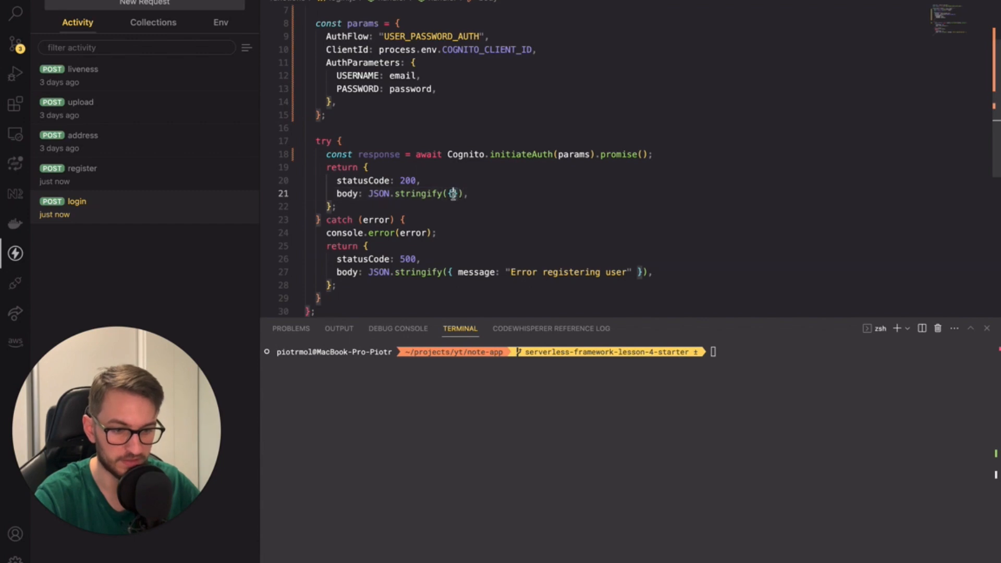
type("response.AuthenticationResult")
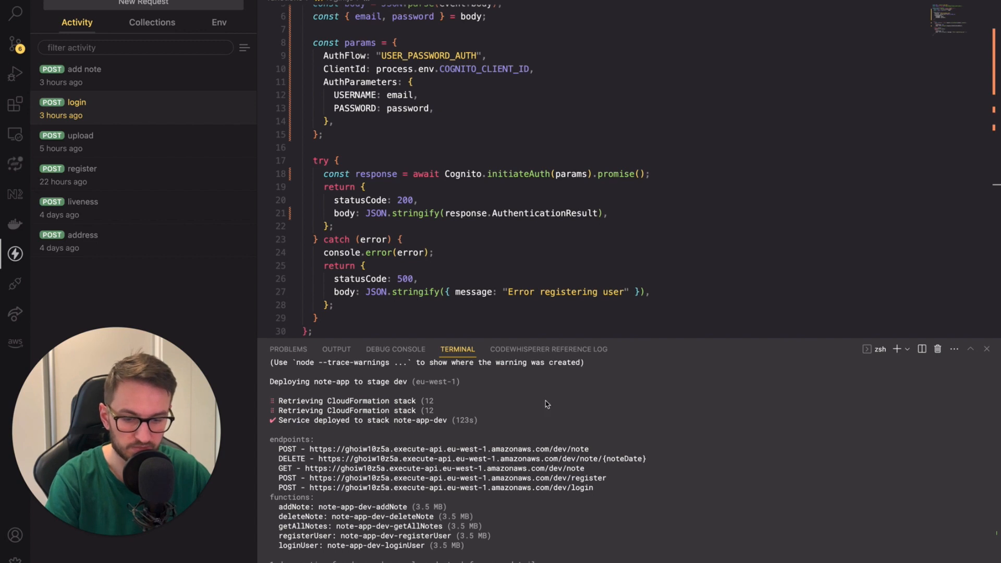
mouse_move(618, 497)
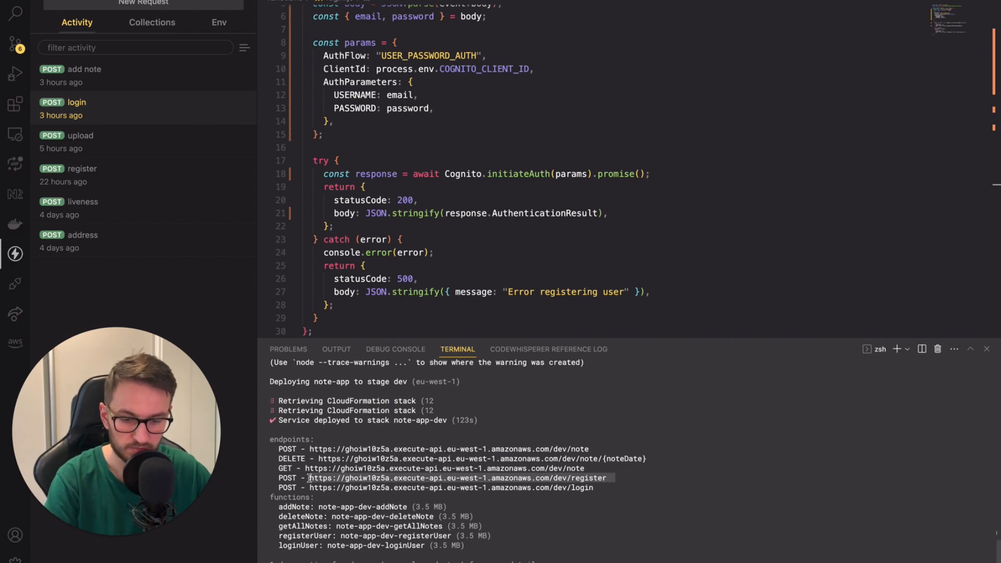
mouse_move(14, 255)
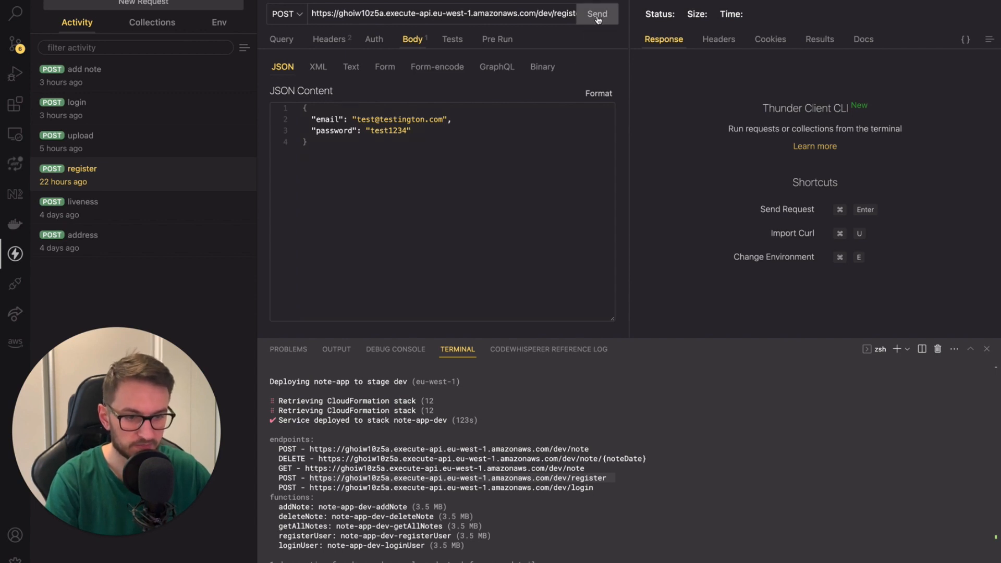
Step: Send the test user's register request to the deployed register endpoint
left_click(597, 14)
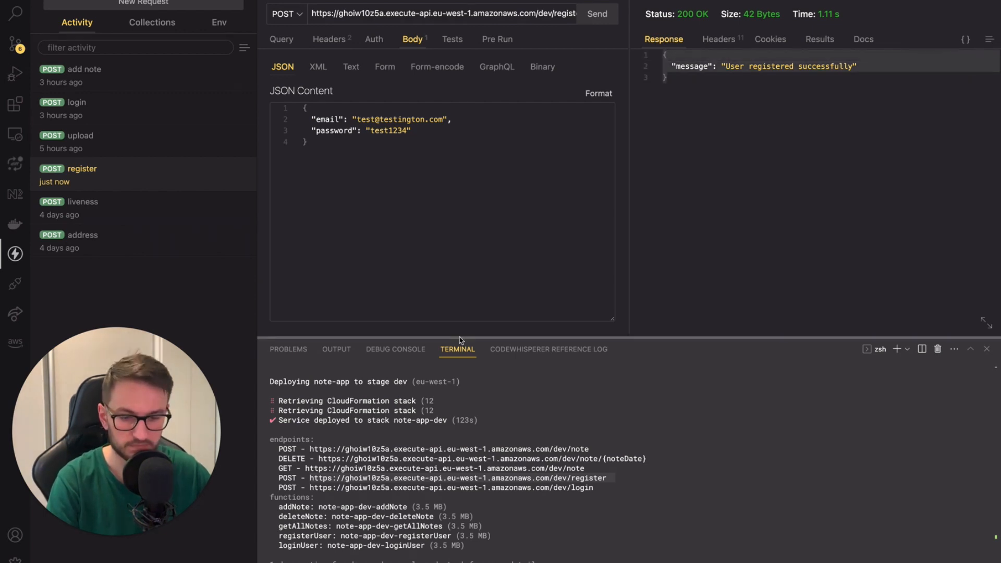
mouse_move(512, 450)
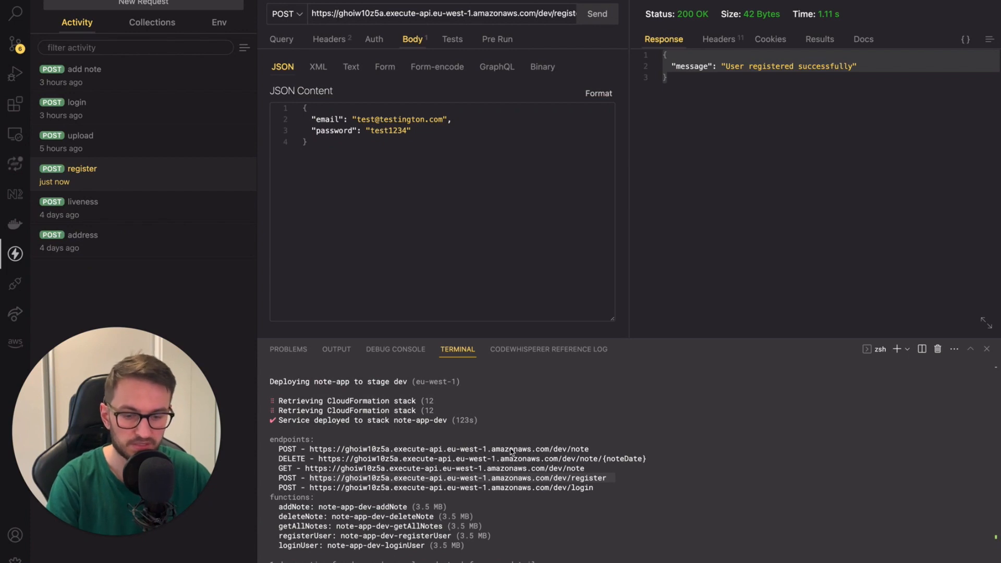
mouse_move(600, 505)
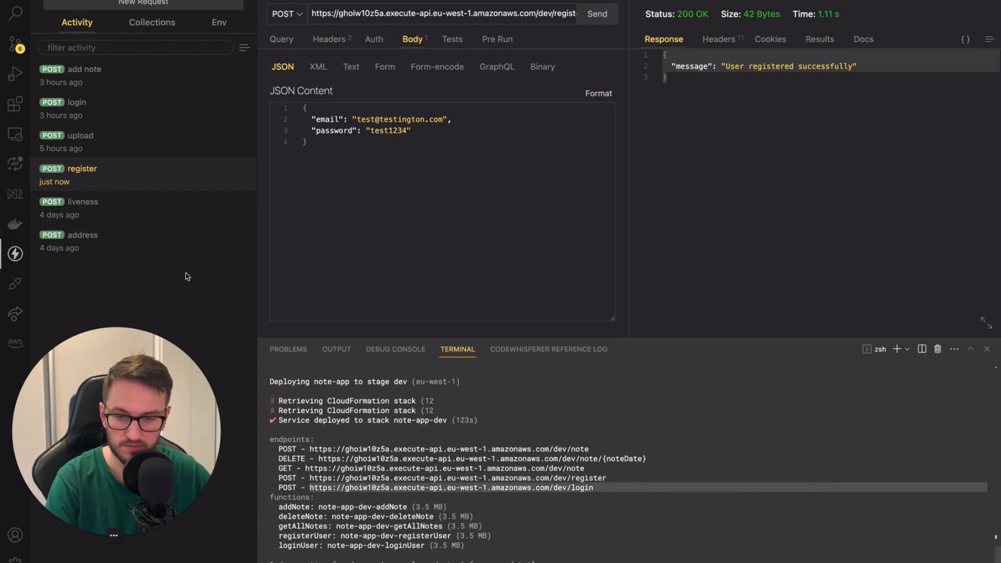
Step: Send the saved login request to the deployed login endpoint
left_click(77, 103)
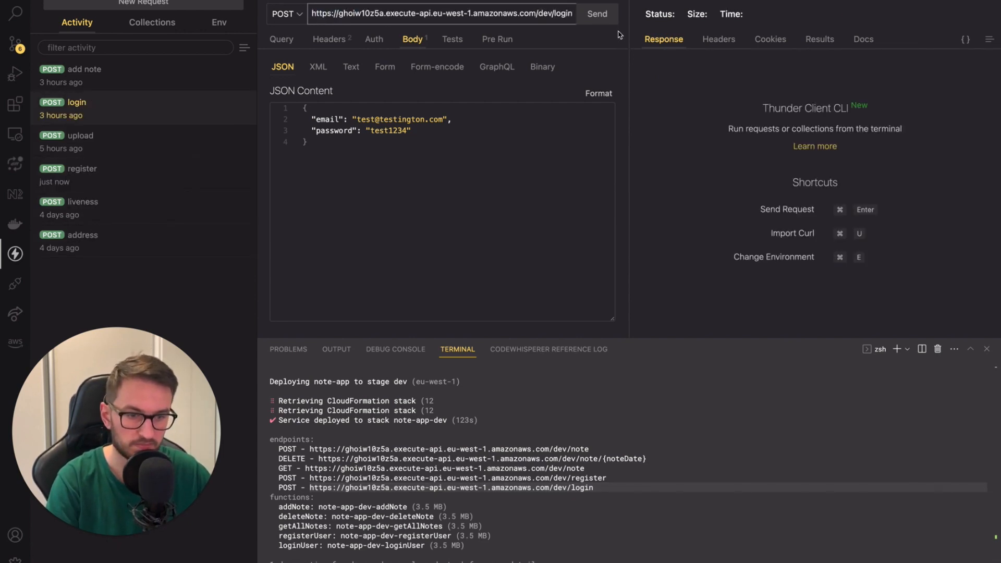
left_click(597, 14)
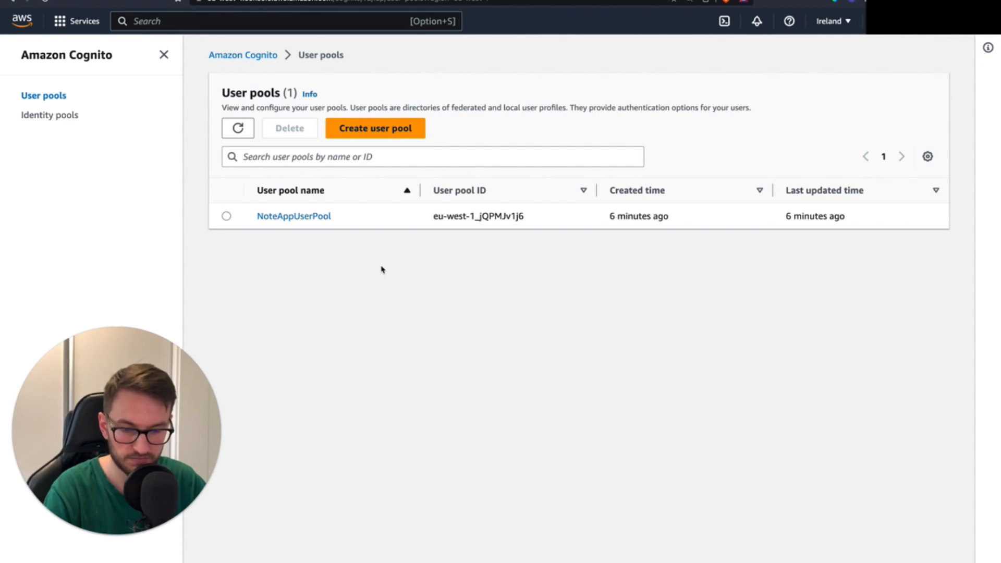
left_click(293, 216)
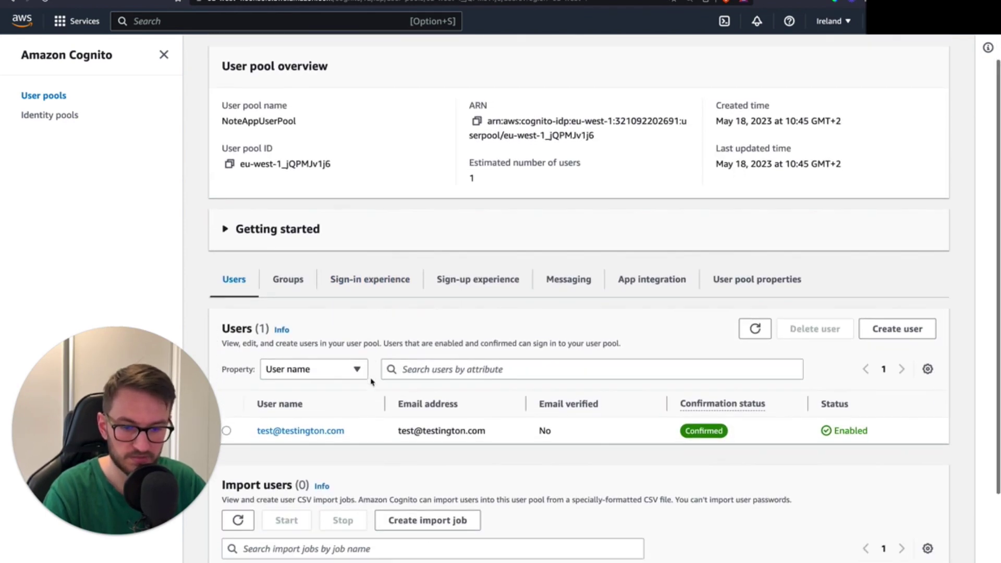
scroll("down", 3)
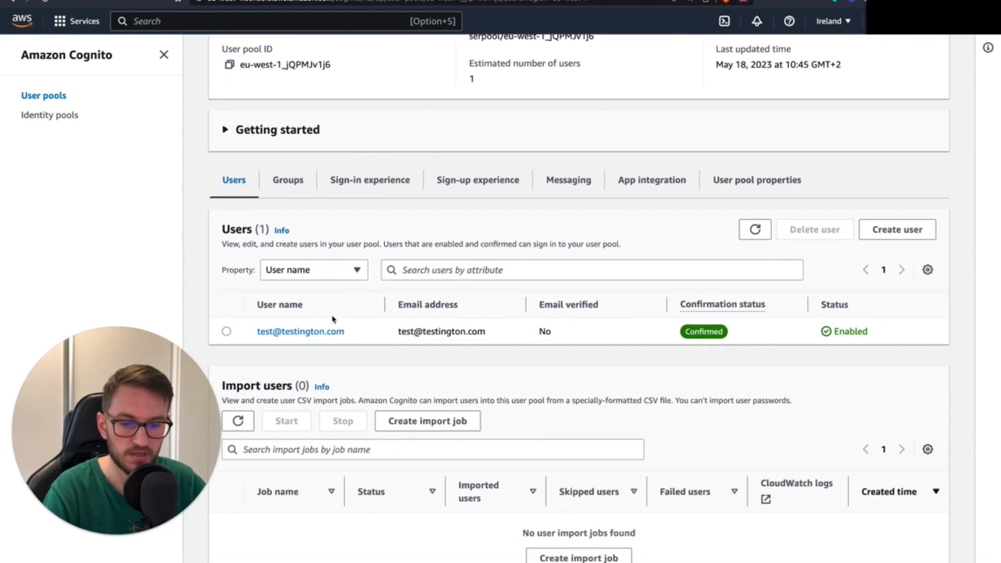
mouse_move(278, 342)
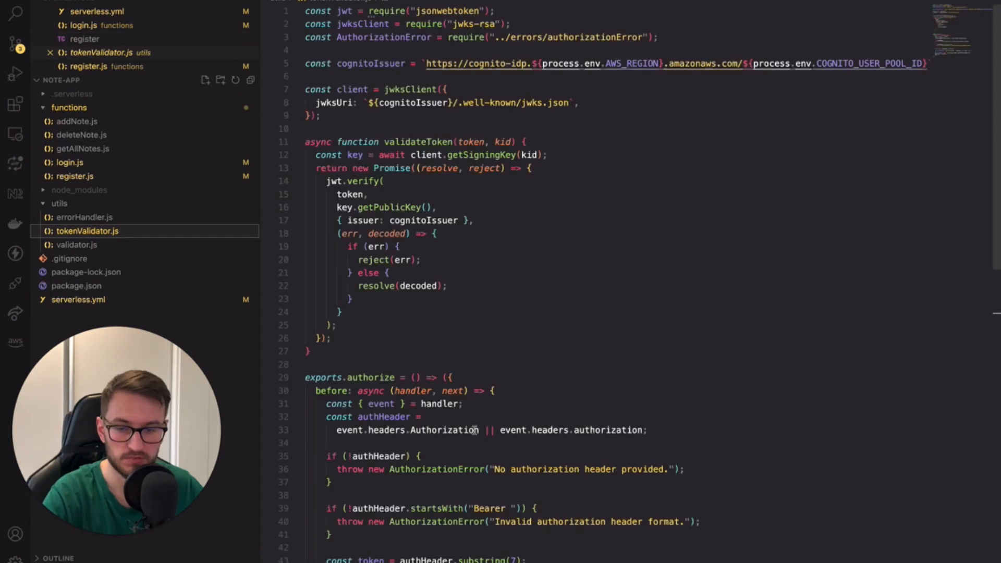
mouse_move(501, 256)
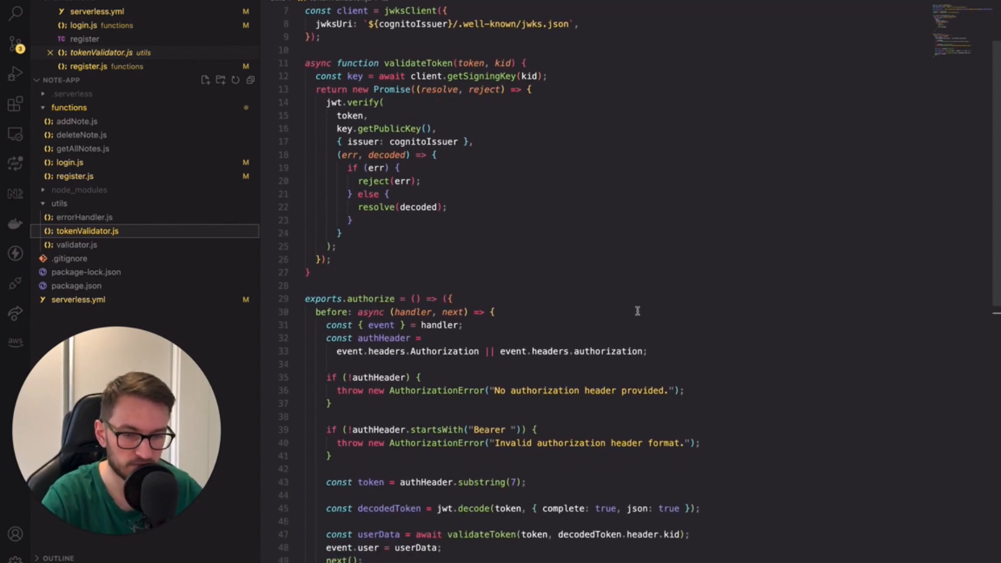
scroll("down", 3)
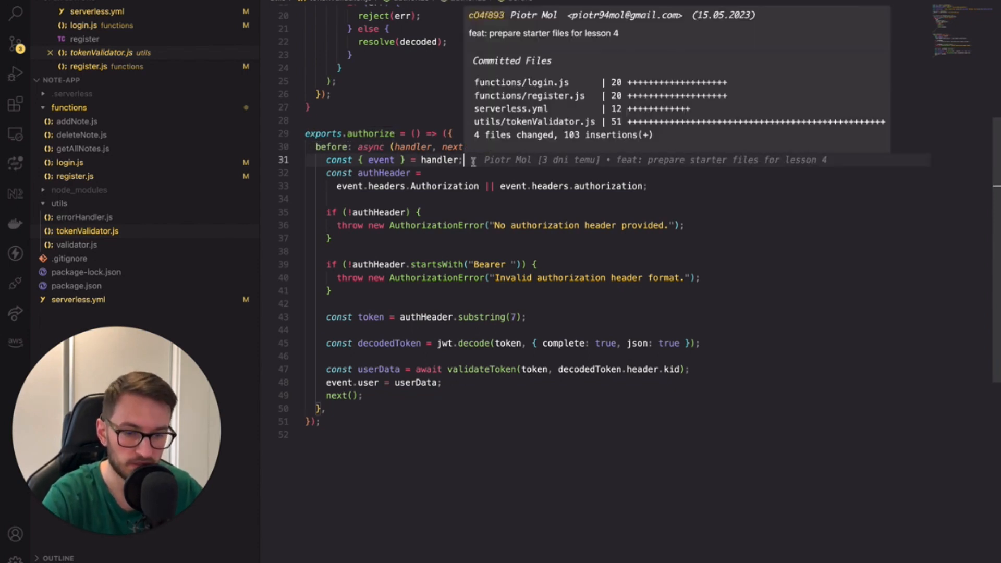
mouse_move(623, 190)
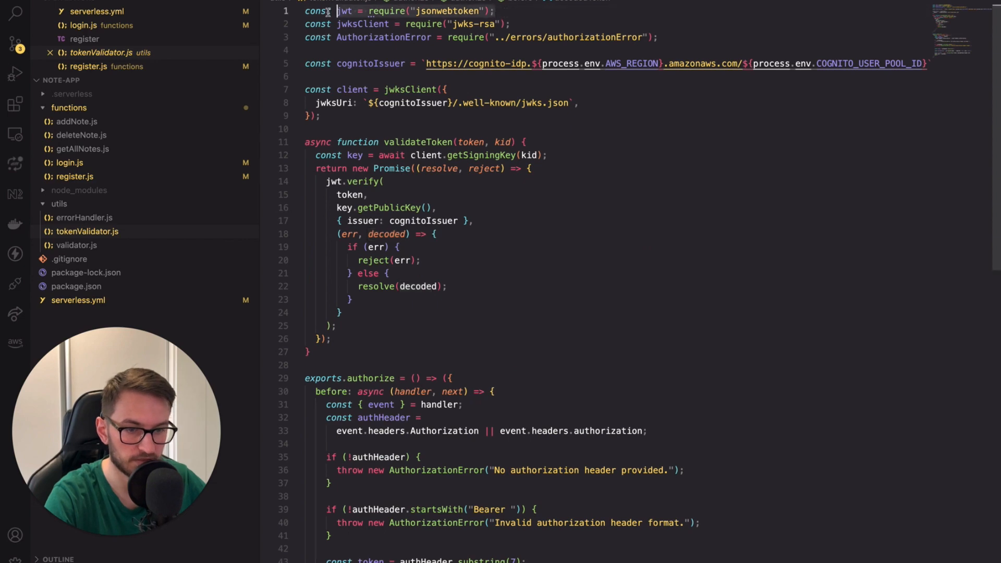
scroll("down", 3)
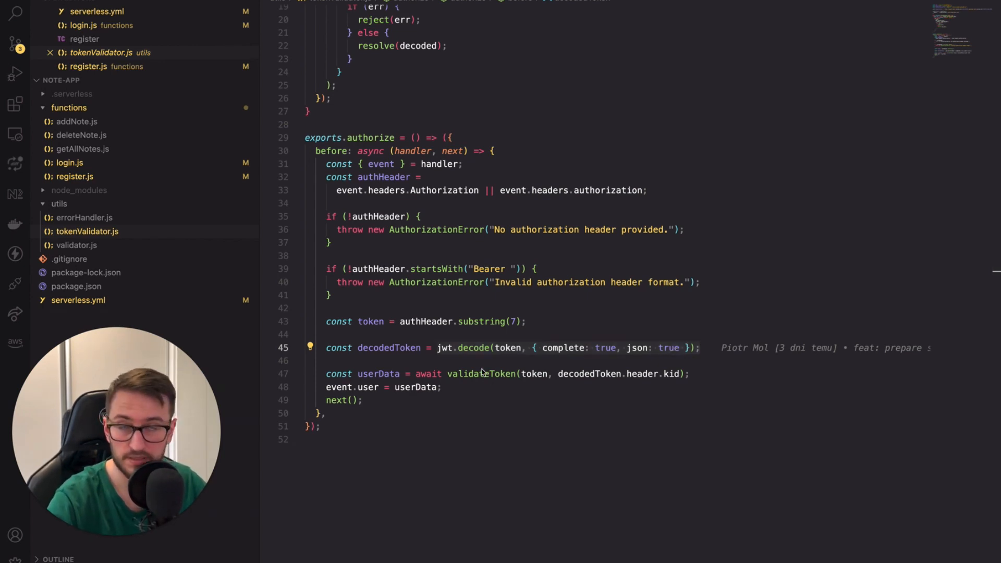
mouse_move(523, 355)
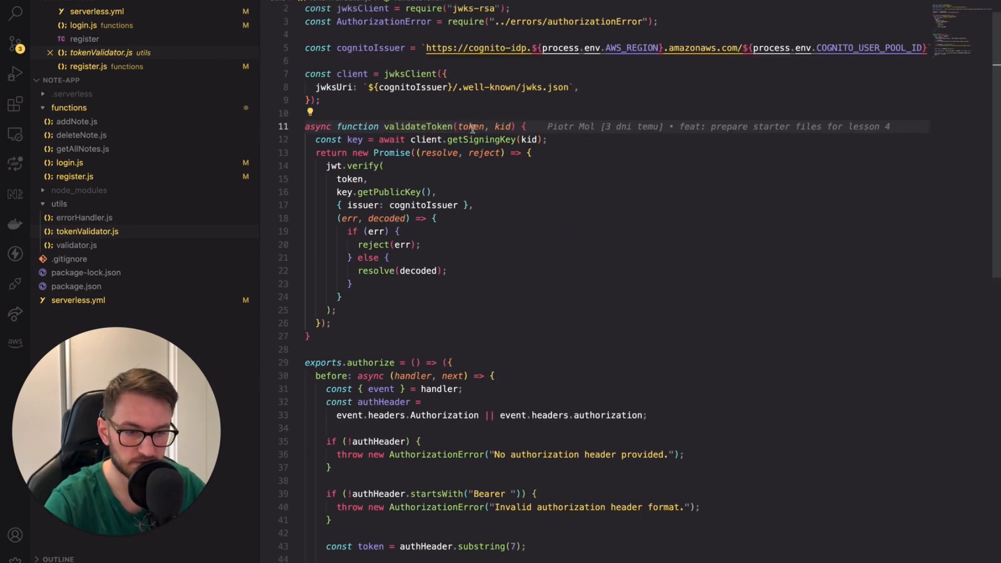
mouse_move(502, 126)
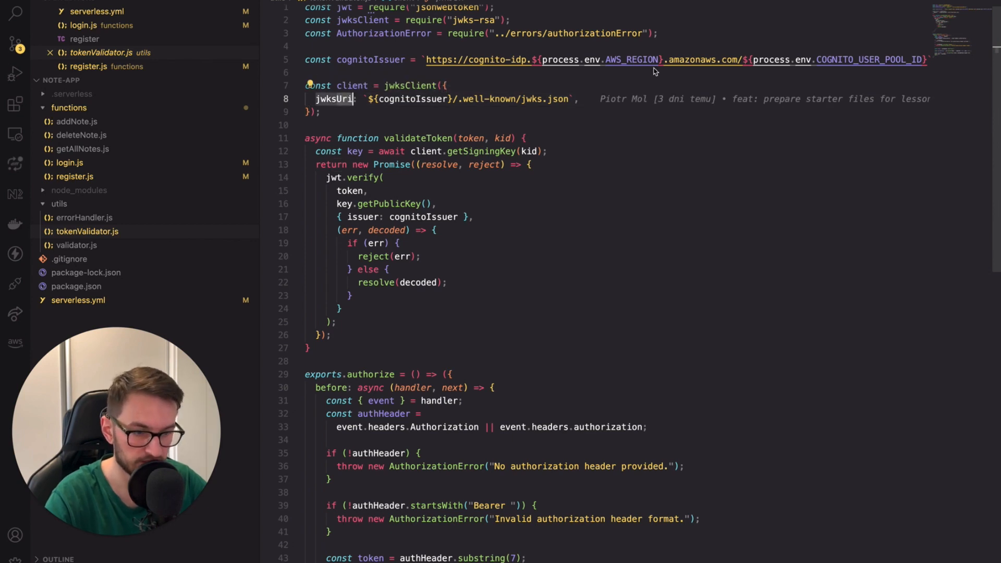
mouse_move(645, 63)
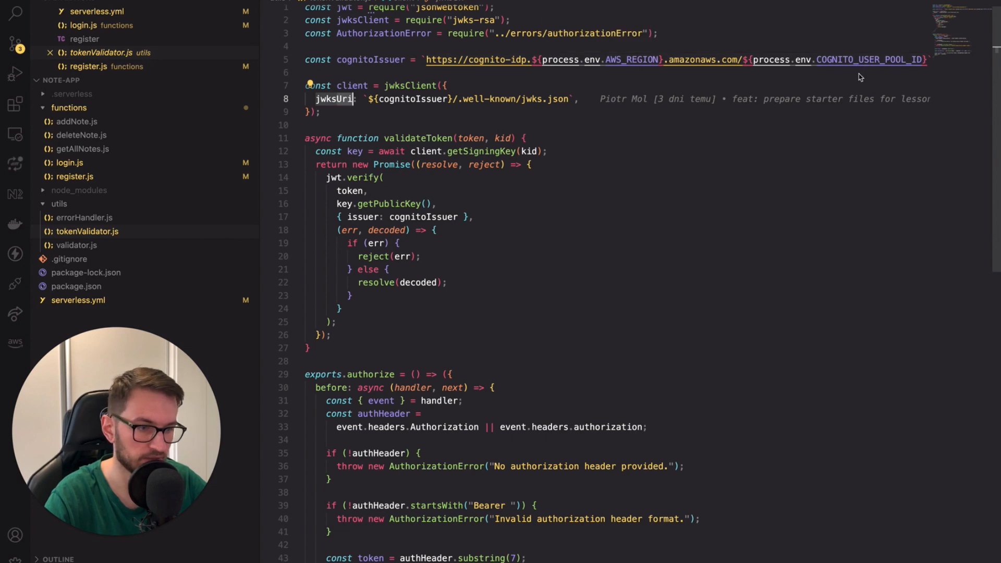
mouse_move(866, 67)
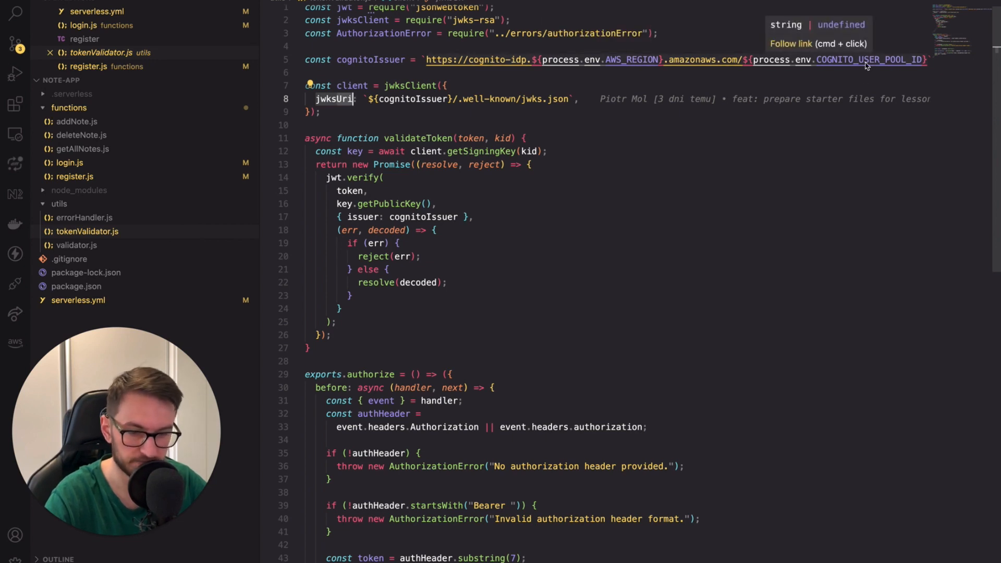
mouse_move(559, 168)
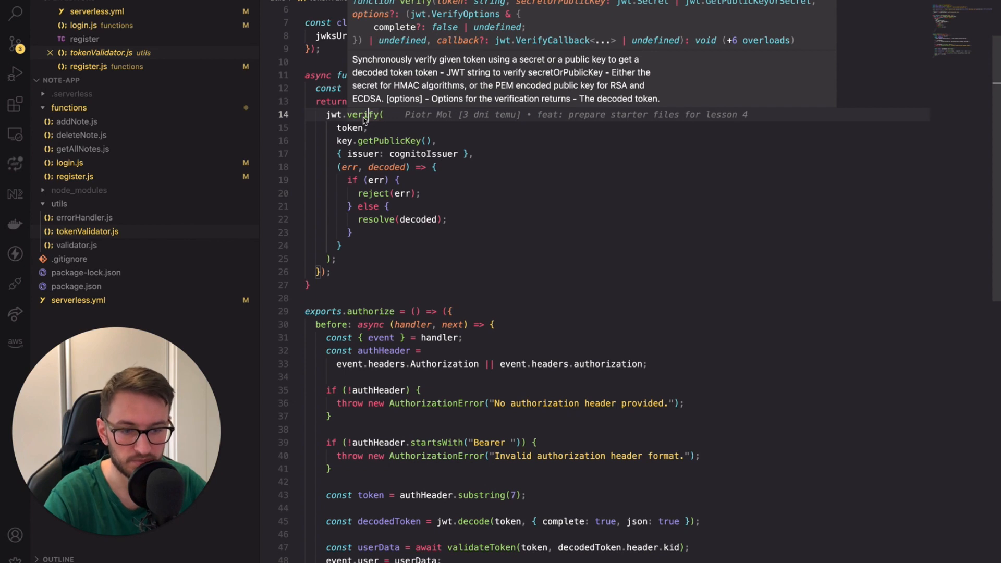
mouse_move(489, 176)
type("validateToken")
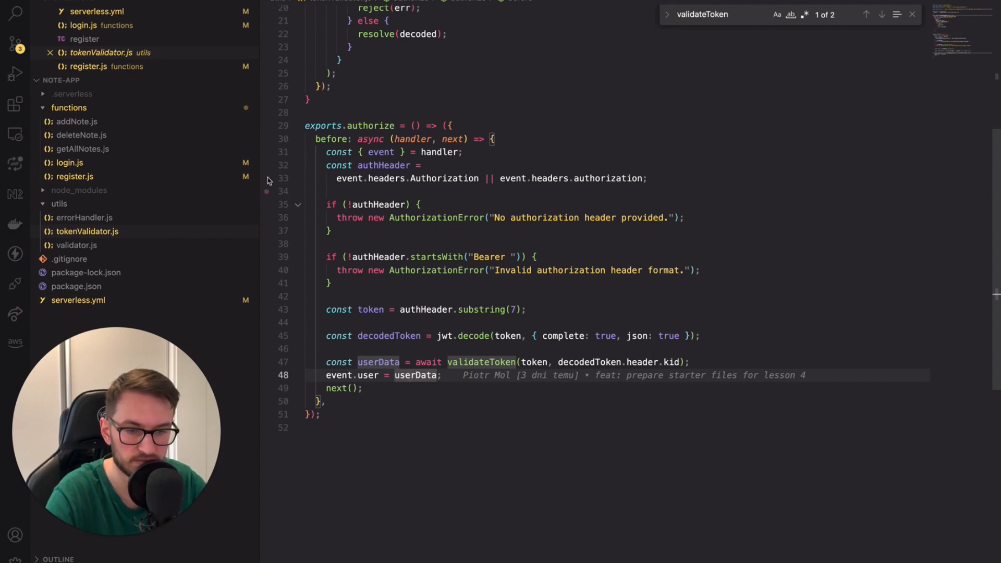
Step: In addNote.js, import authorize, add .use(authorize()), and take userEmail from event.user's username
left_click(70, 122)
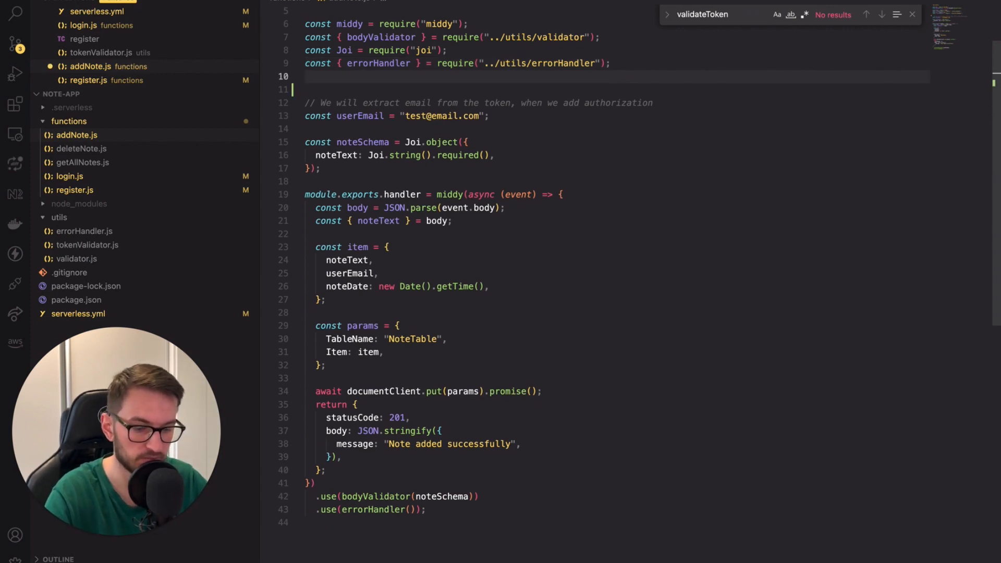
type("const { authorize } = requires(\"../utils.token")
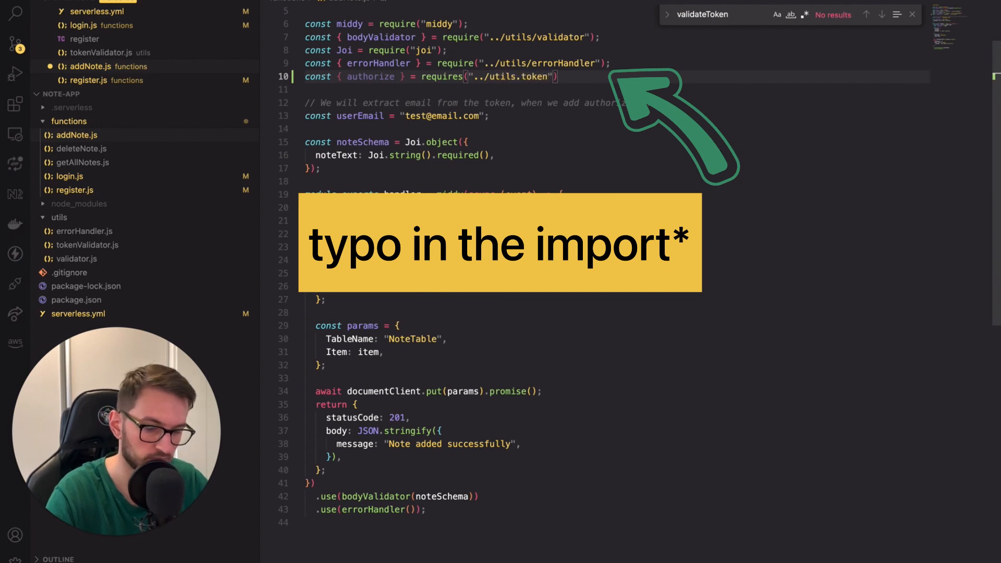
scroll("down", 3)
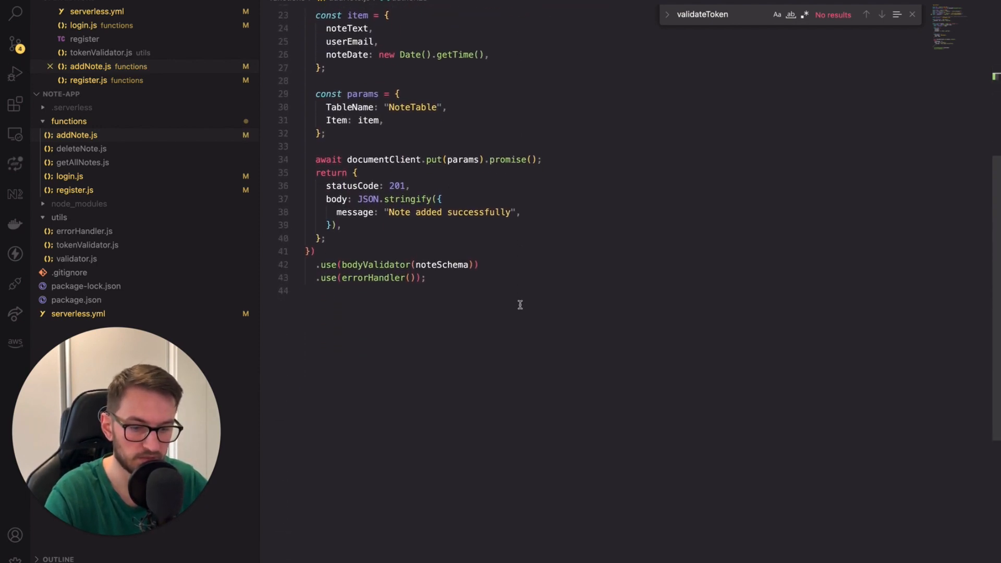
scroll("down", 3)
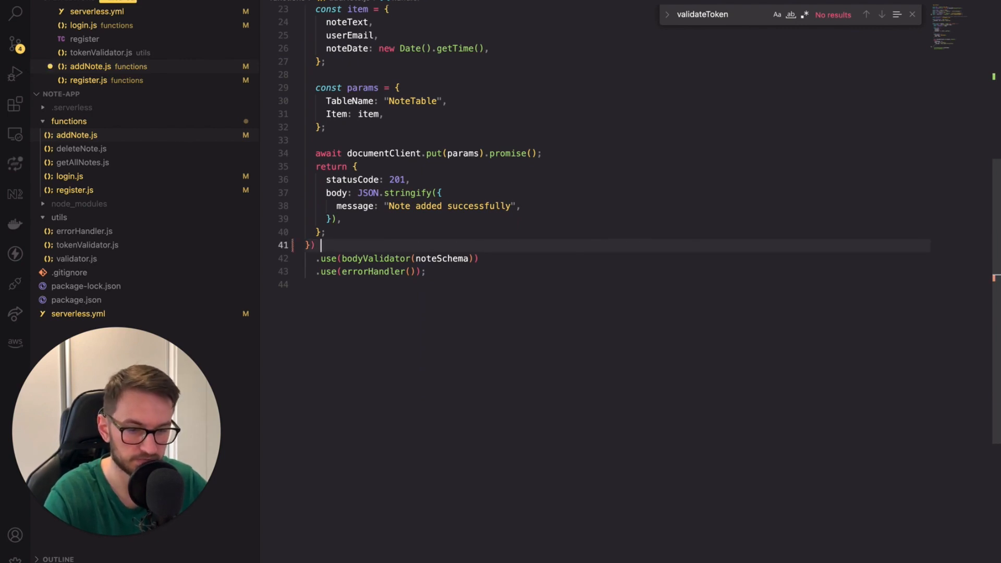
type(".use(authorize())")
type("const { authorize } = requires(\"../utils.tokenValidator\");")
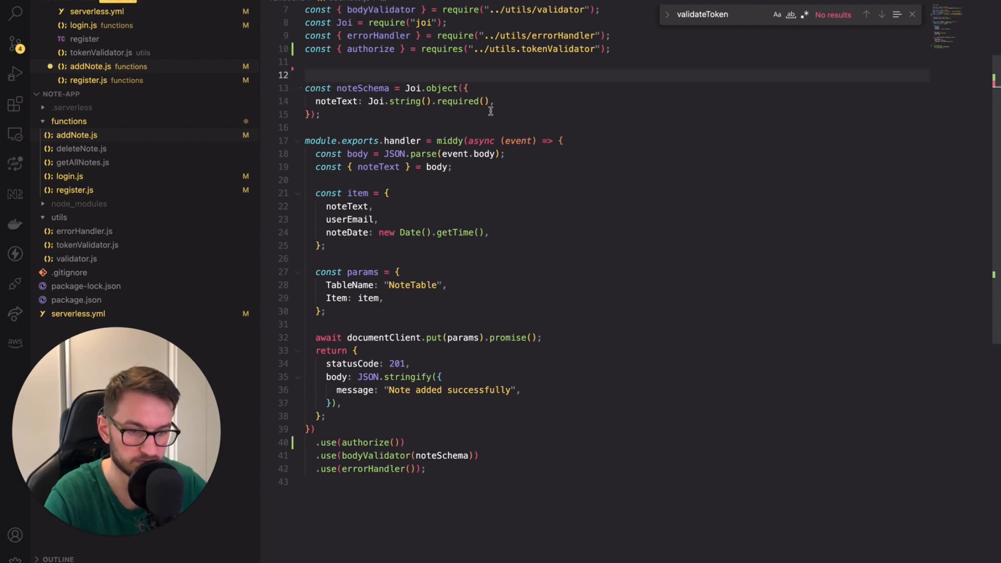
type("const { username: userEmail } = event.user;")
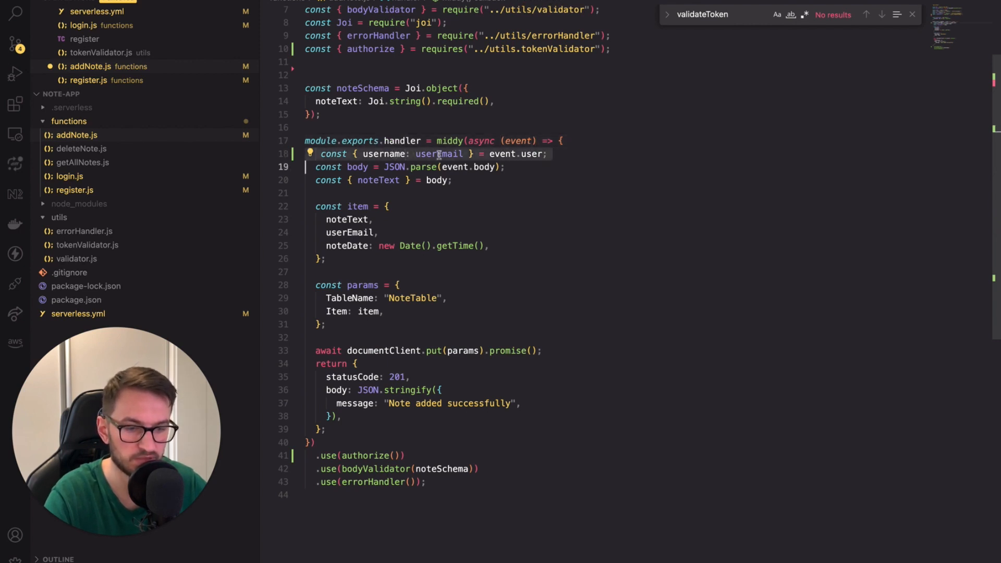
double_click(439, 153)
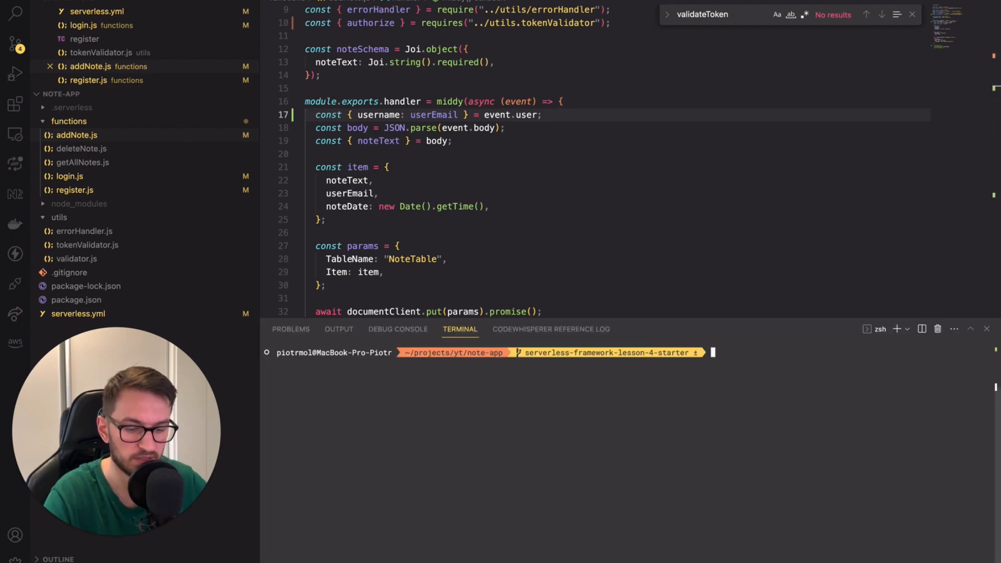
Step: Run sls deploy to redeploy the updated service
type("sls")
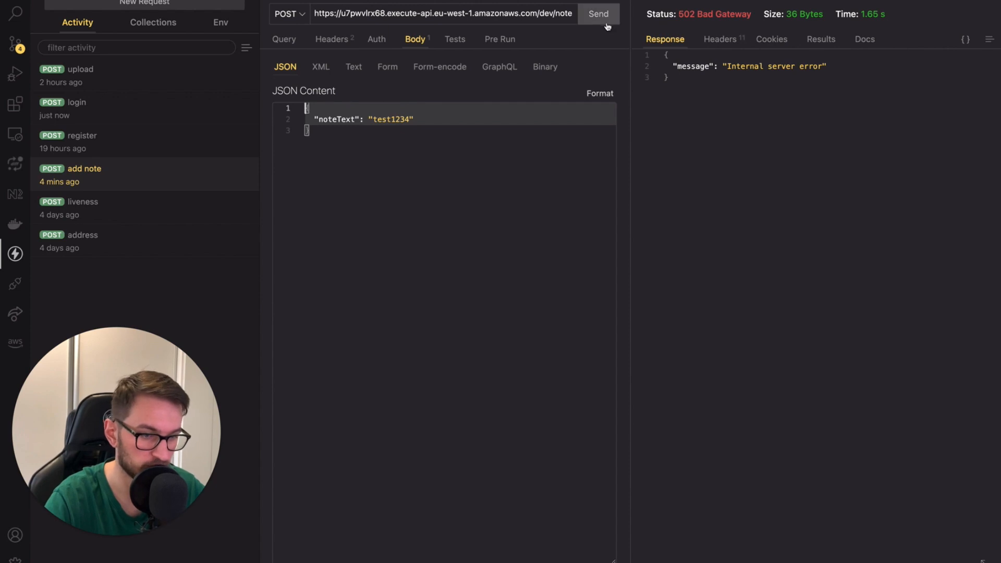
Step: Send the add note request without a token and confirm the 401 Unauthorized status
left_click(599, 14)
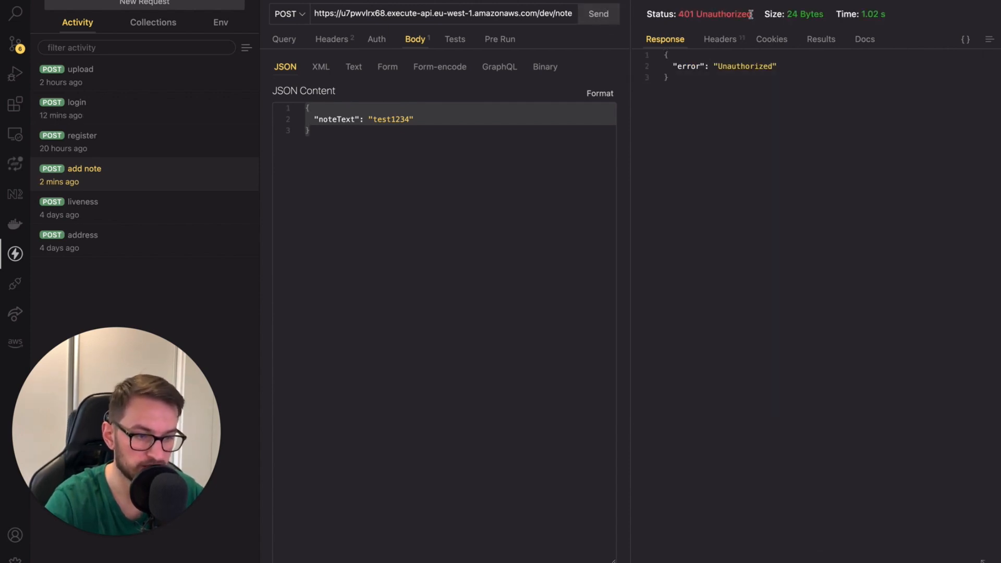
double_click(710, 15)
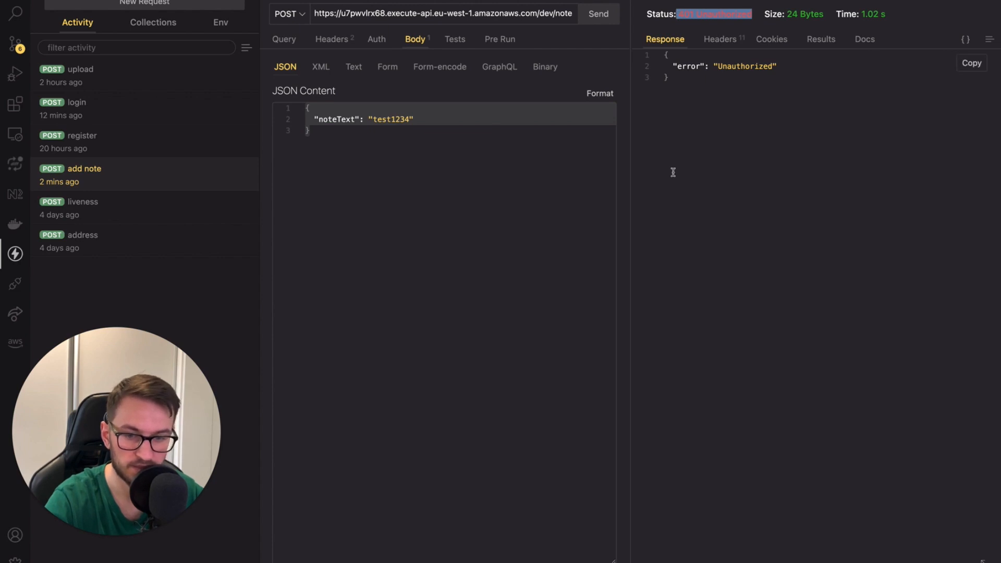
mouse_move(132, 111)
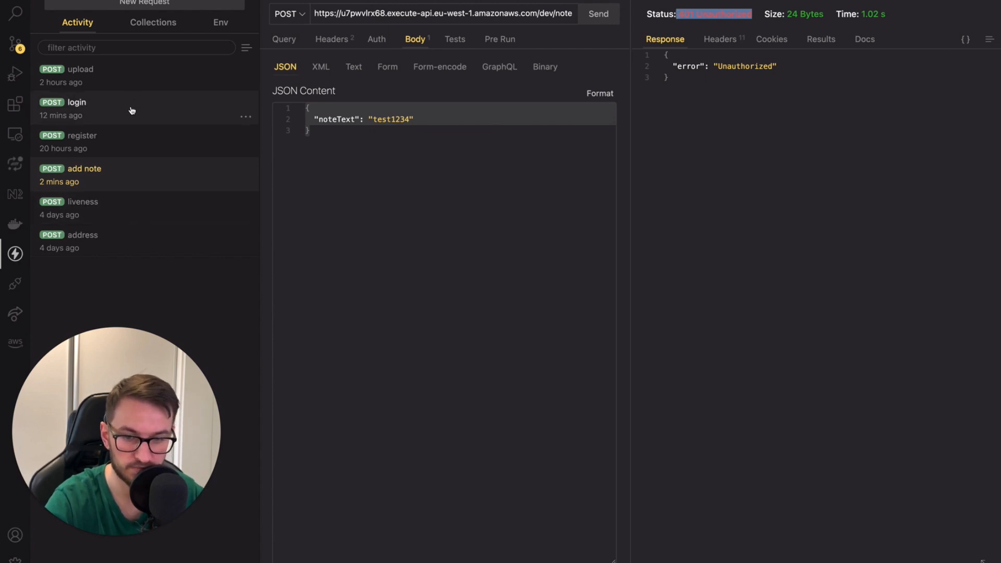
left_click(77, 103)
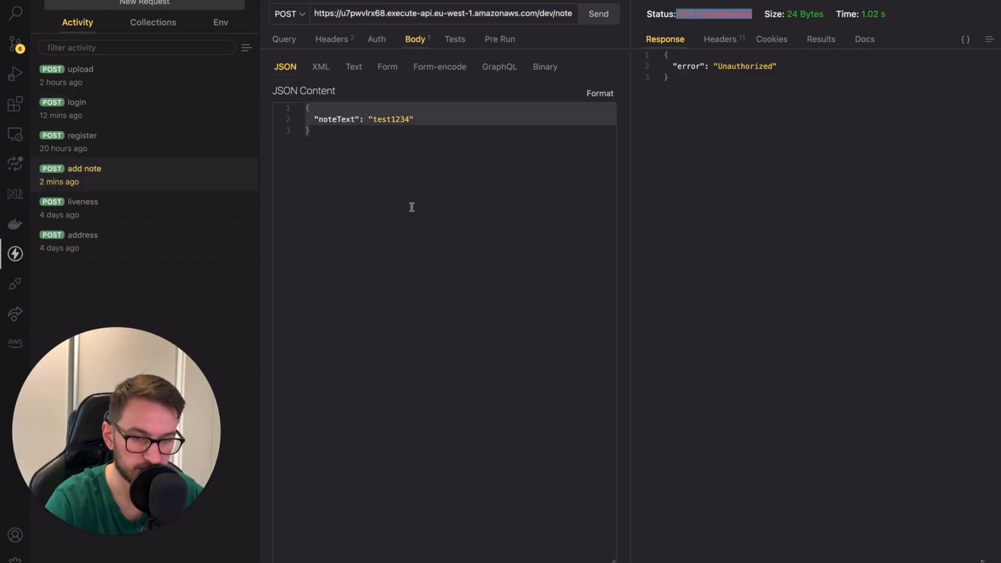
mouse_move(337, 39)
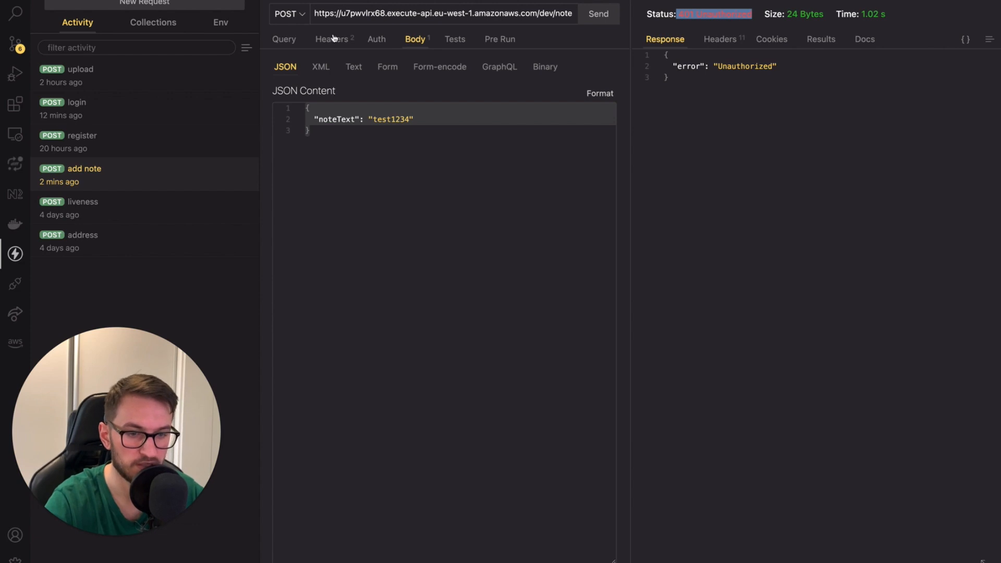
Step: Enable the Authorization Bearer header on the add note request
left_click(331, 40)
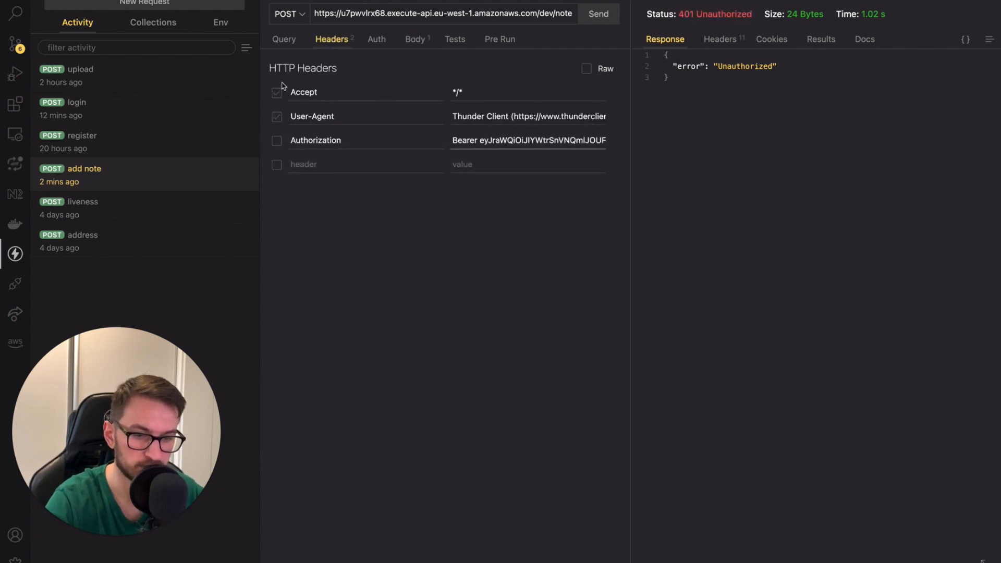
left_click(277, 140)
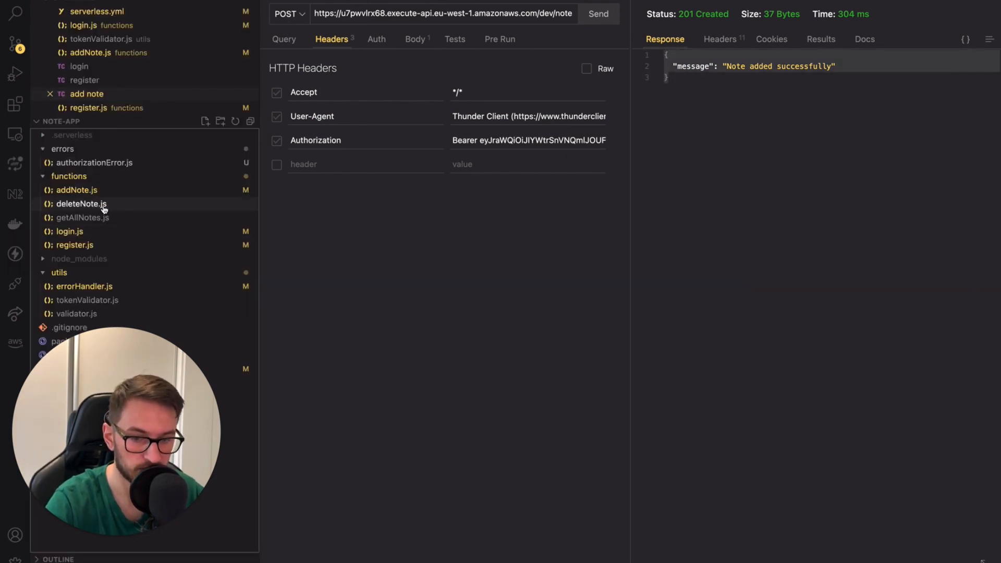
mouse_move(84, 218)
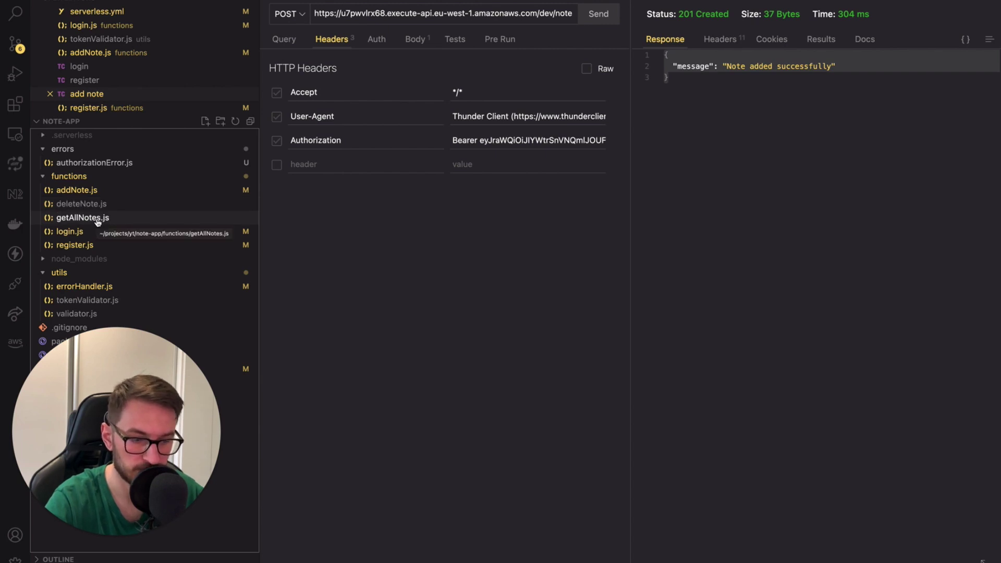
mouse_move(463, 223)
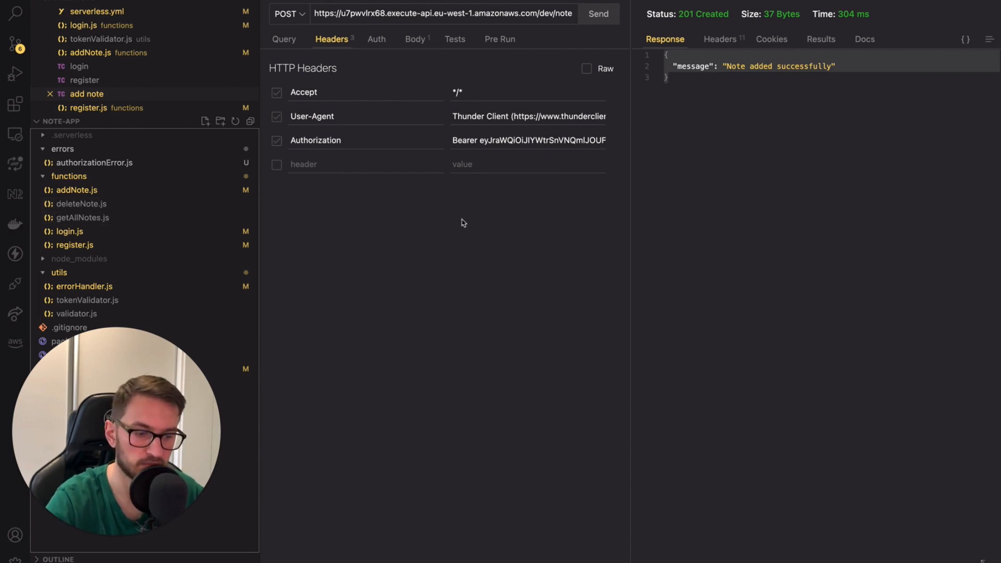